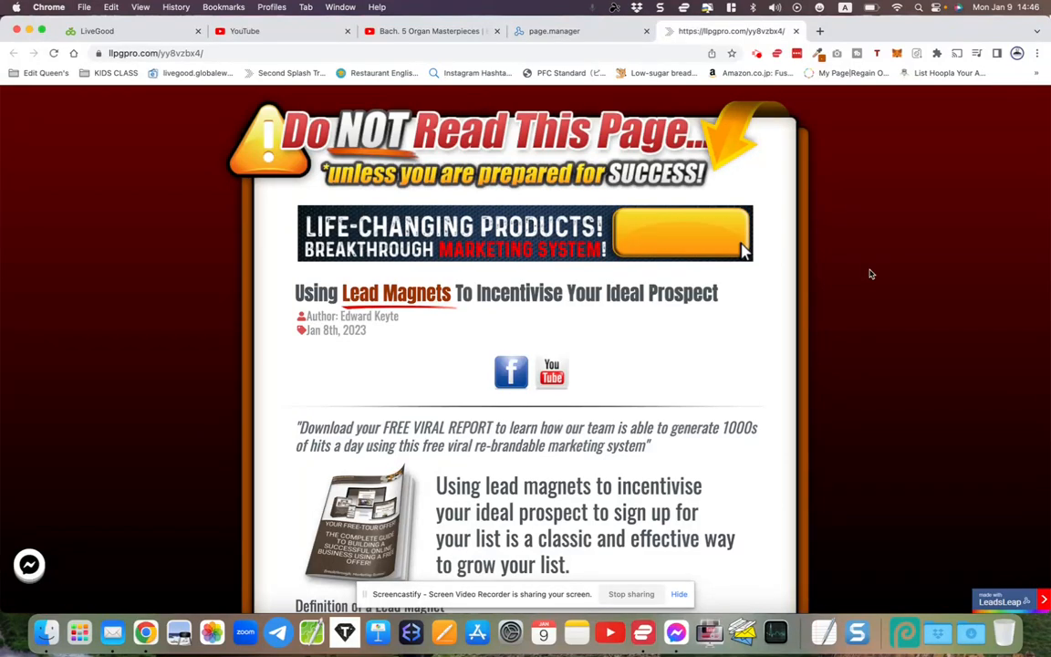
- Read through the upper sections of the LeadsLeap lead magnet blog article
scroll("down", 3)
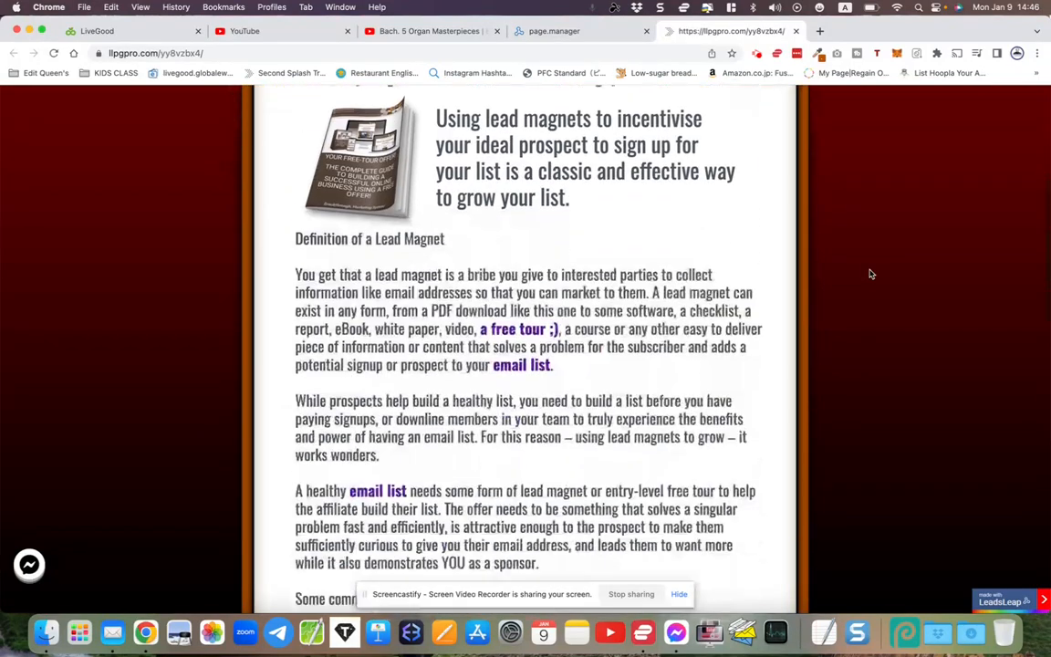
scroll("down", 3)
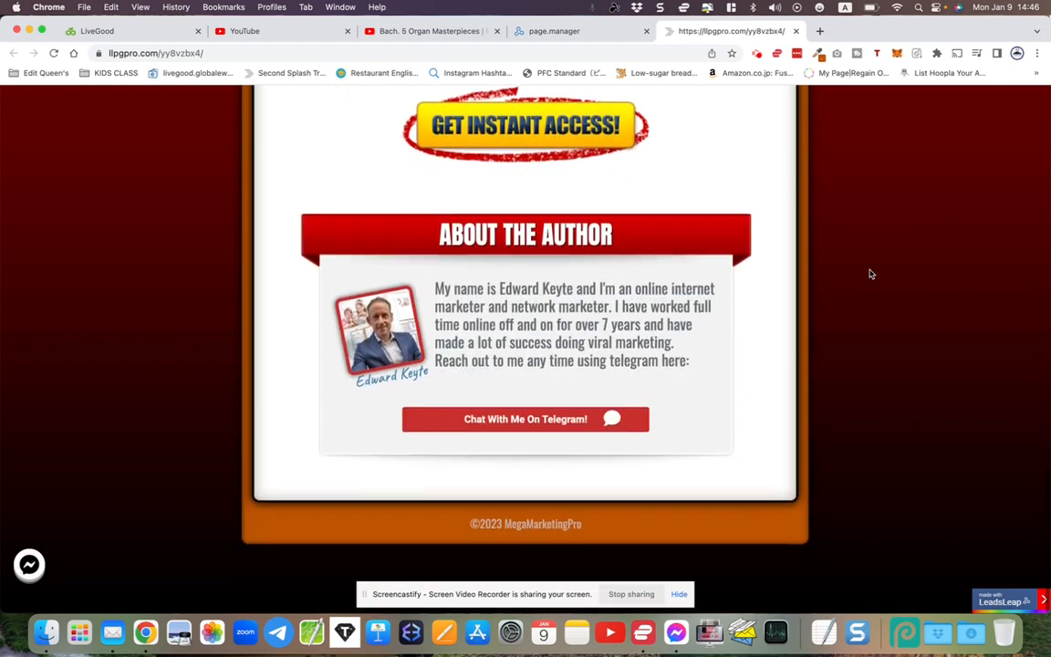
scroll("up", 3)
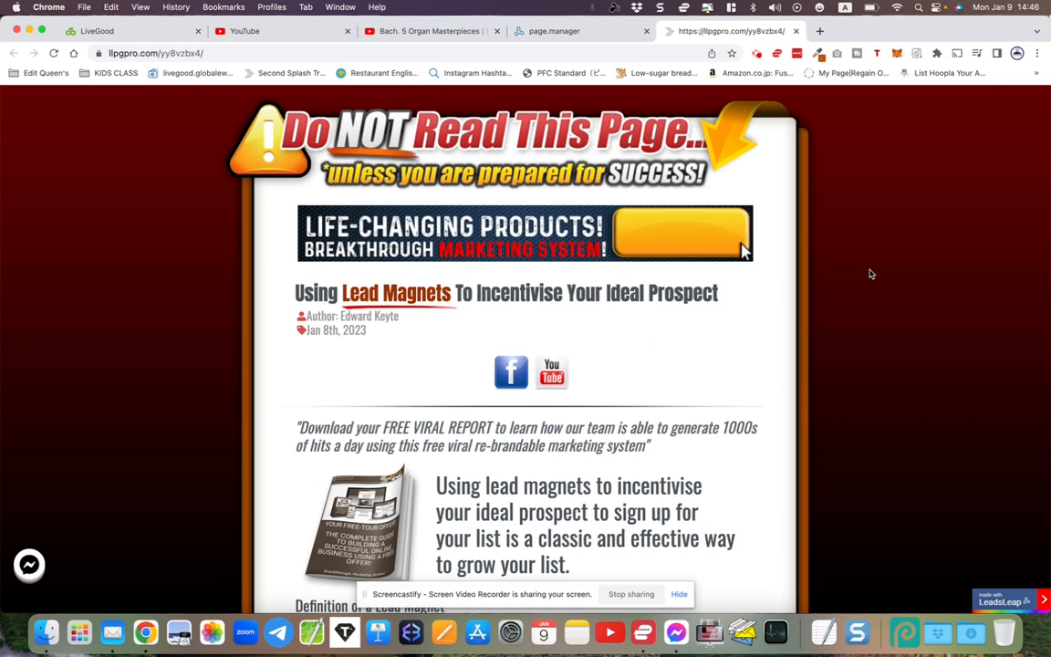
scroll("down", 3)
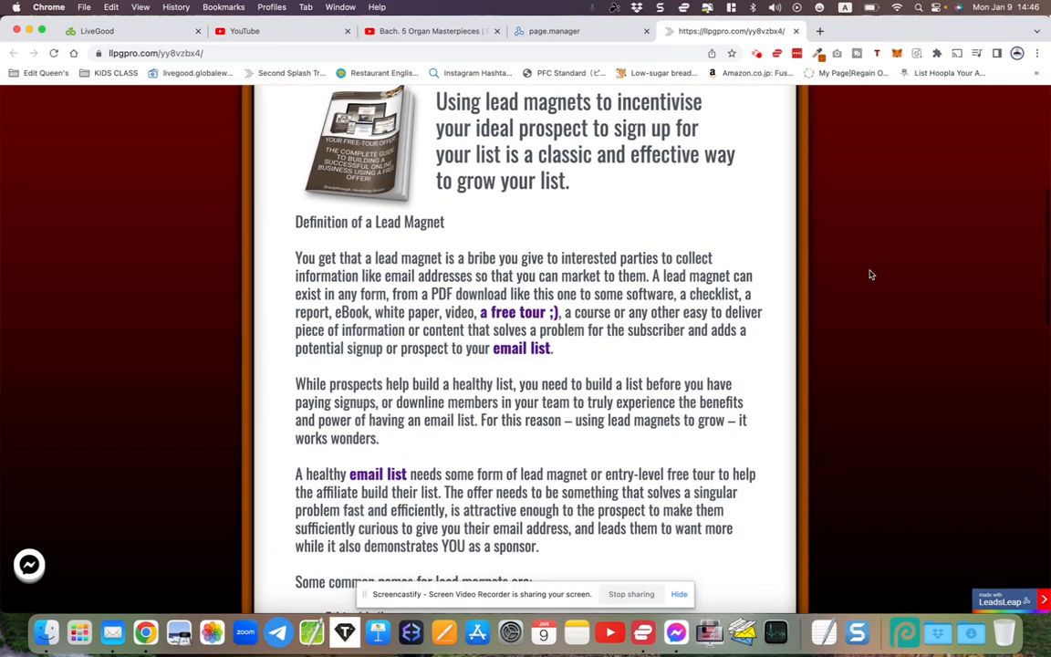
scroll("down", 3)
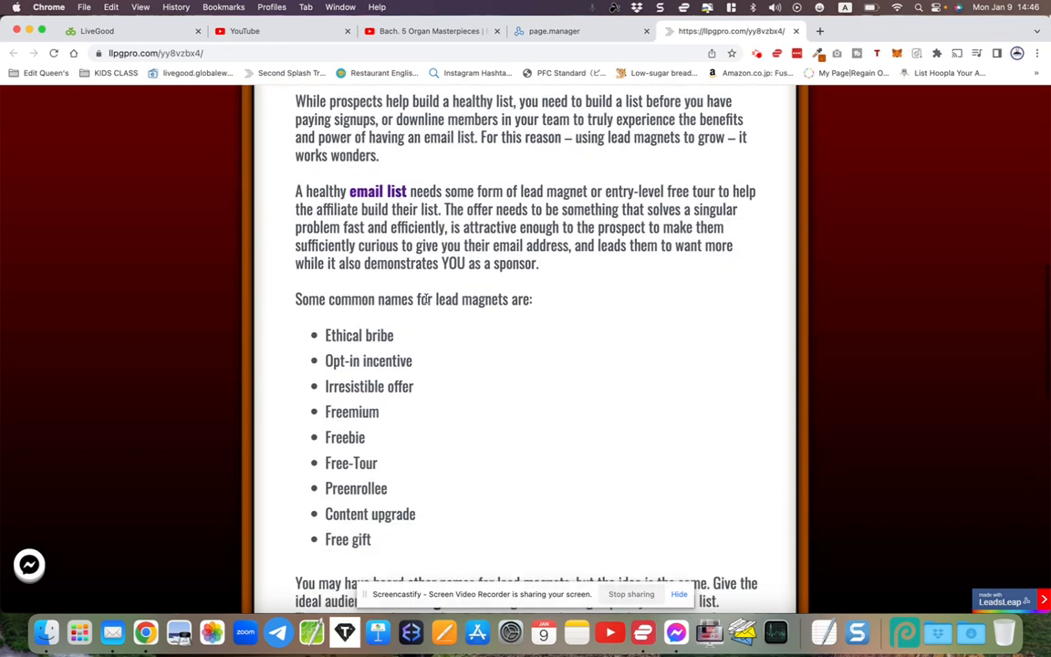
scroll("up", 3)
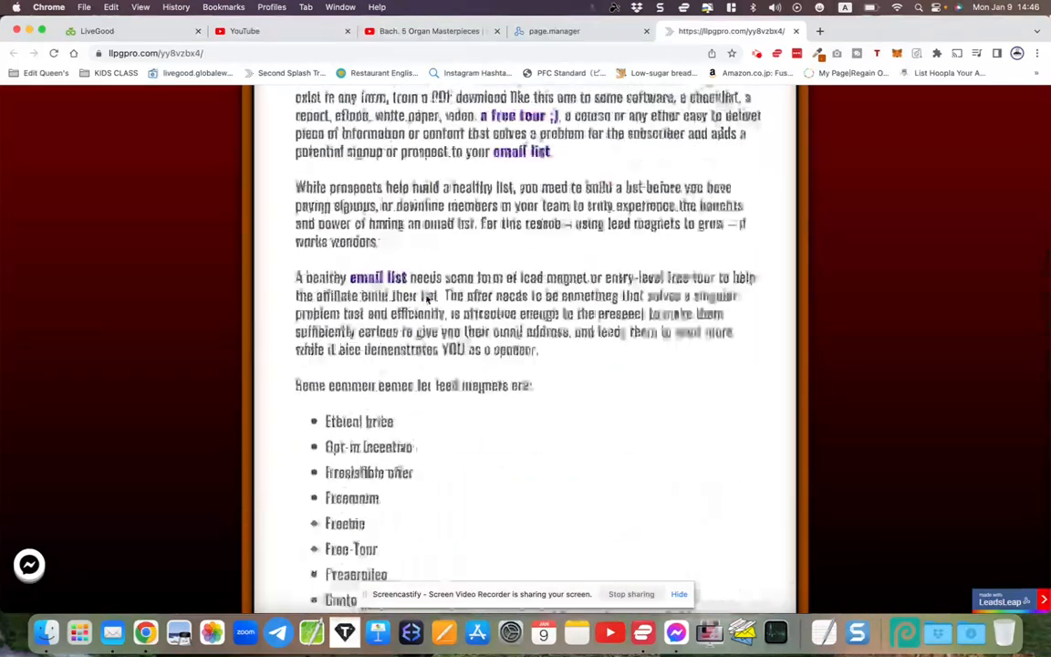
scroll("up", 3)
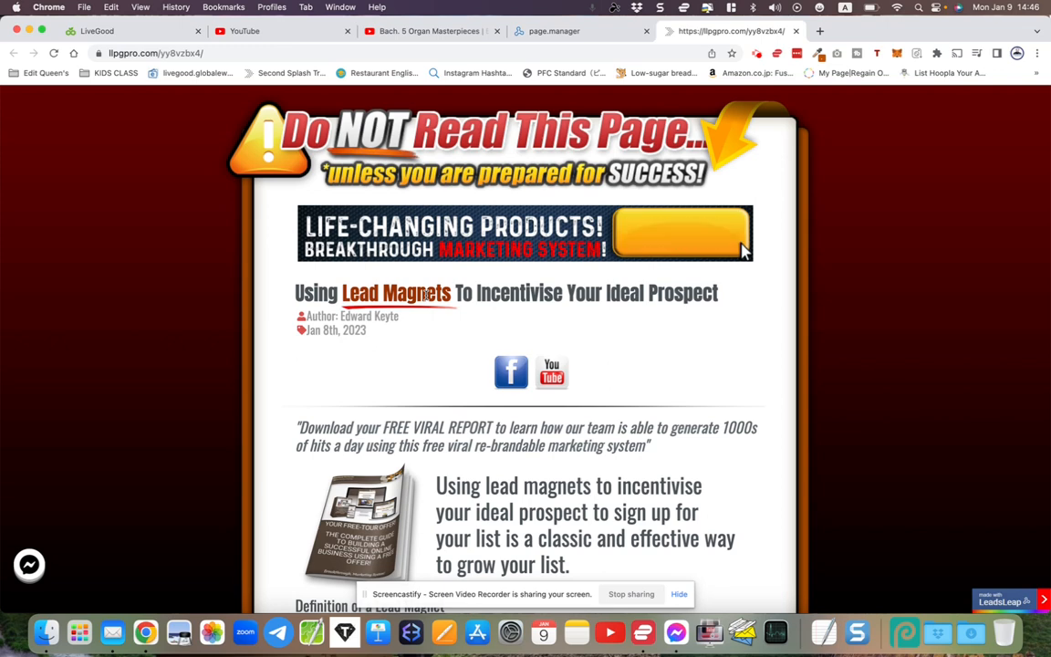
mouse_move(679, 343)
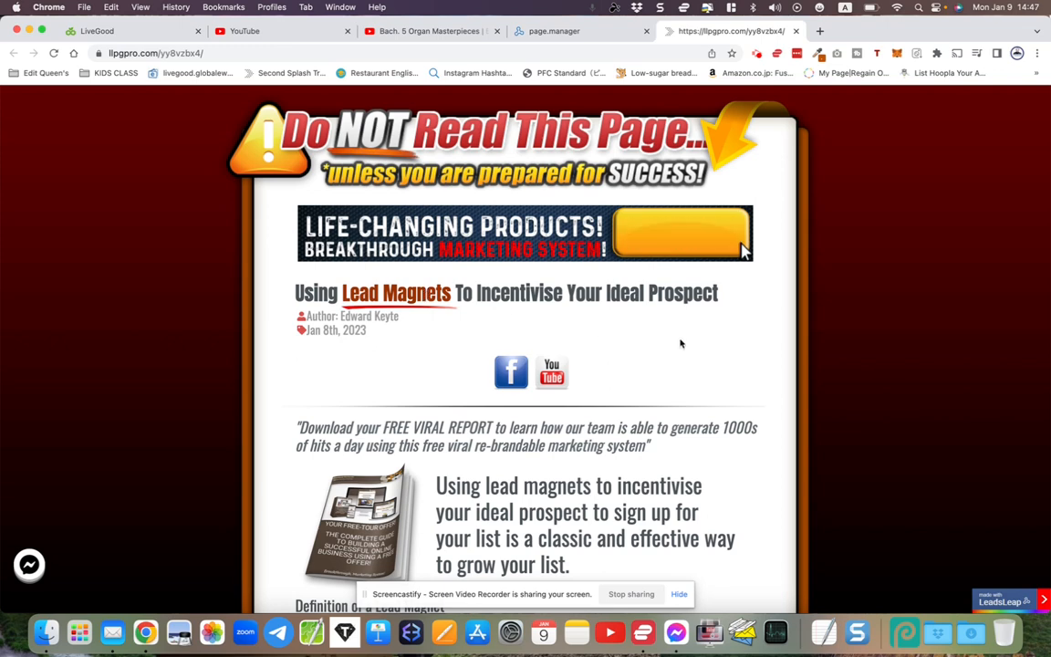
mouse_move(726, 354)
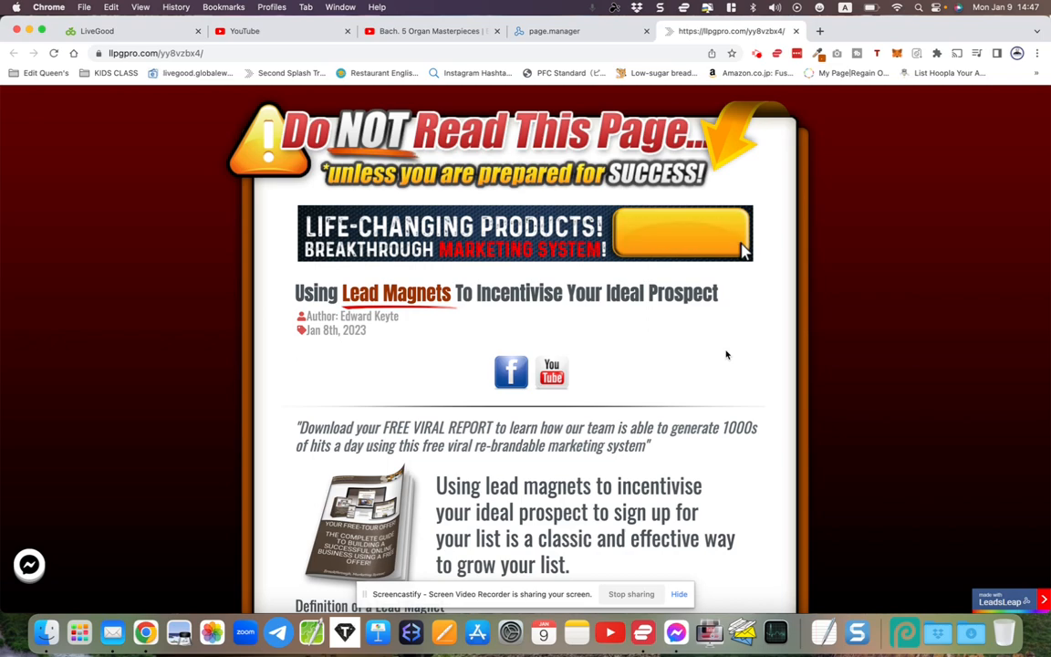
scroll("down", 3)
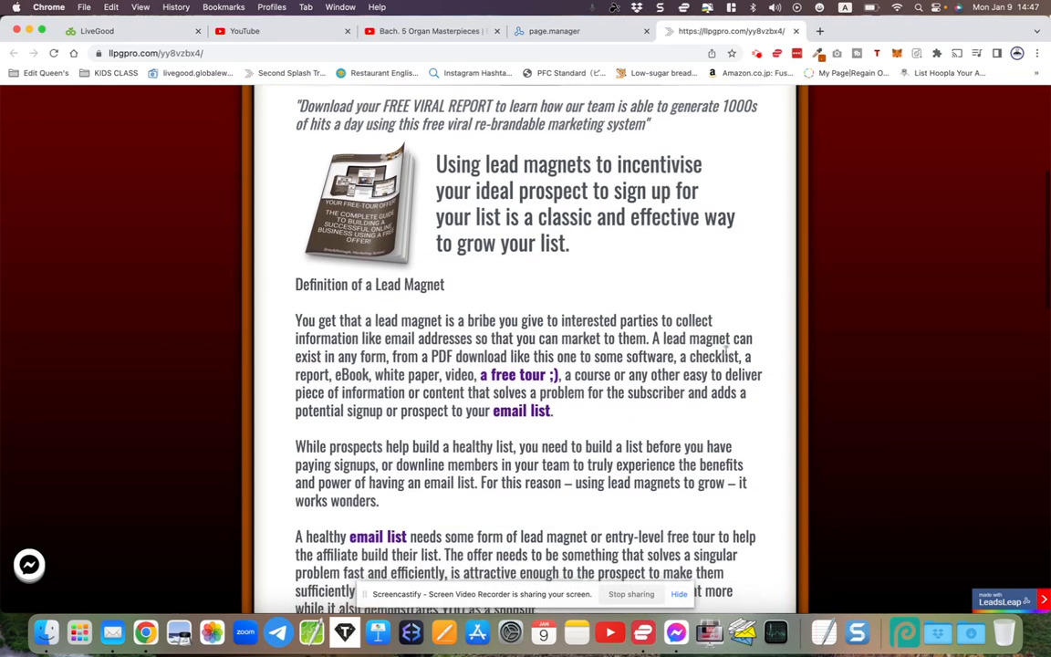
scroll("up", 3)
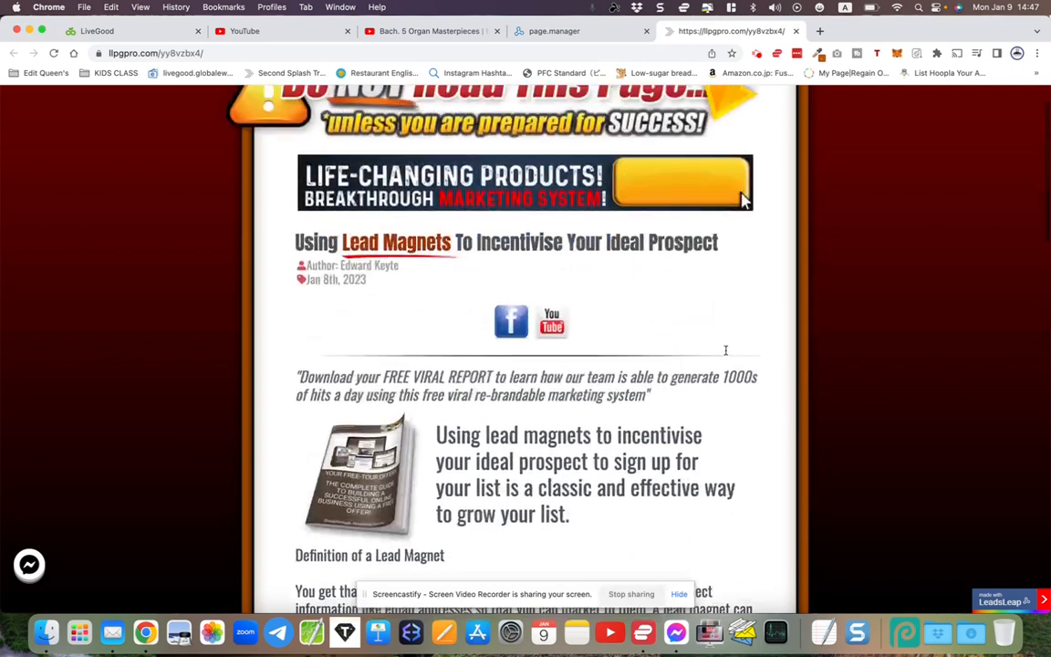
scroll("down", 3)
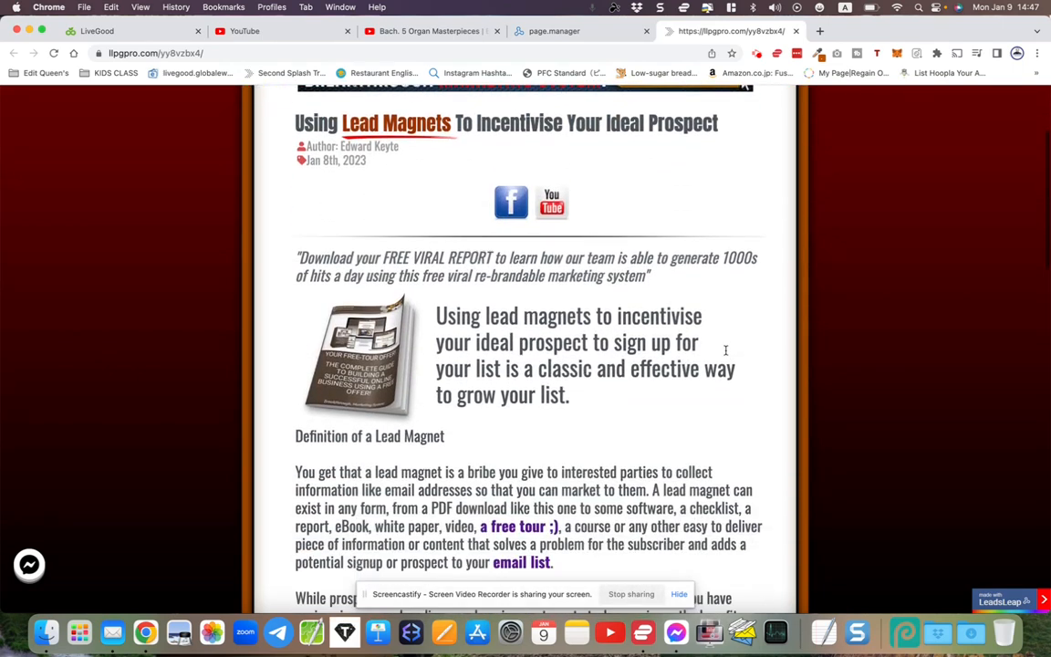
scroll("down", 3)
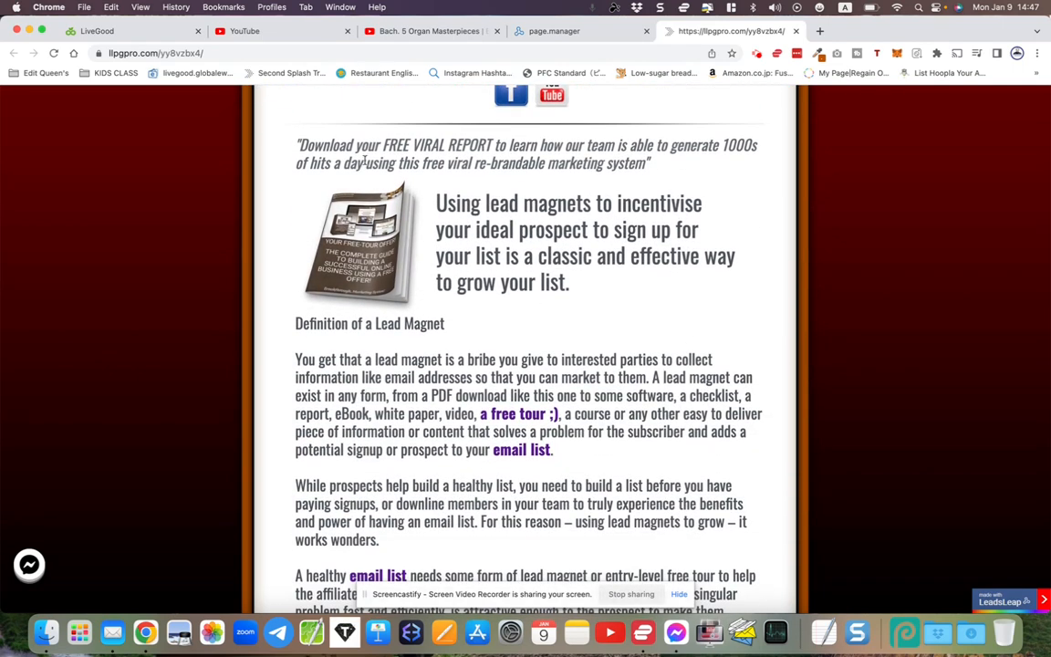
scroll("down", 3)
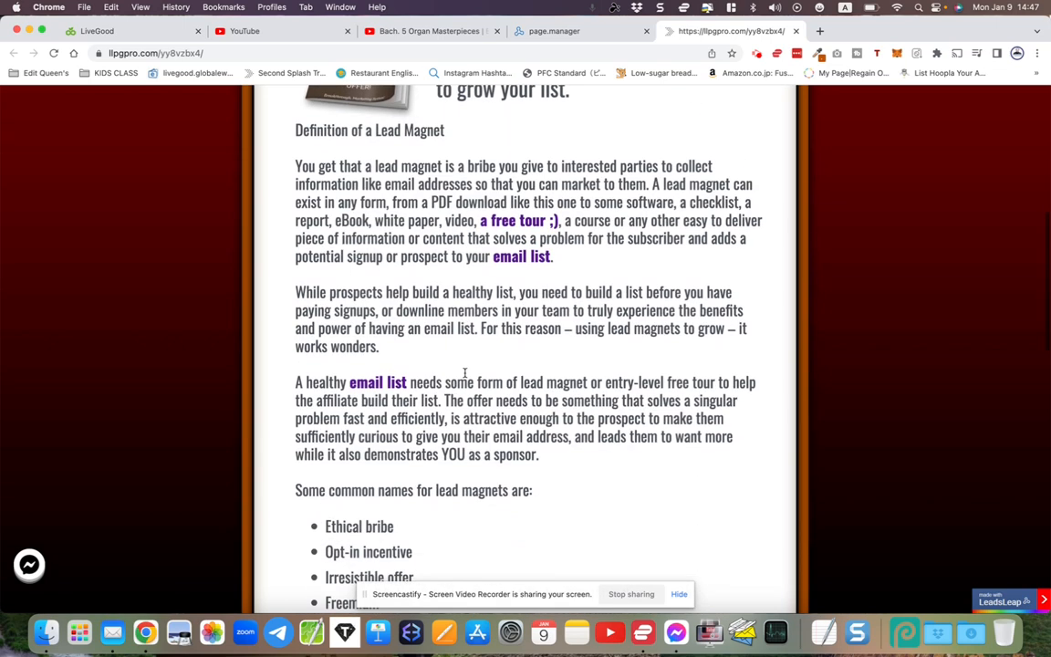
scroll("down", 3)
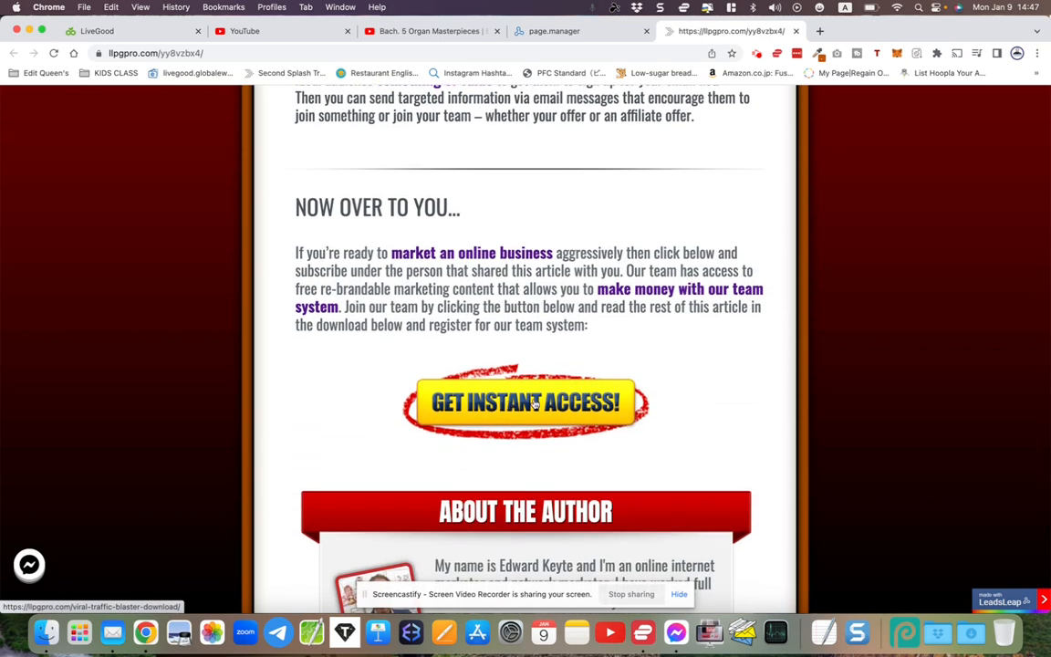
scroll("up", 3)
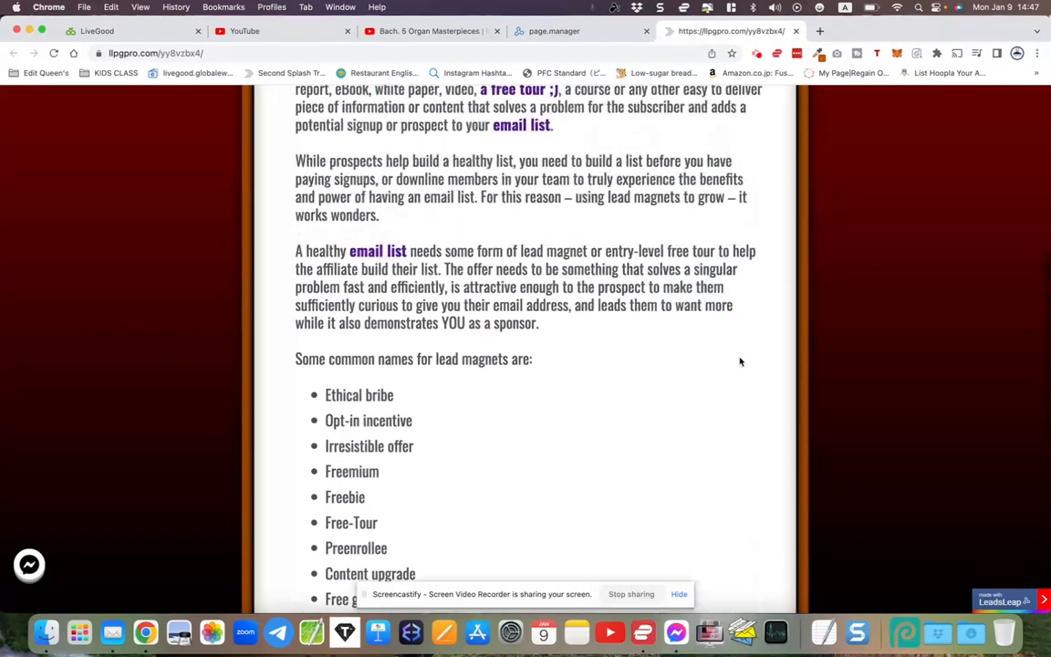
scroll("up", 3)
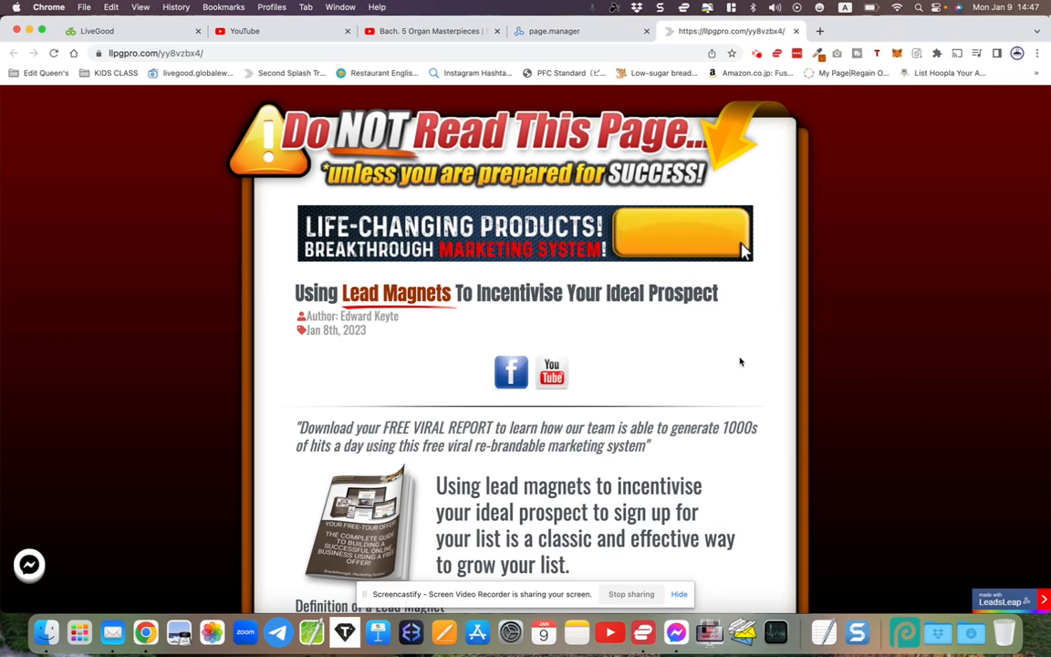
mouse_move(739, 252)
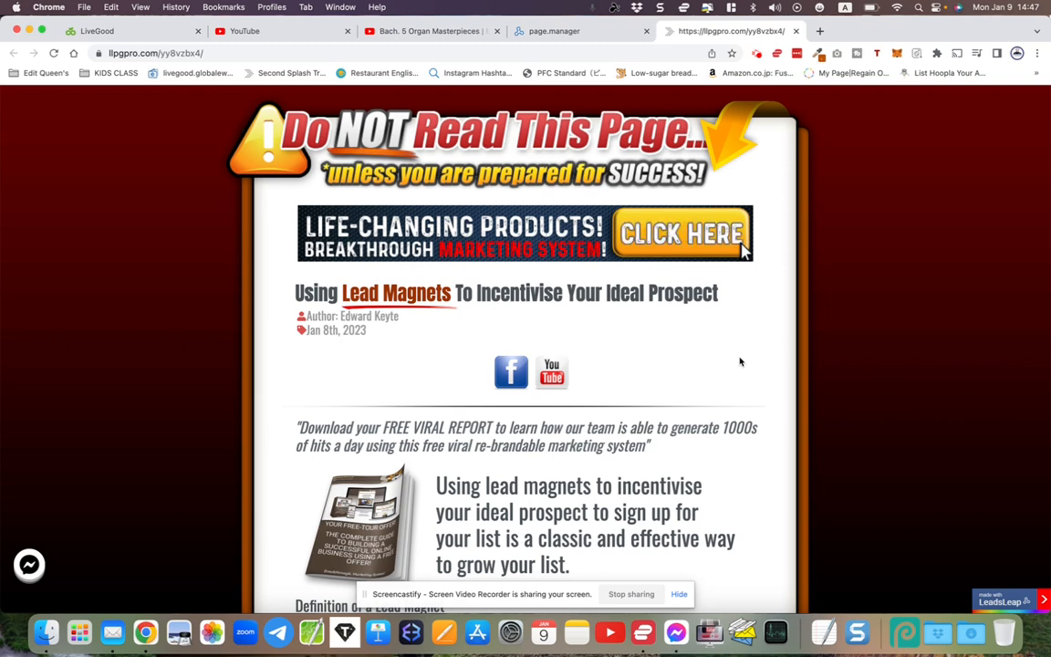
mouse_move(690, 407)
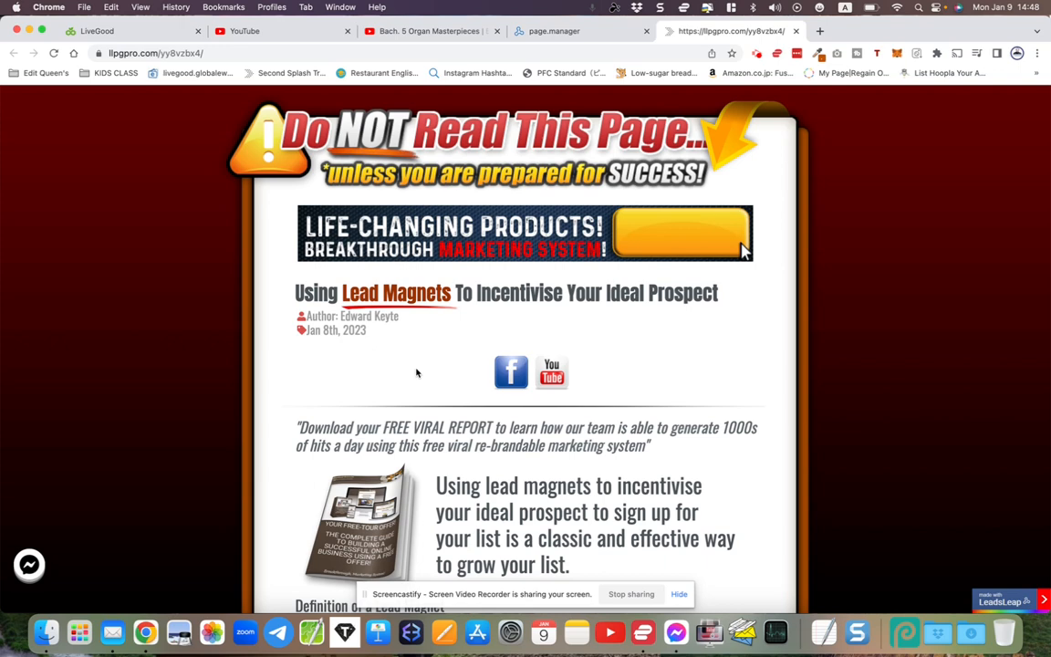
- Work down the rest of the article to the free viral report download link
scroll("down", 3)
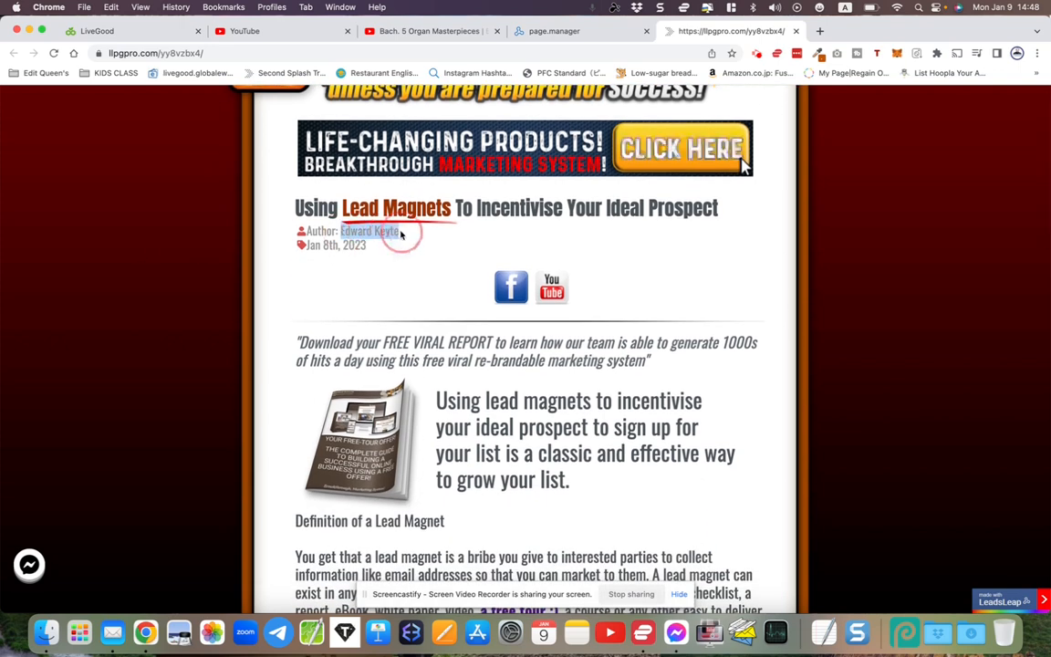
scroll("down", 3)
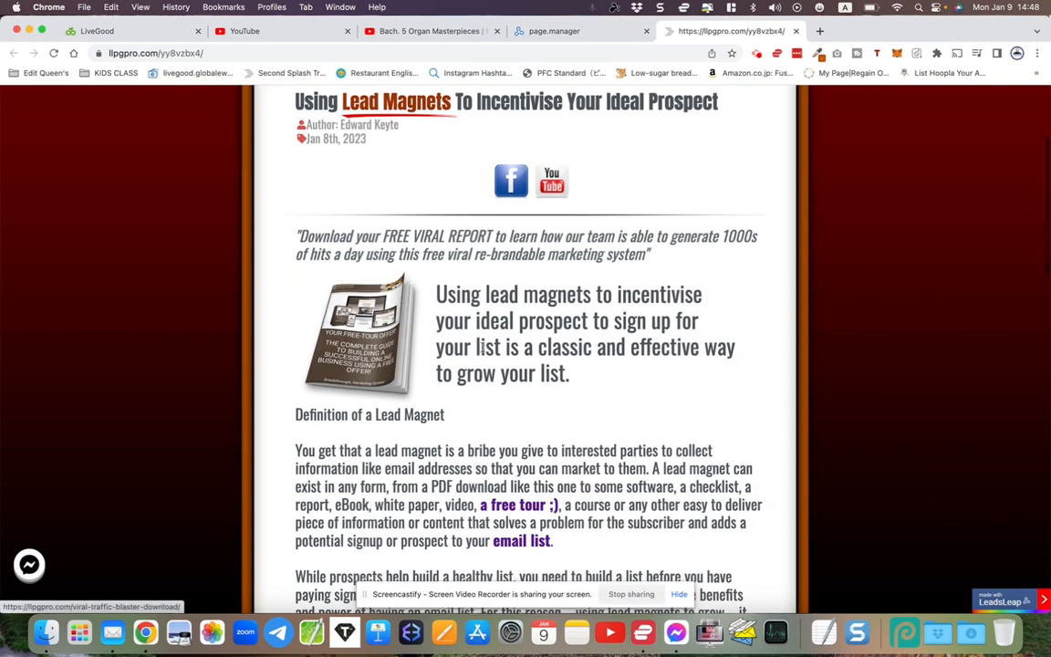
scroll("down", 3)
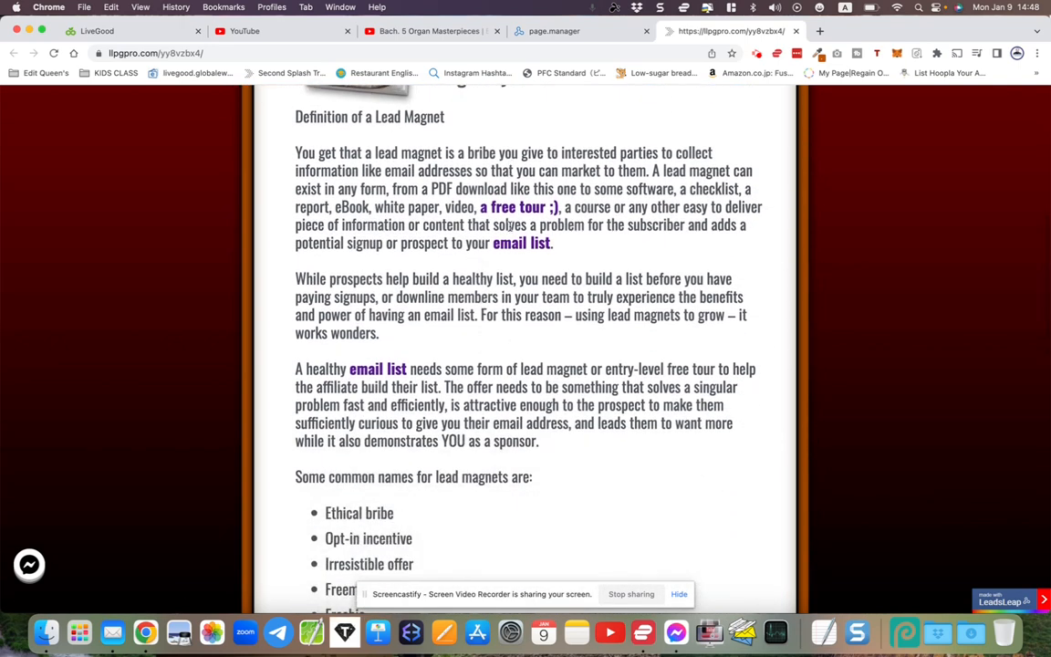
scroll("down", 3)
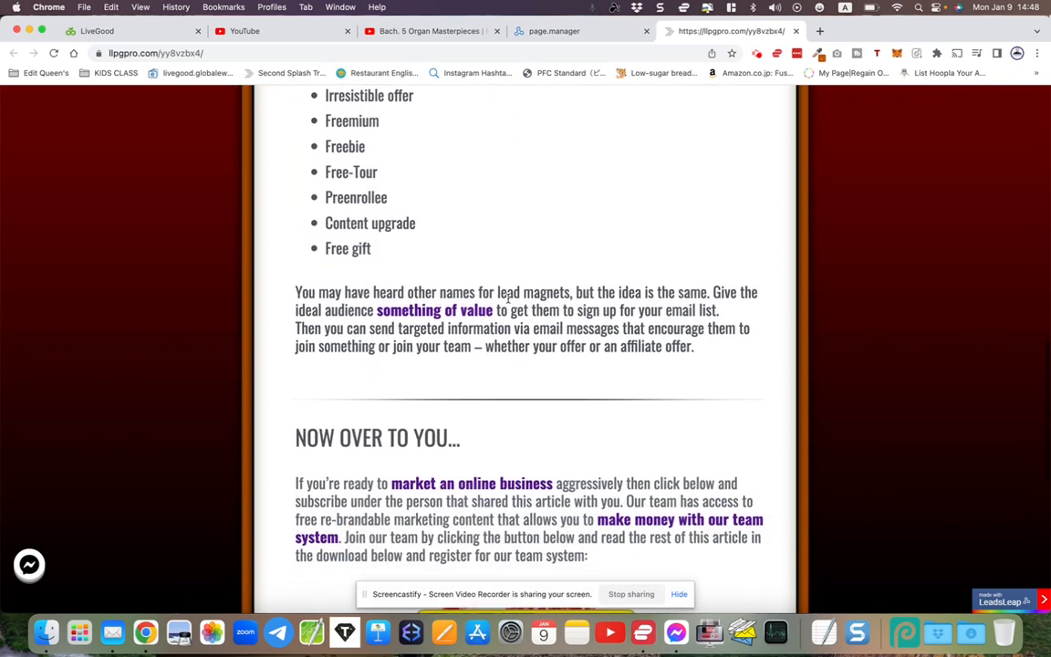
scroll("down", 3)
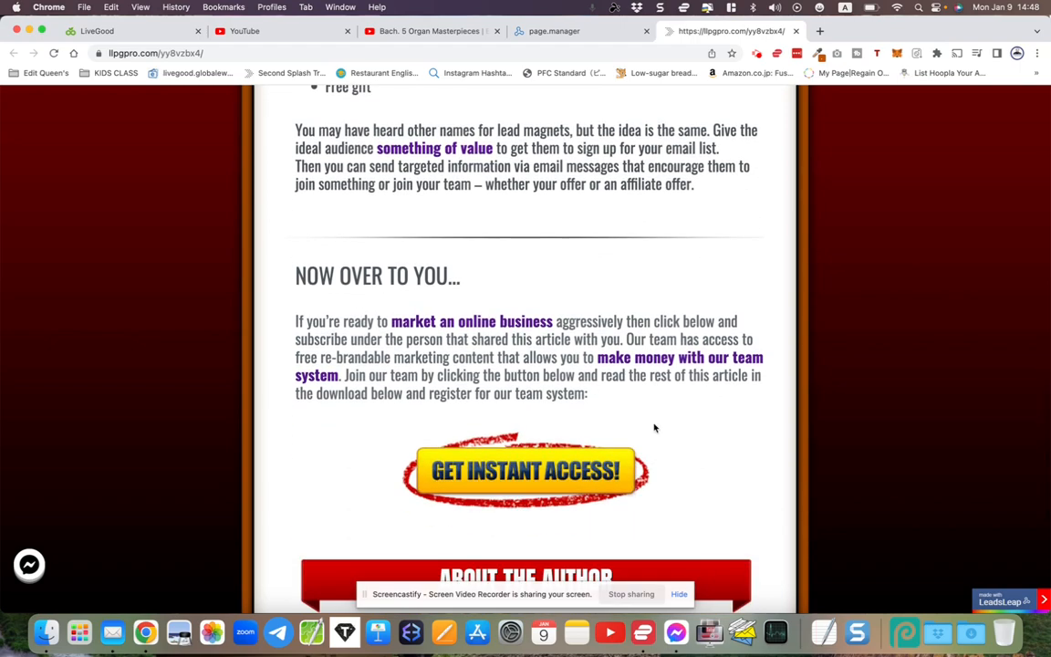
scroll("up", 3)
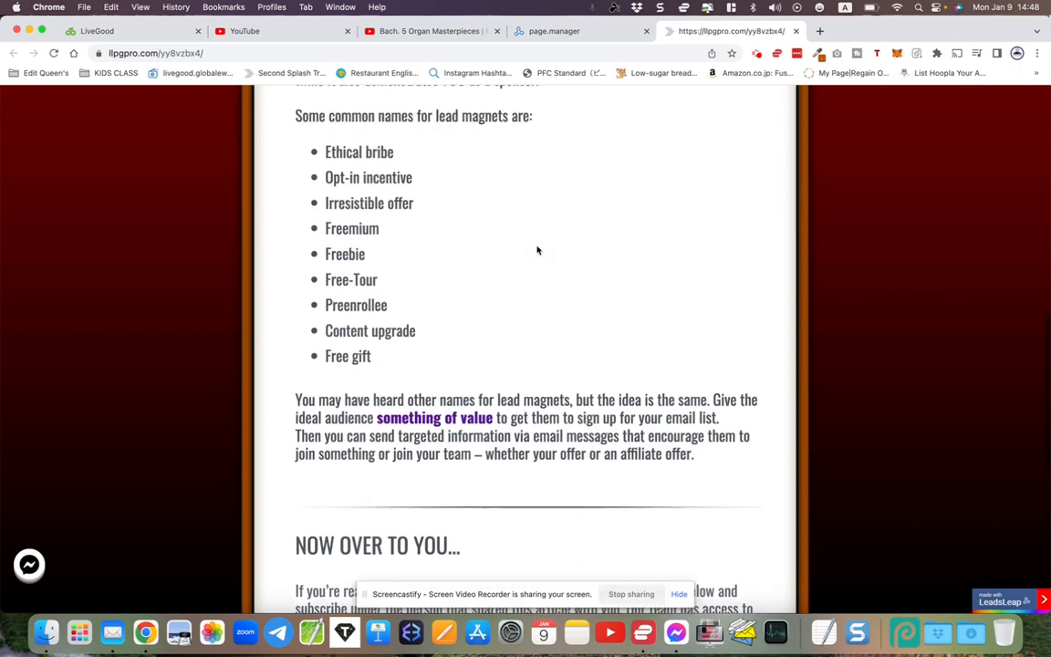
scroll("down", 3)
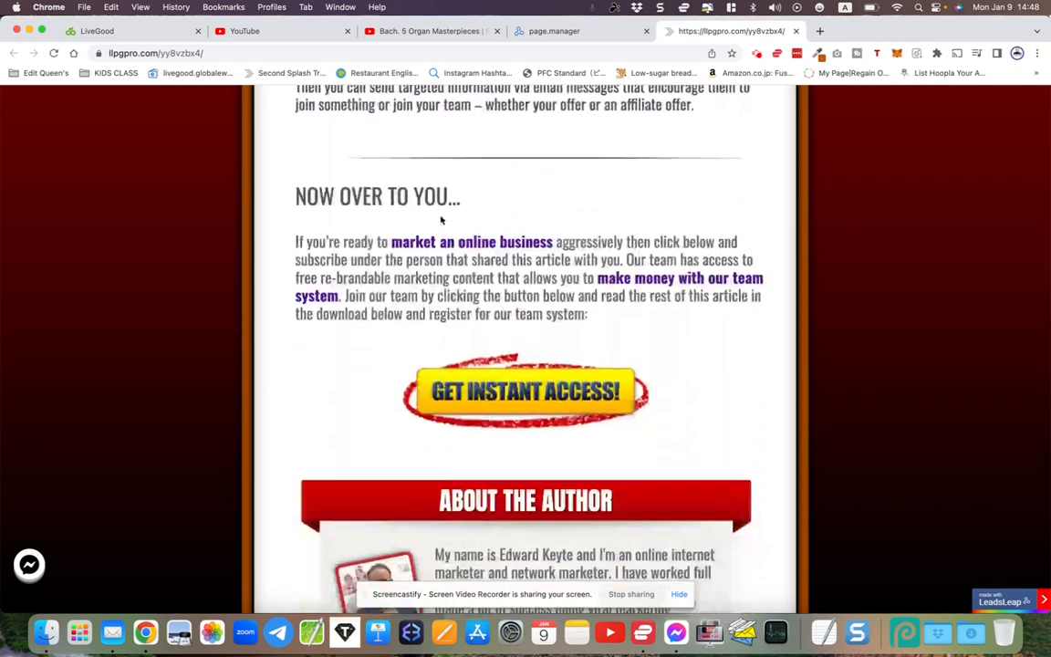
scroll("down", 3)
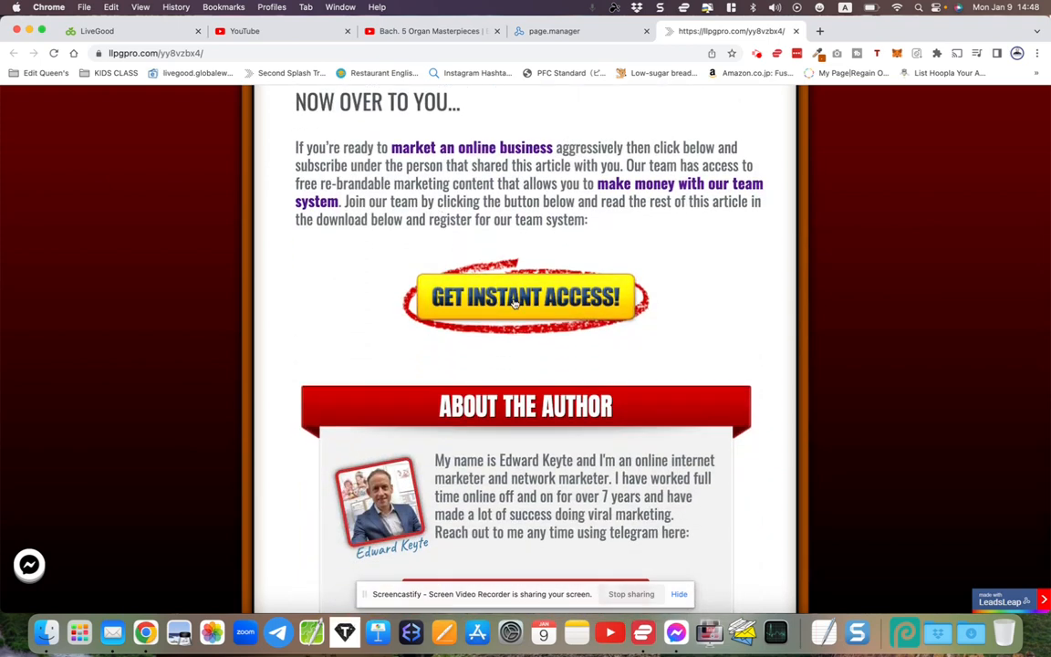
scroll("down", 3)
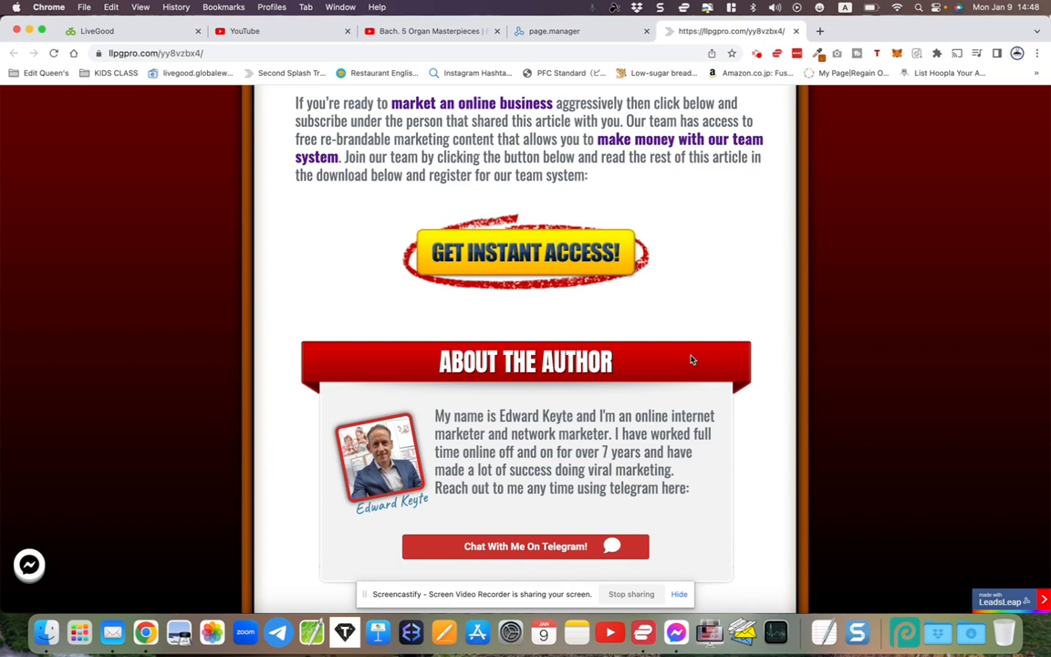
scroll("down", 3)
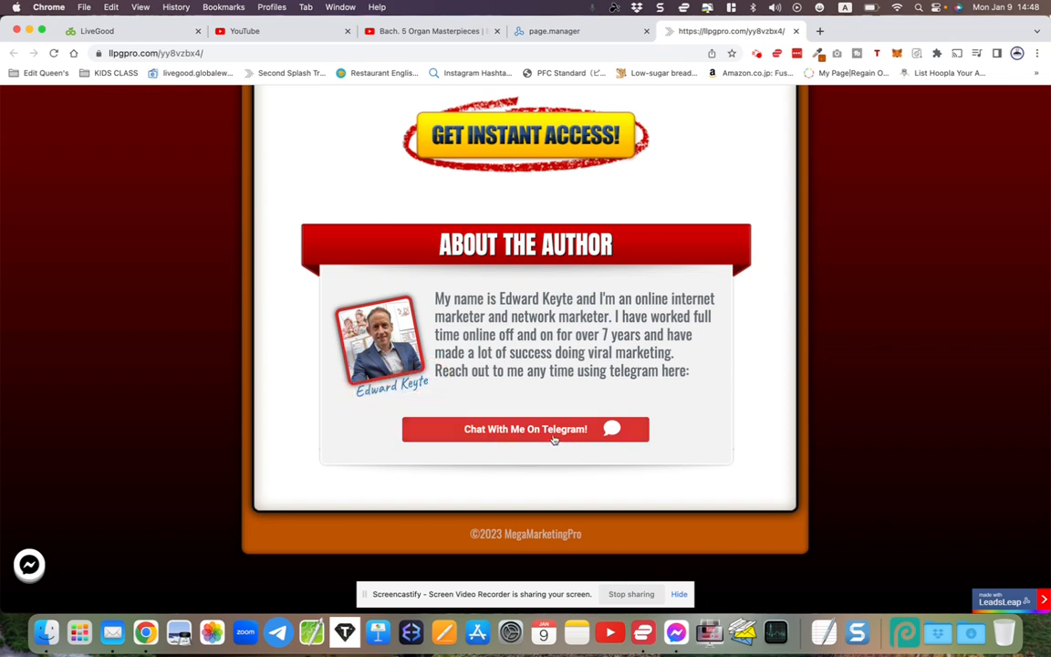
mouse_move(467, 303)
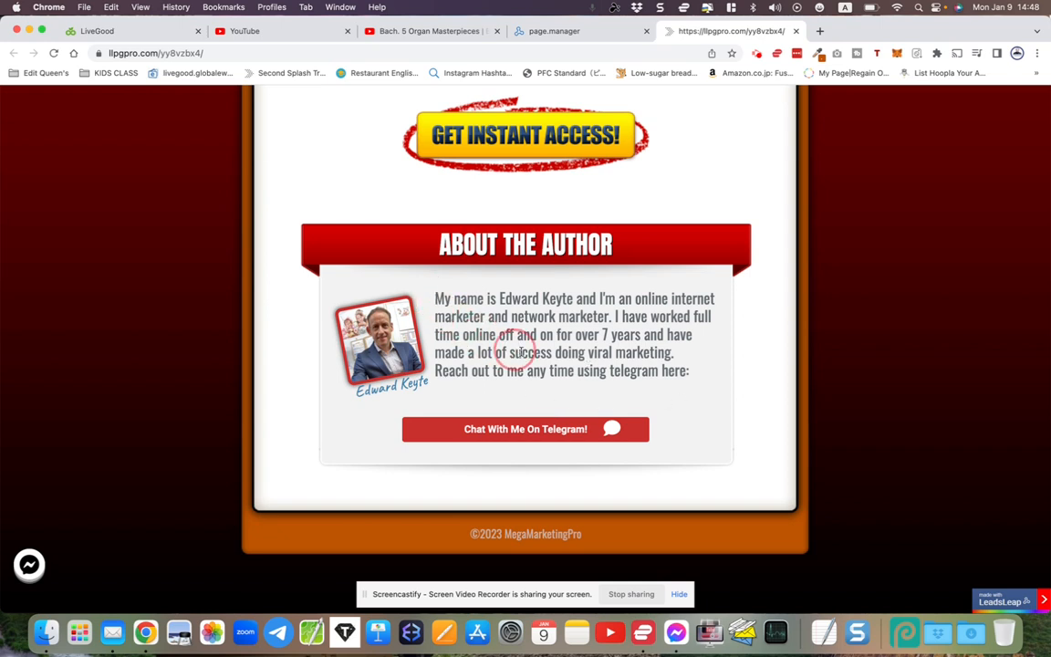
mouse_move(547, 336)
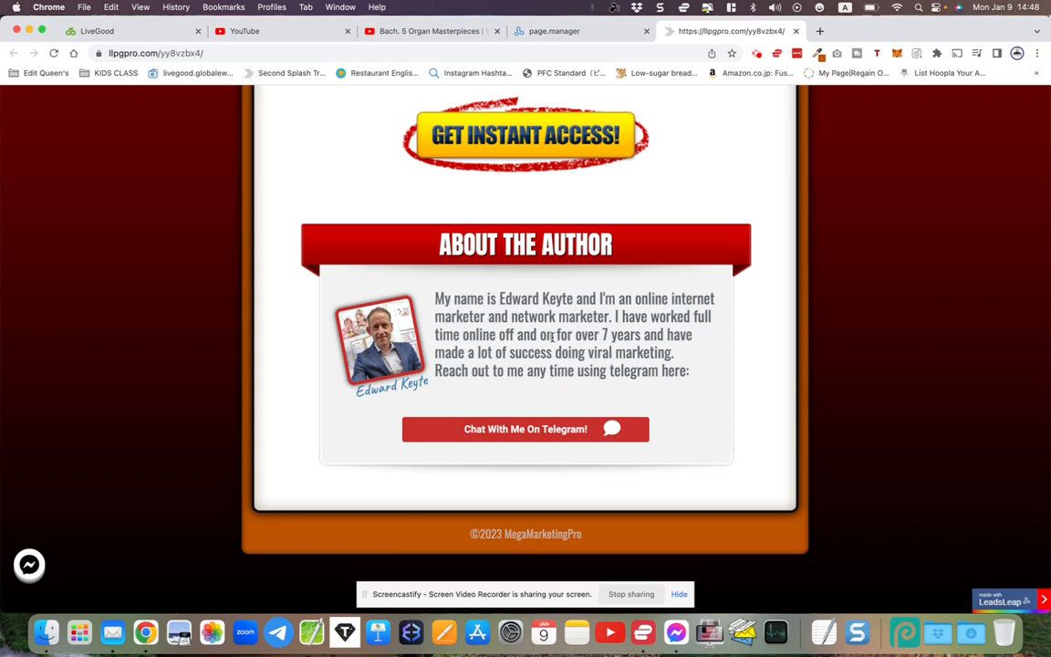
scroll("up", 3)
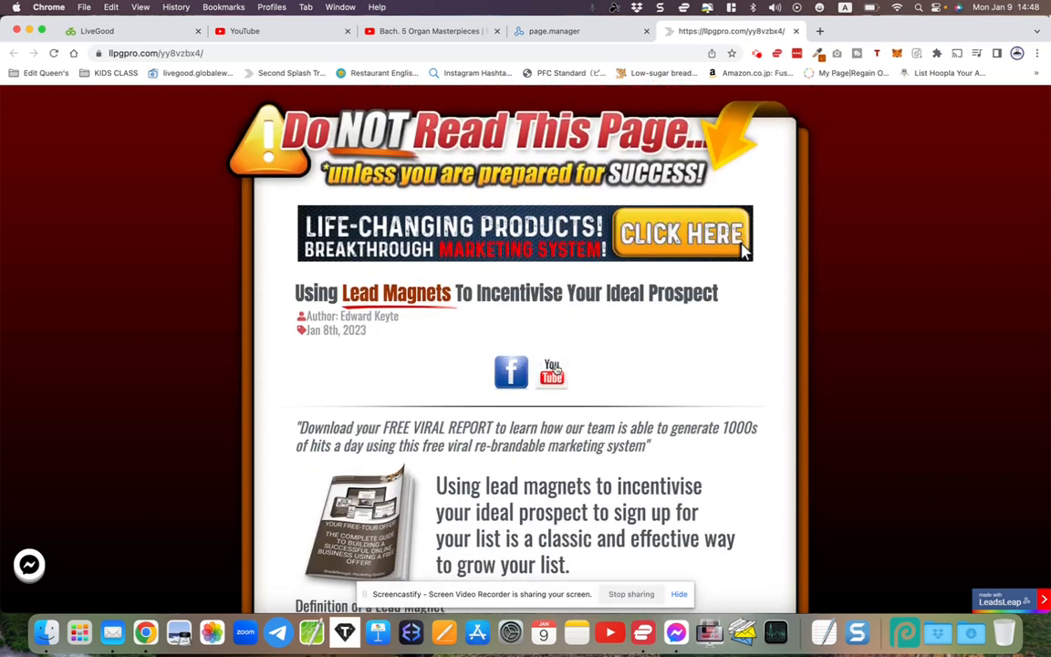
mouse_move(551, 373)
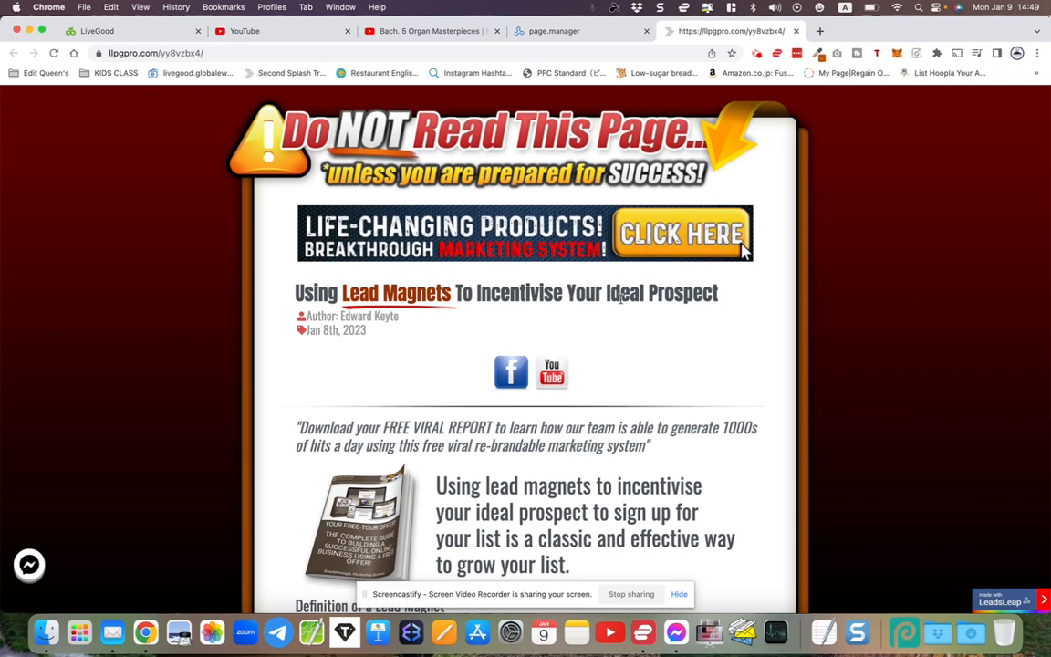
scroll("down", 3)
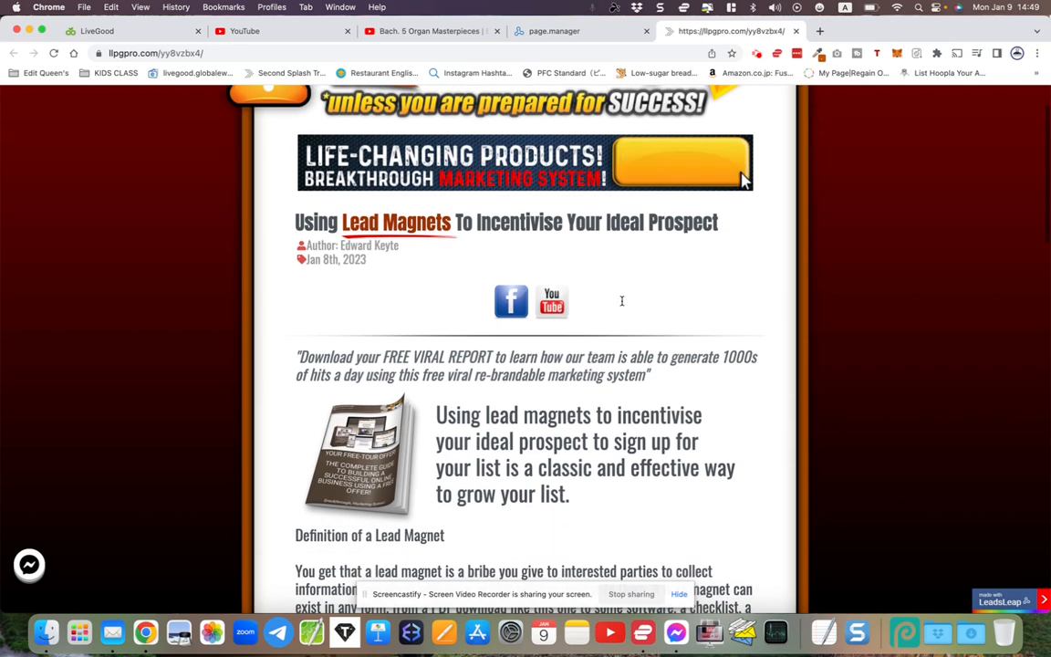
mouse_move(628, 305)
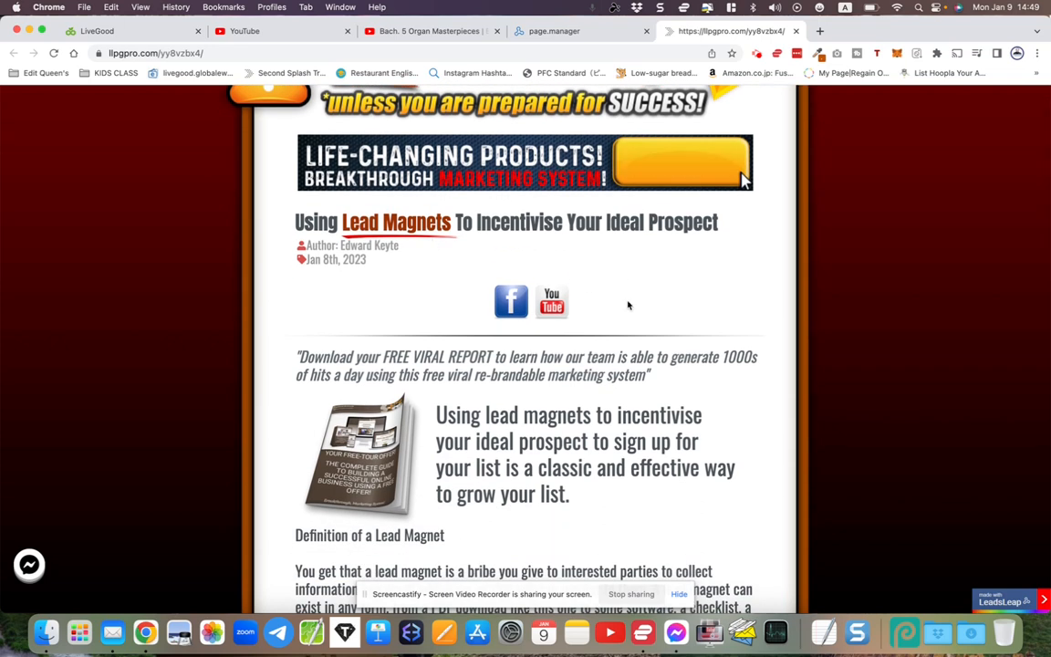
scroll("up", 3)
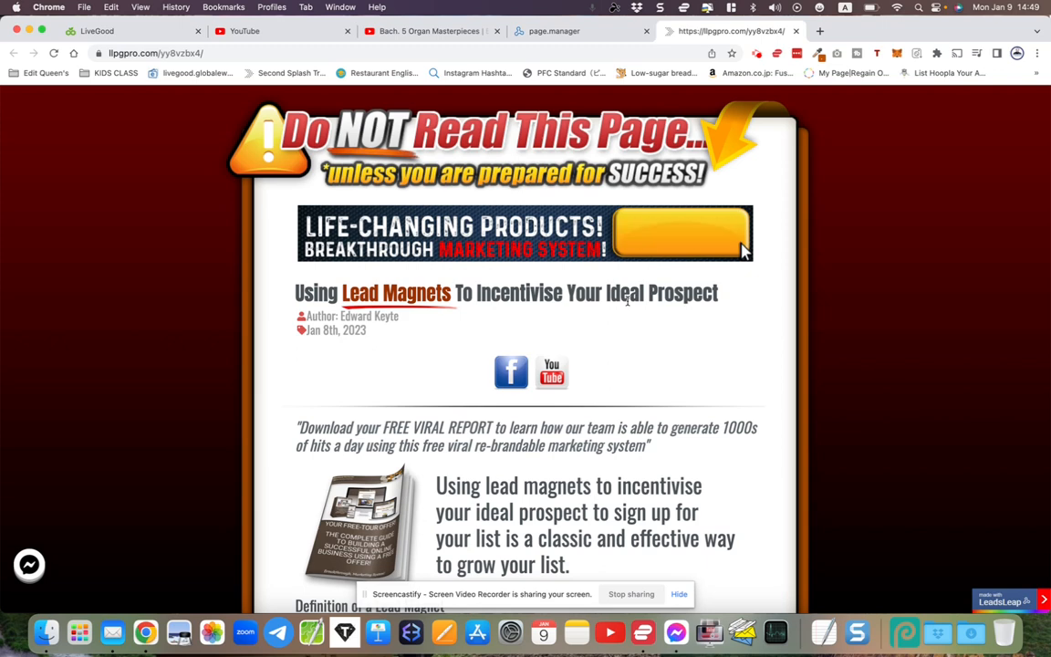
mouse_move(741, 251)
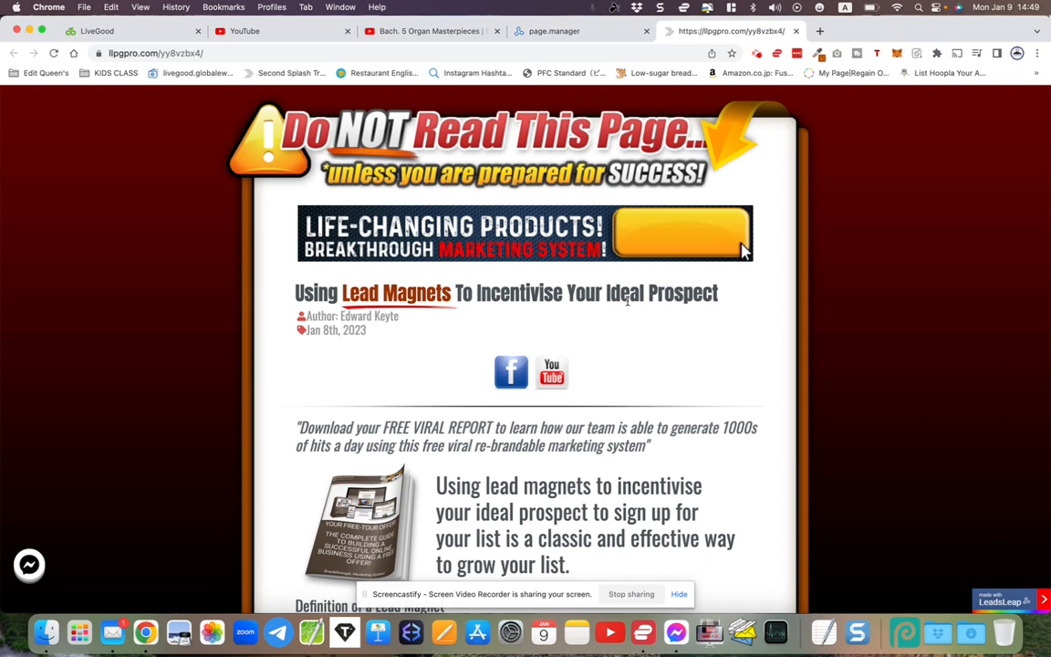
mouse_move(679, 234)
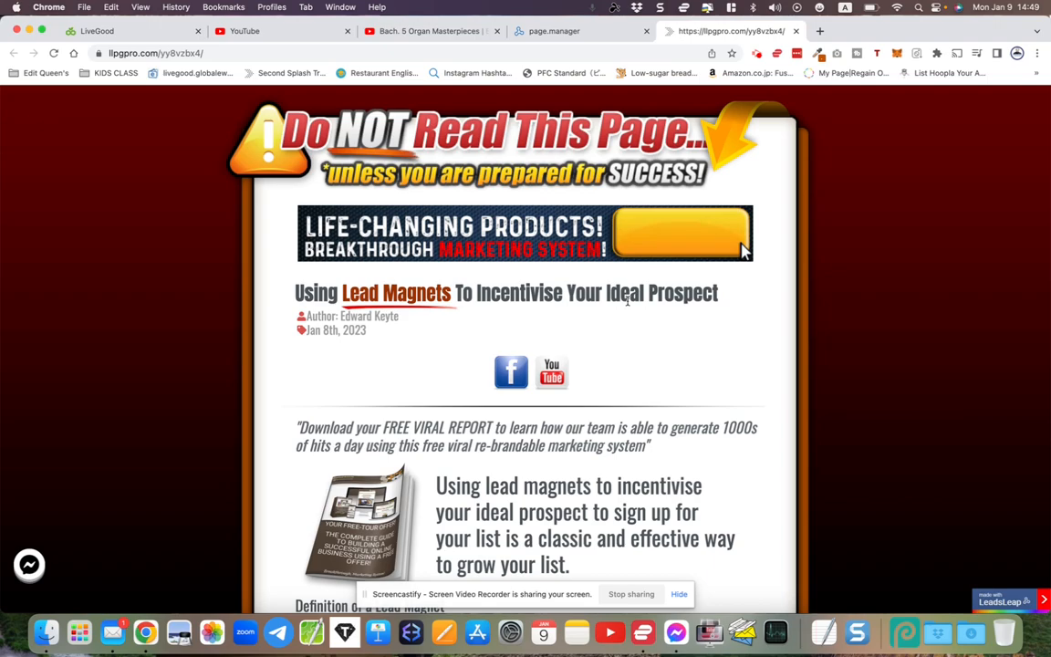
scroll("down", 3)
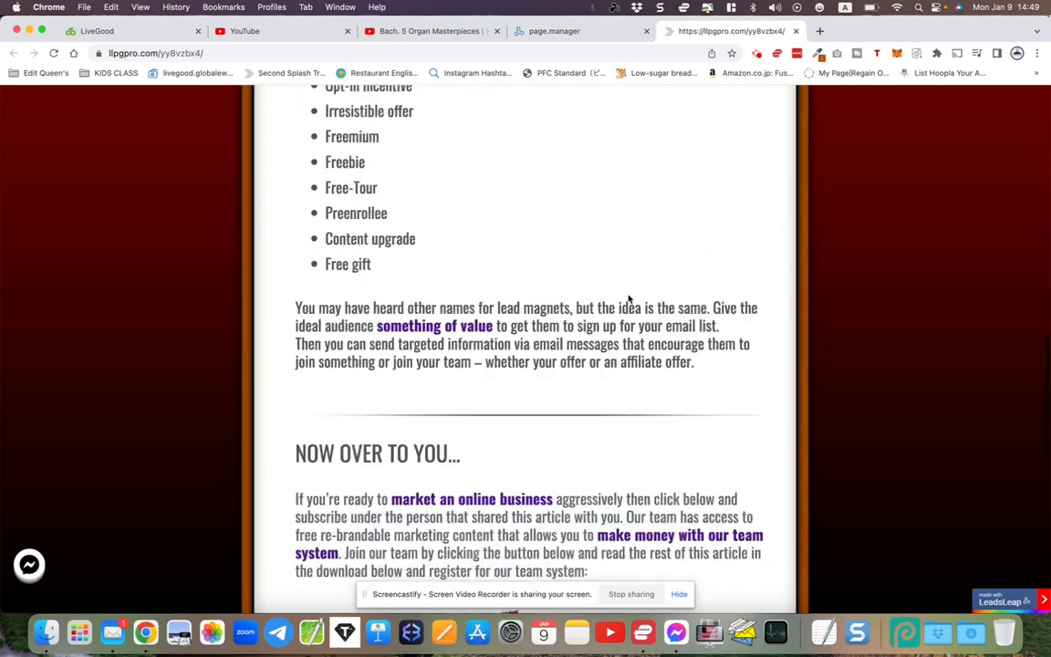
scroll("up", 3)
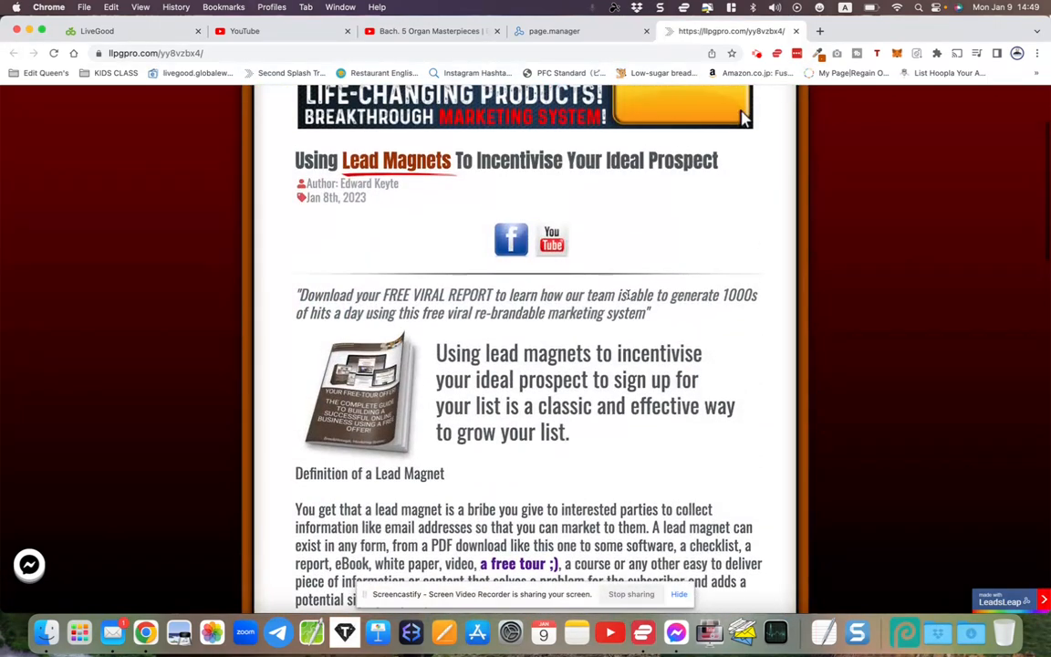
scroll("up", 3)
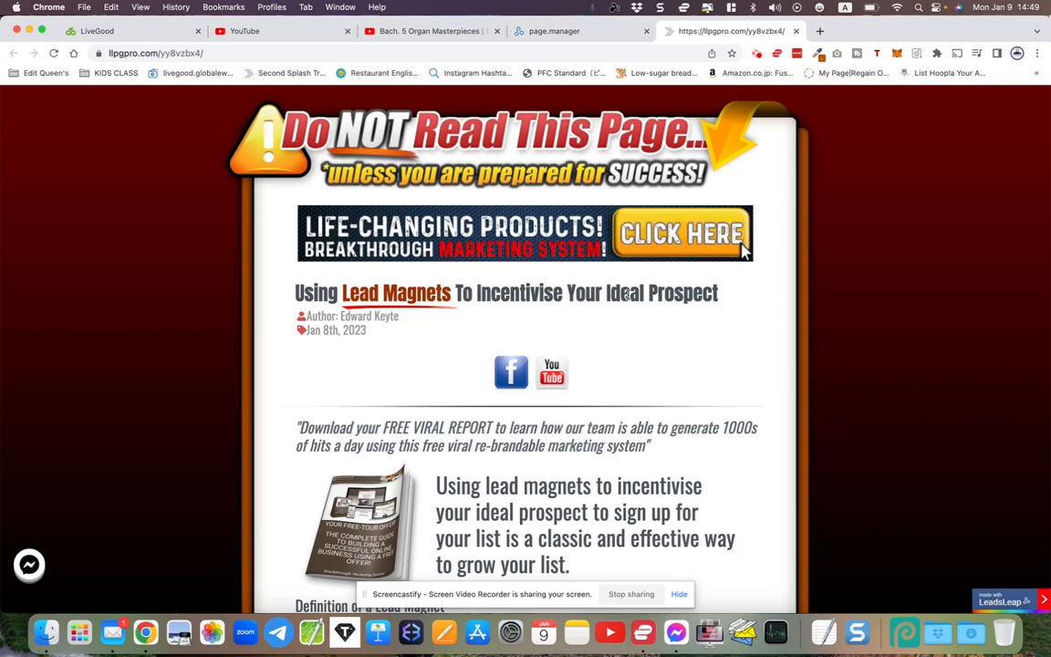
mouse_move(683, 233)
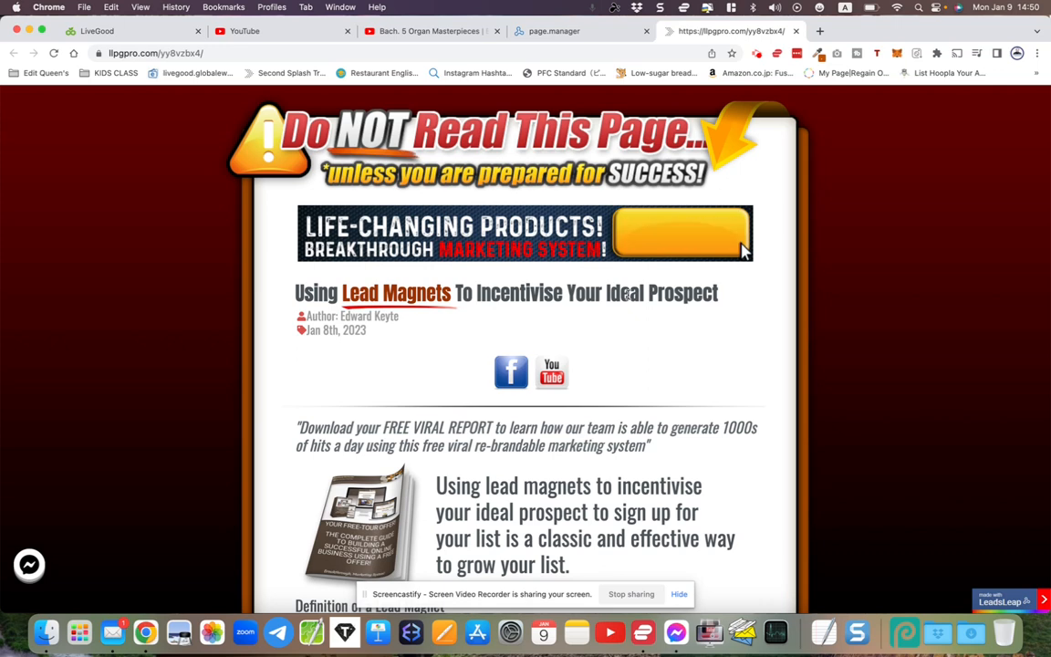
scroll("down", 3)
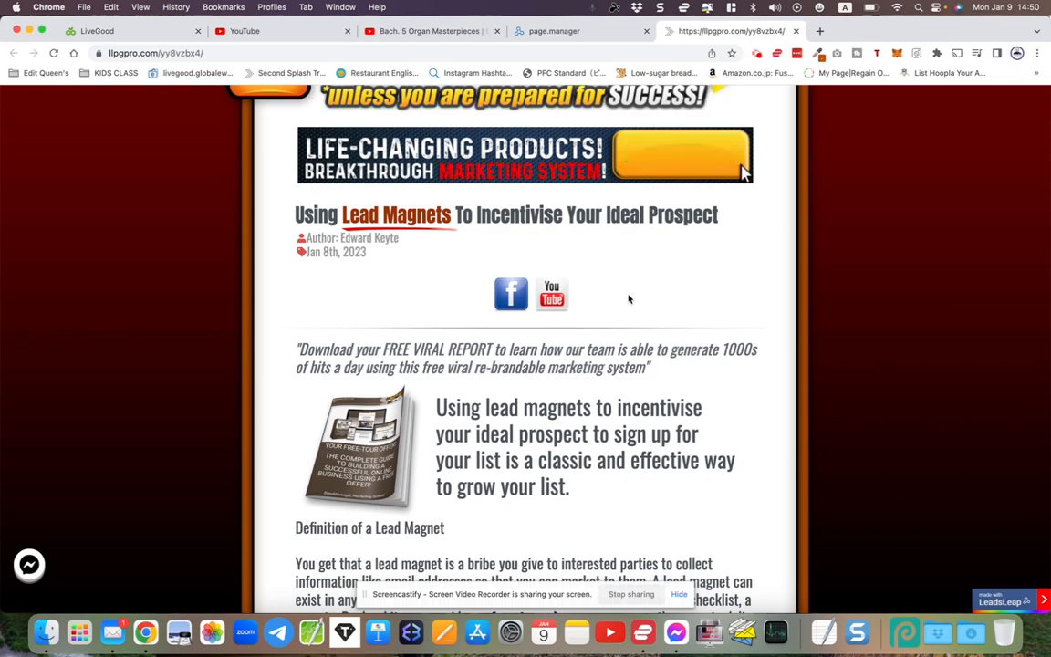
scroll("down", 3)
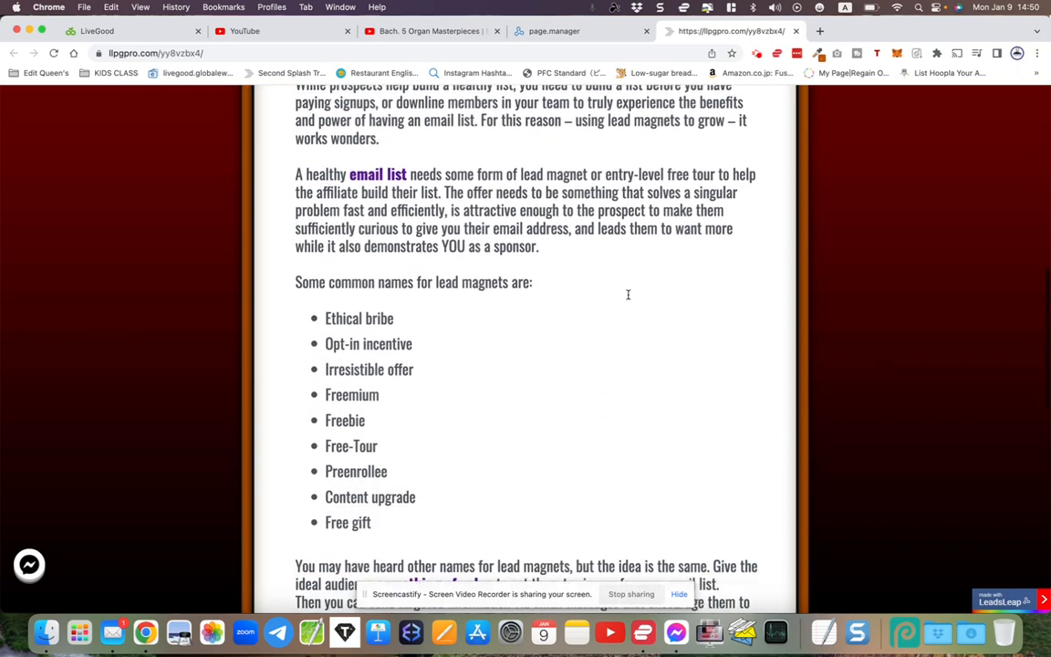
scroll("up", 3)
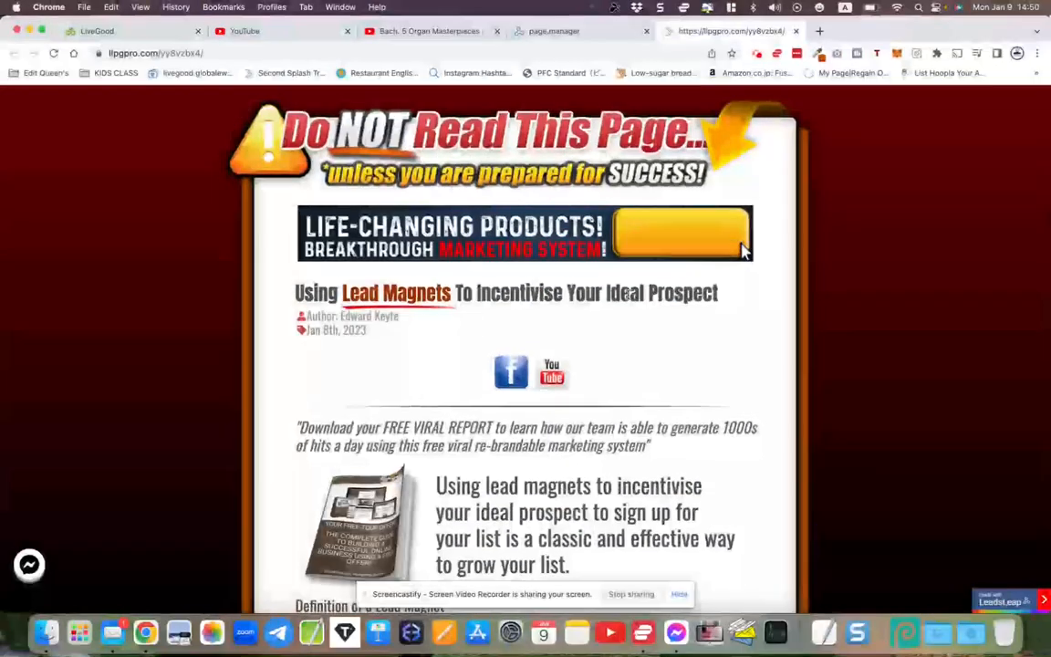
scroll("down", 3)
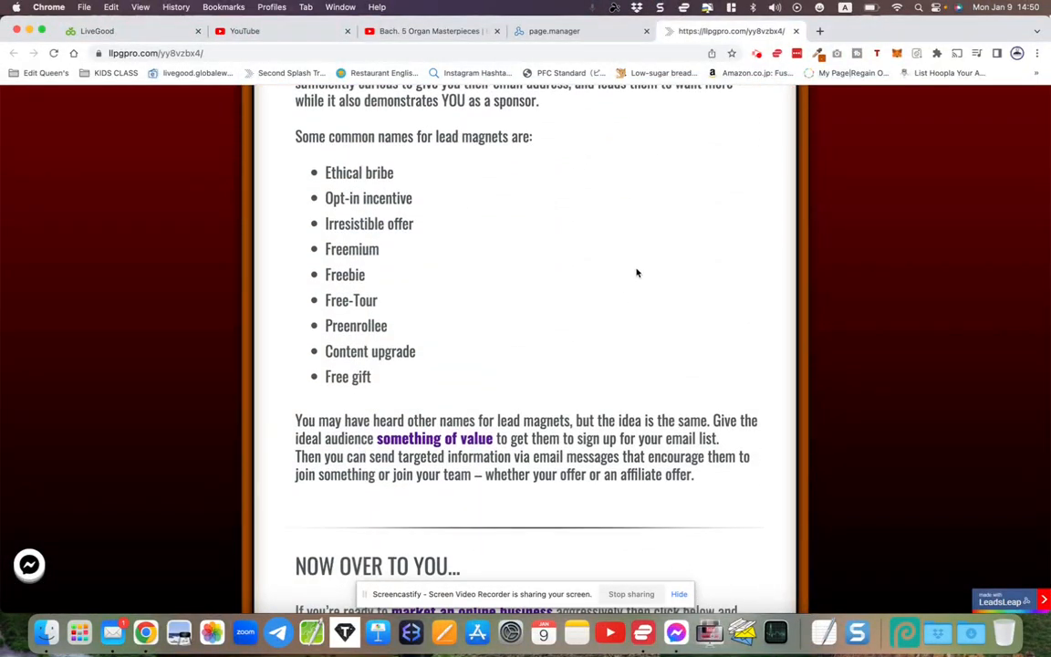
scroll("down", 3)
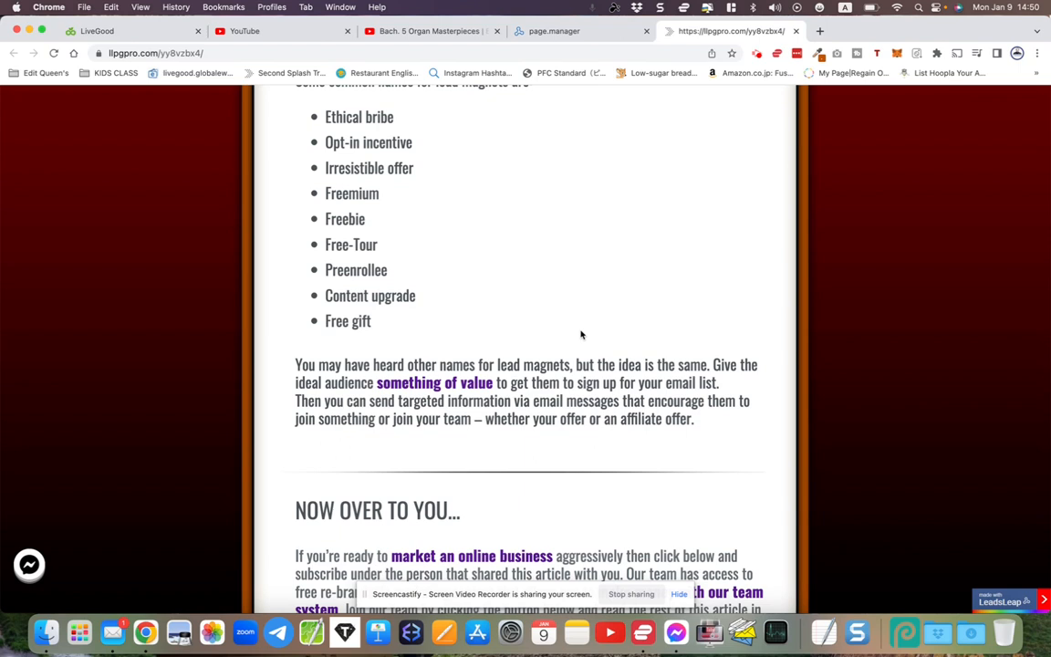
scroll("down", 3)
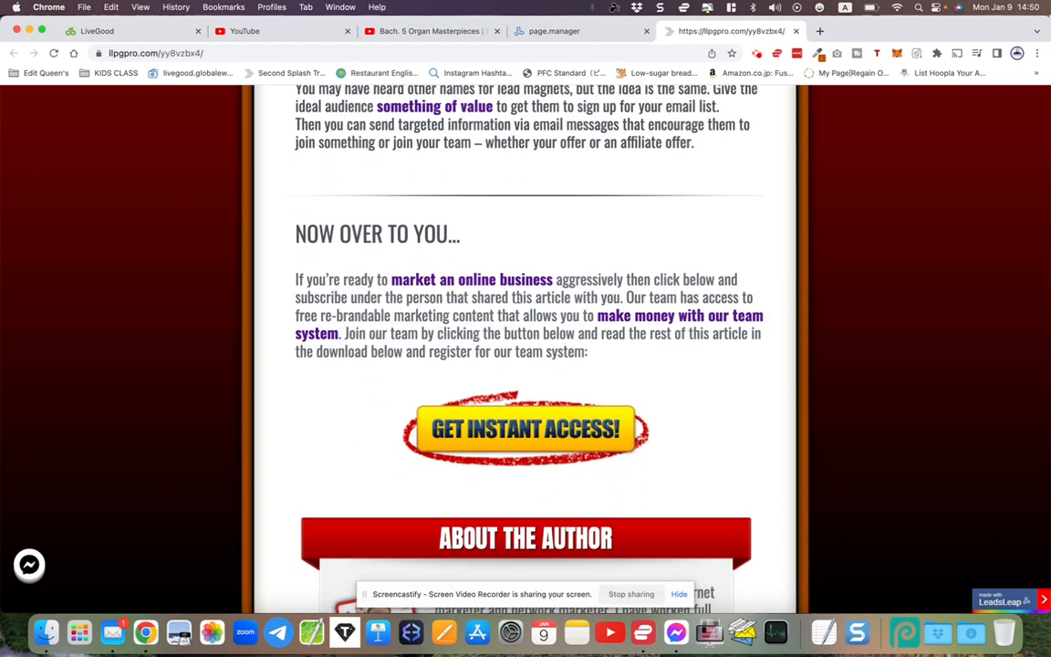
- Open the Viral Traffic Blaster download page and pause its embedded walkthrough video
left_click(525, 428)
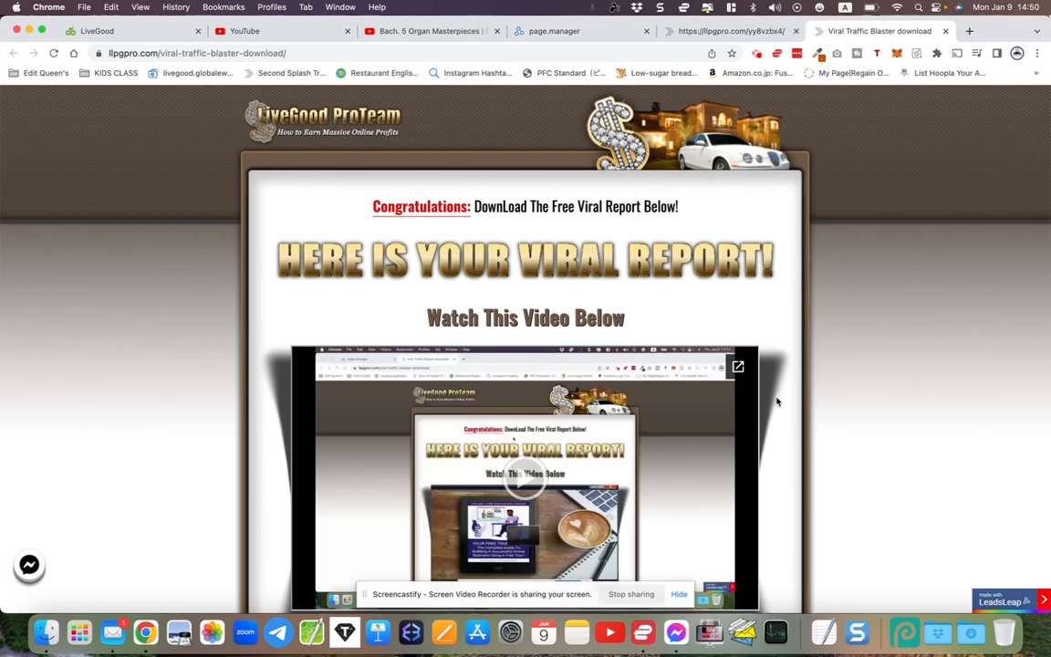
scroll("down", 3)
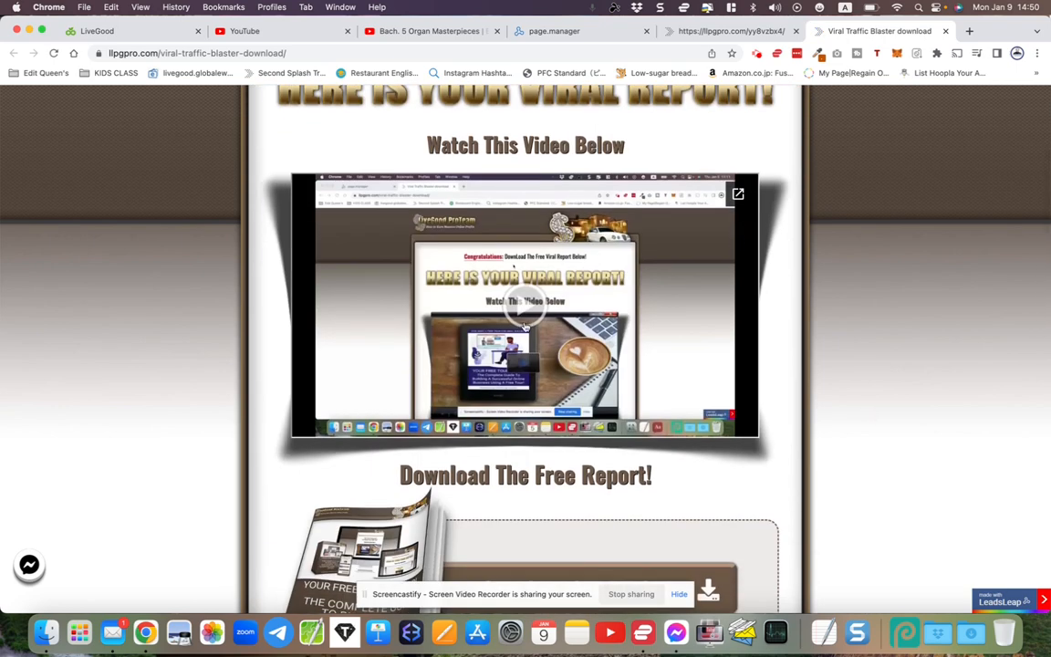
mouse_move(475, 354)
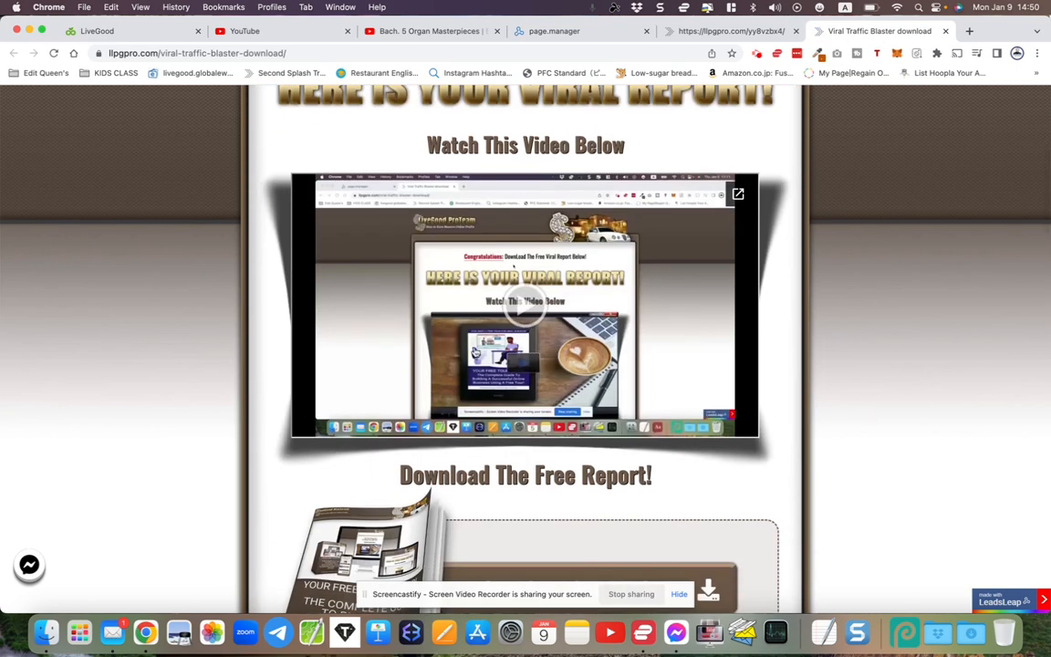
mouse_move(708, 292)
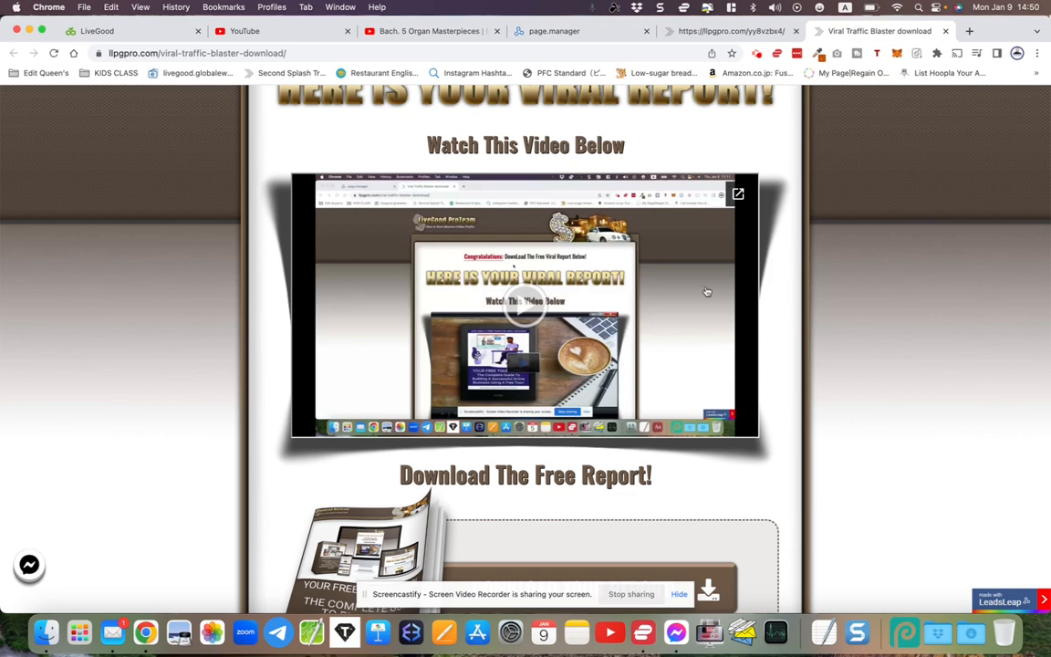
mouse_move(639, 332)
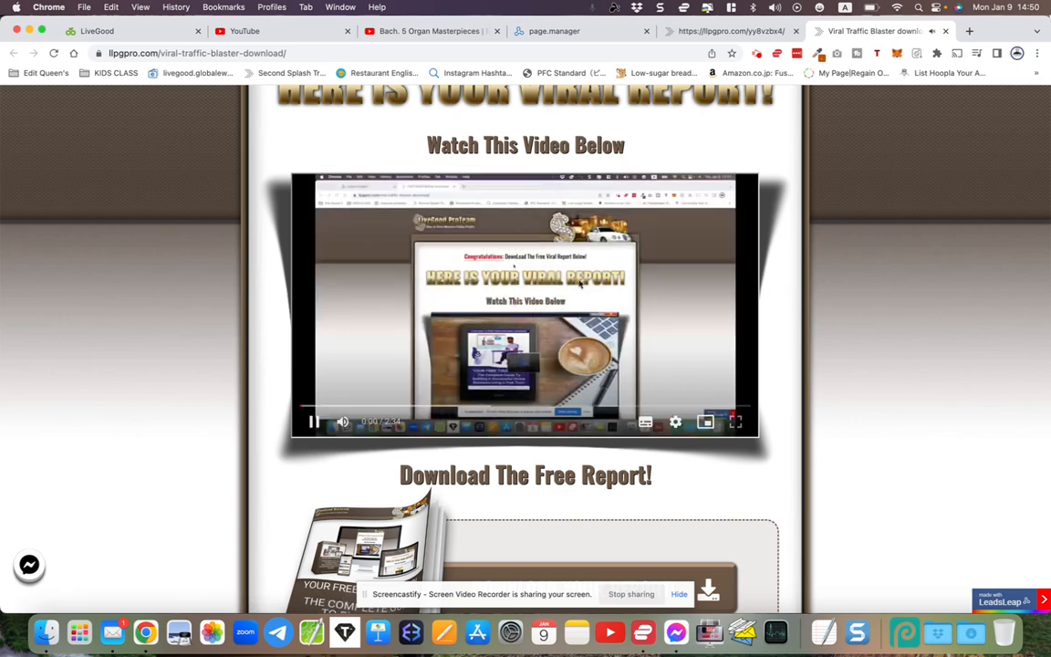
left_click(314, 420)
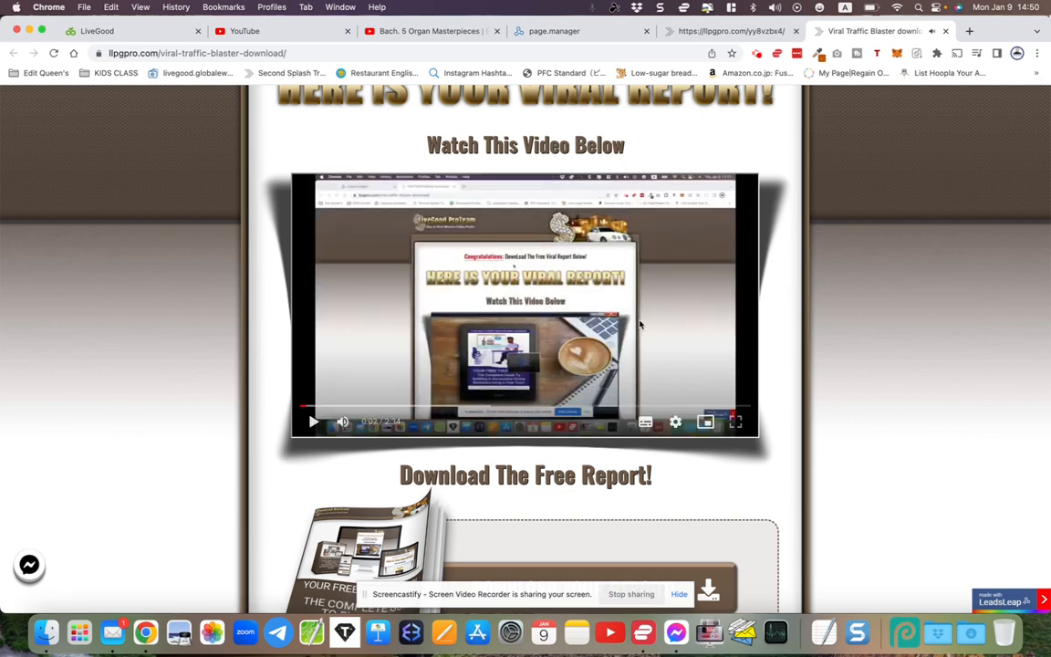
scroll("down", 3)
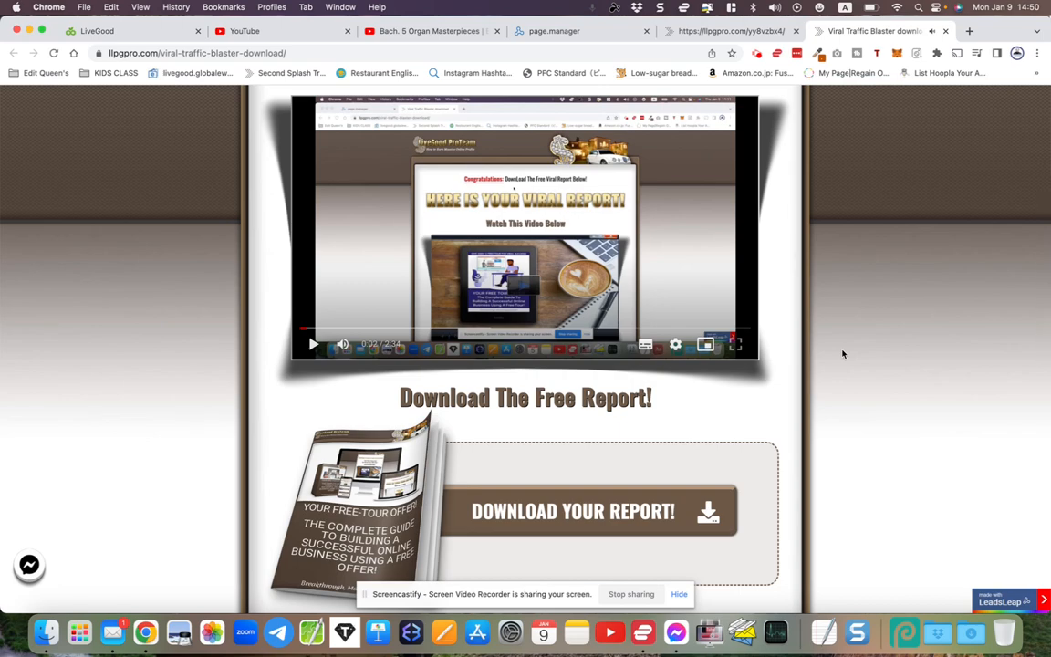
scroll("down", 3)
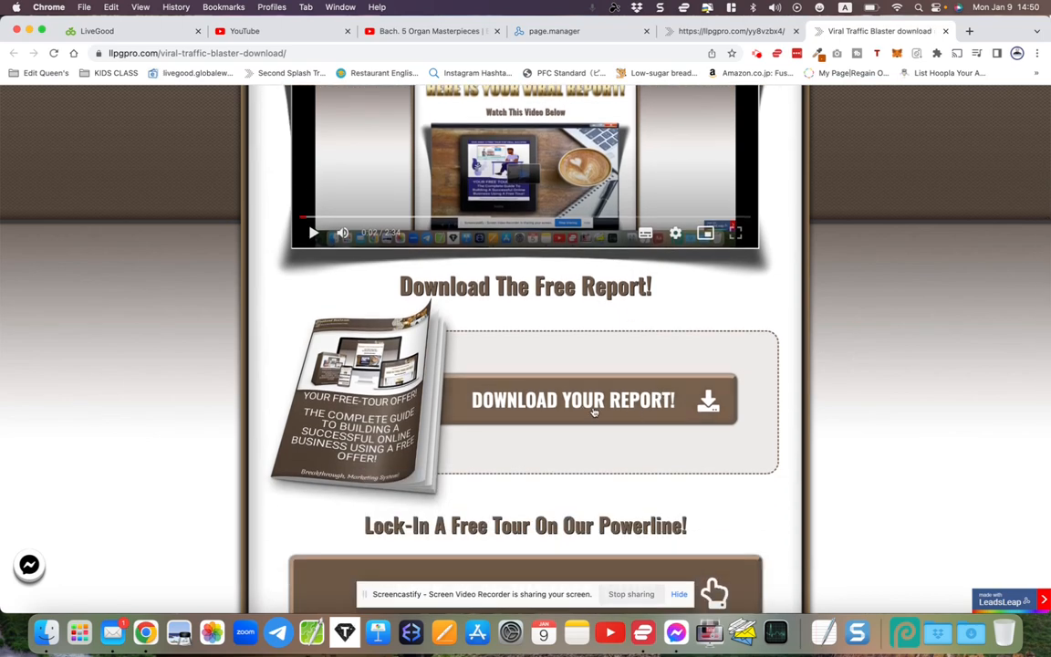
- After a glance at the article, scroll the download page past Join LeadsLeap to the Rebrand section
left_click(730, 29)
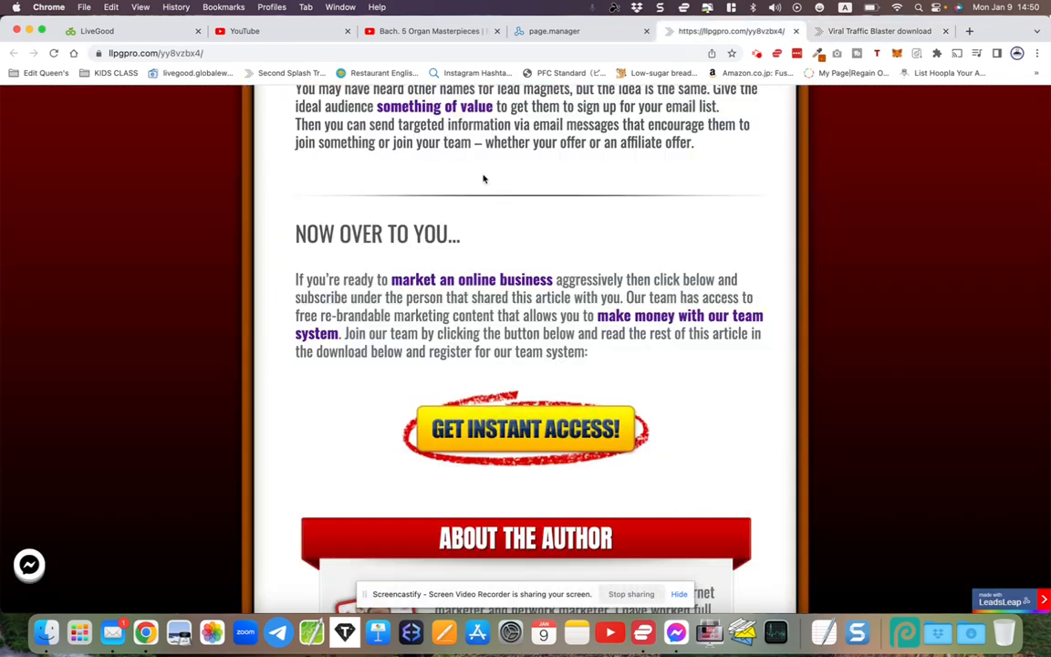
scroll("up", 3)
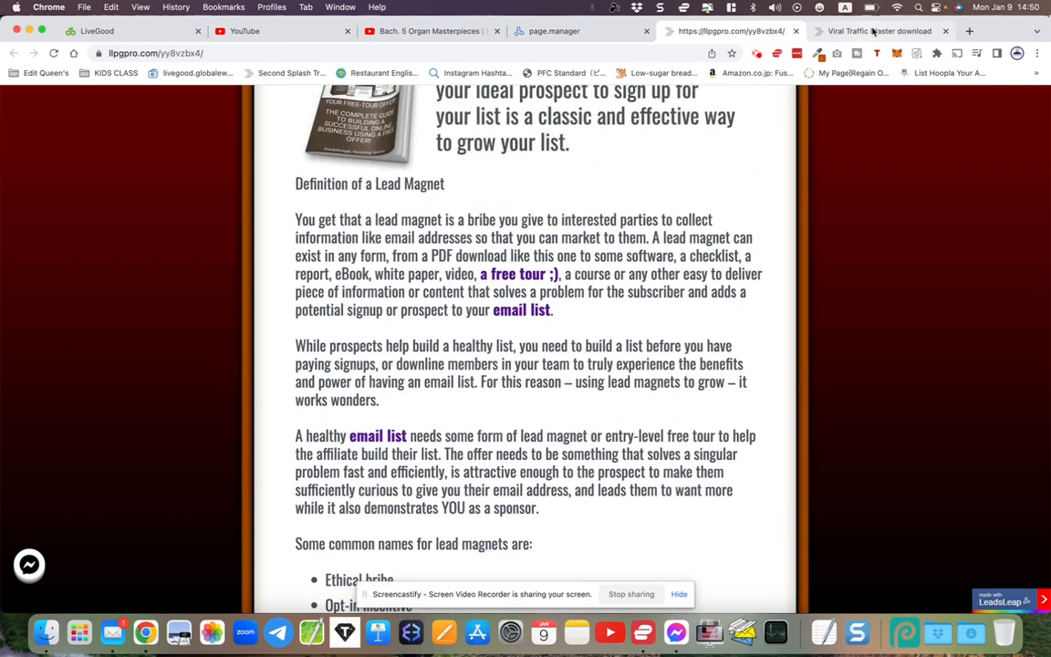
left_click(879, 29)
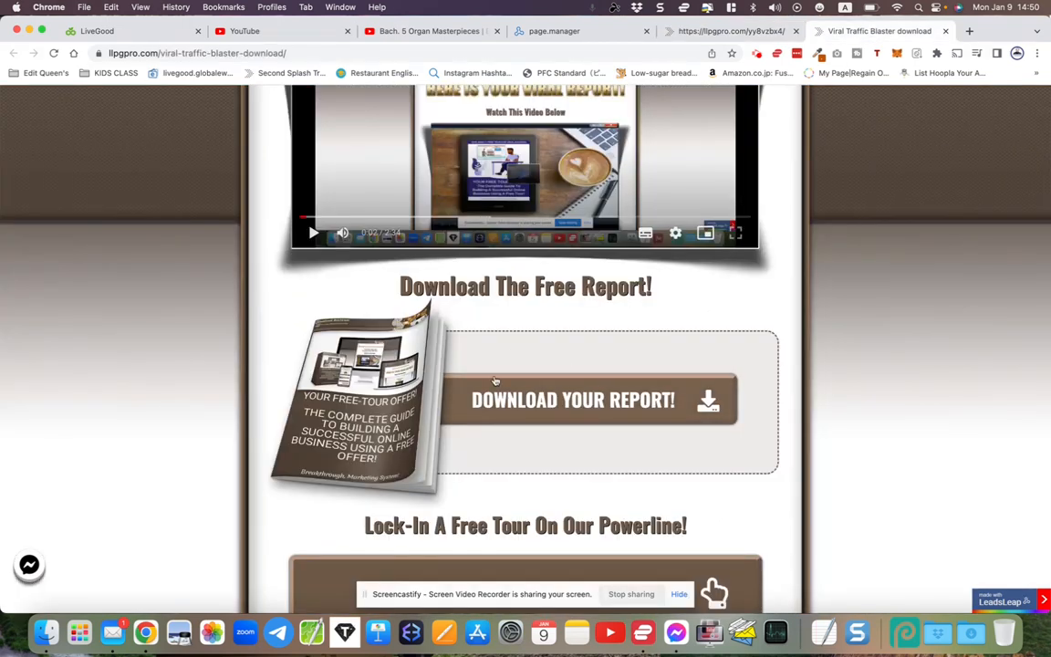
mouse_move(496, 347)
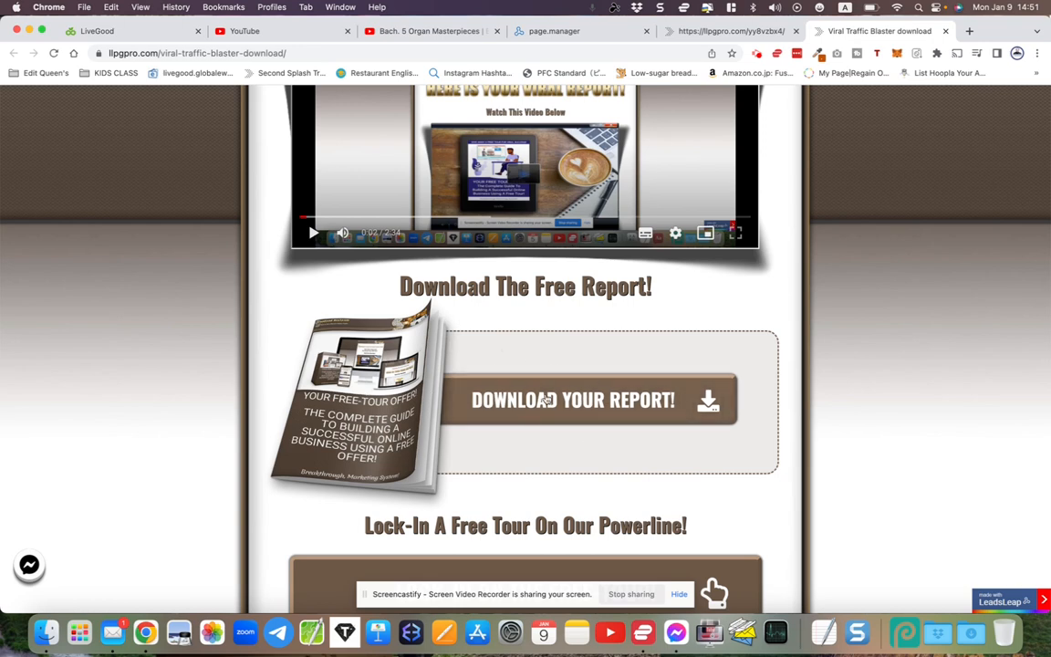
scroll("down", 3)
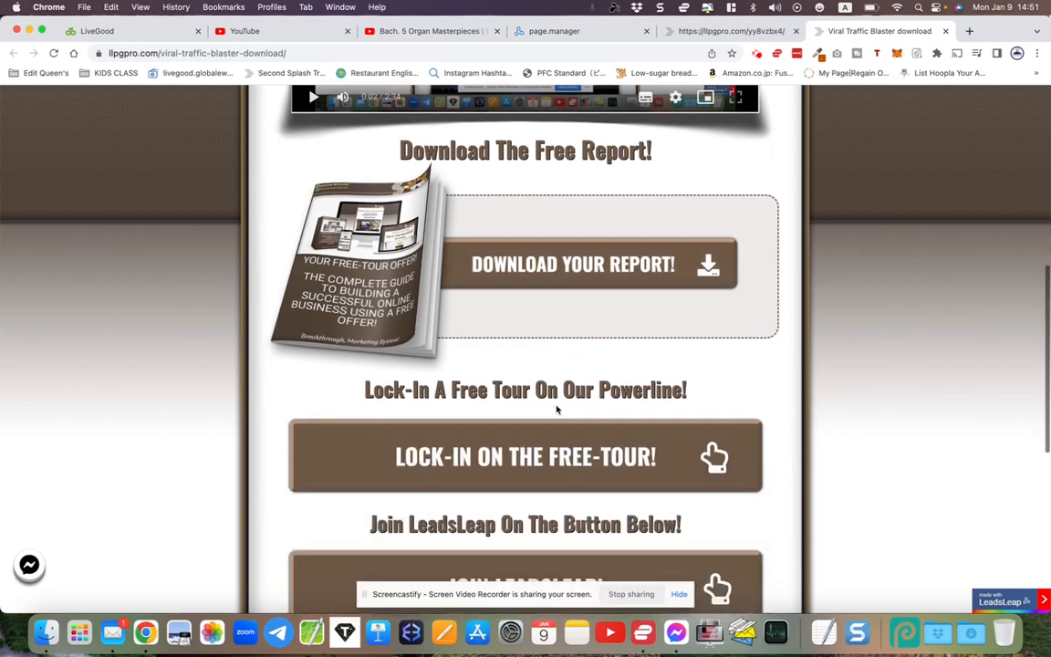
scroll("down", 3)
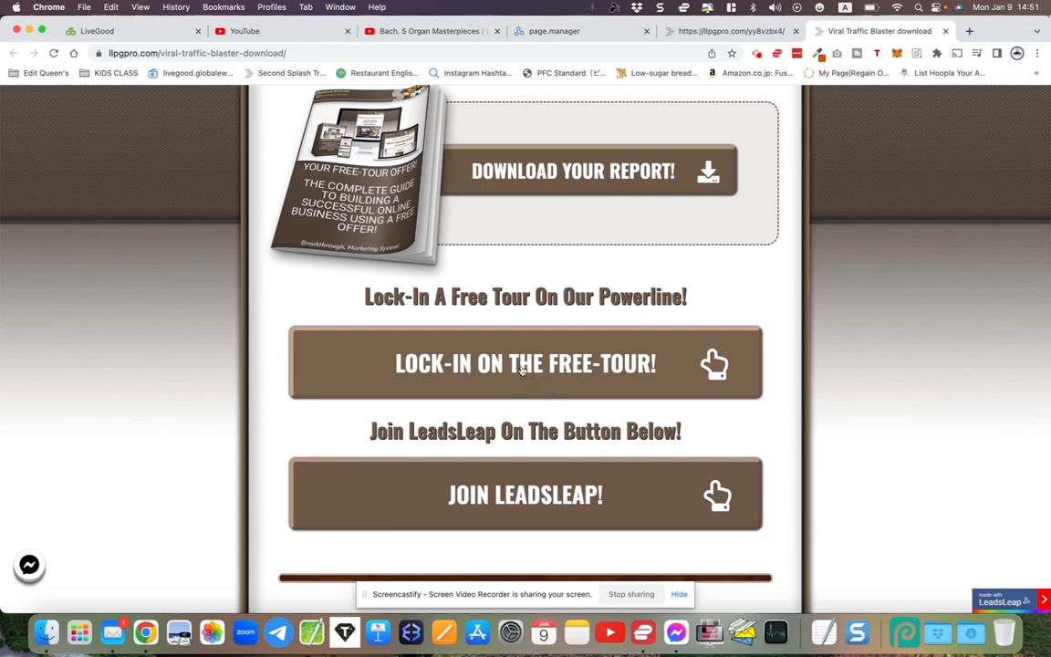
scroll("down", 3)
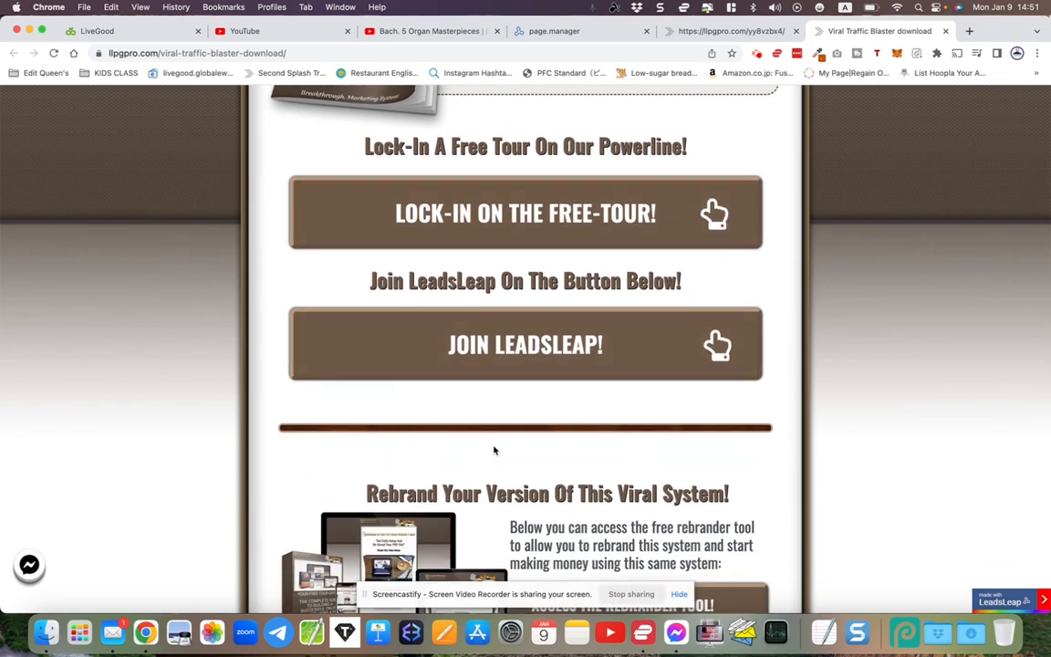
scroll("down", 3)
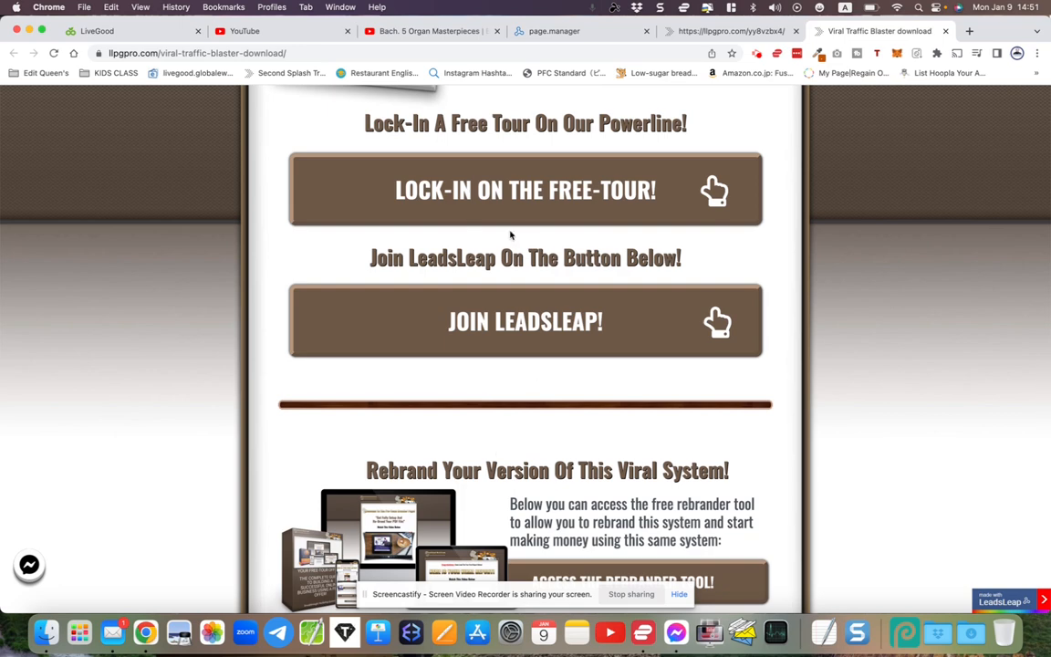
scroll("down", 3)
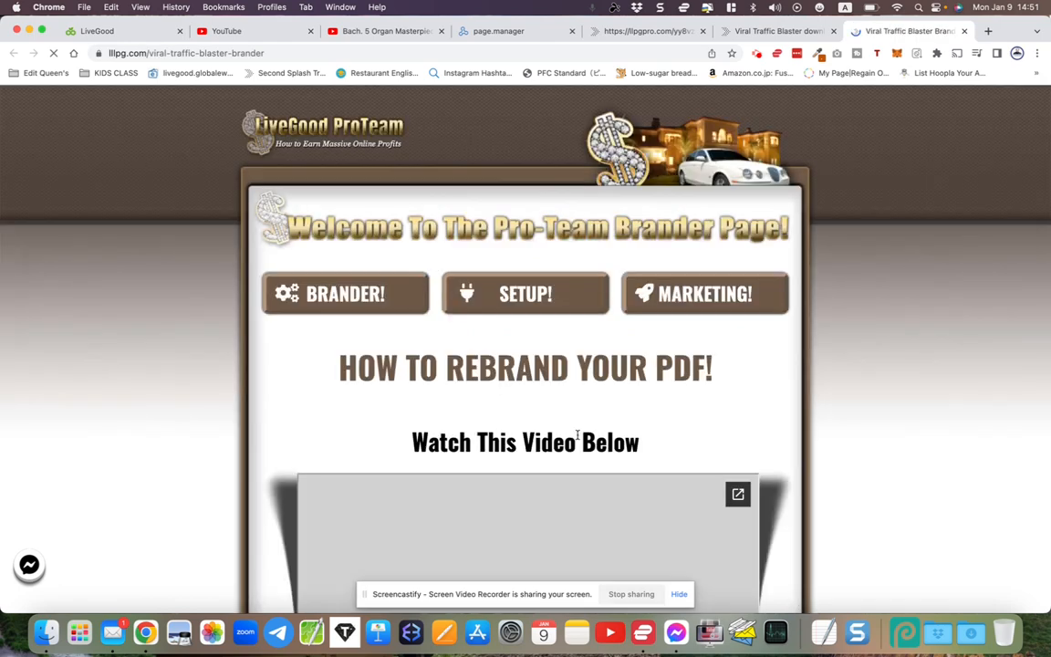
- Fill the LiveGood username into the PDF Rebrander Tool from autofill, then return to the page top
scroll("down", 3)
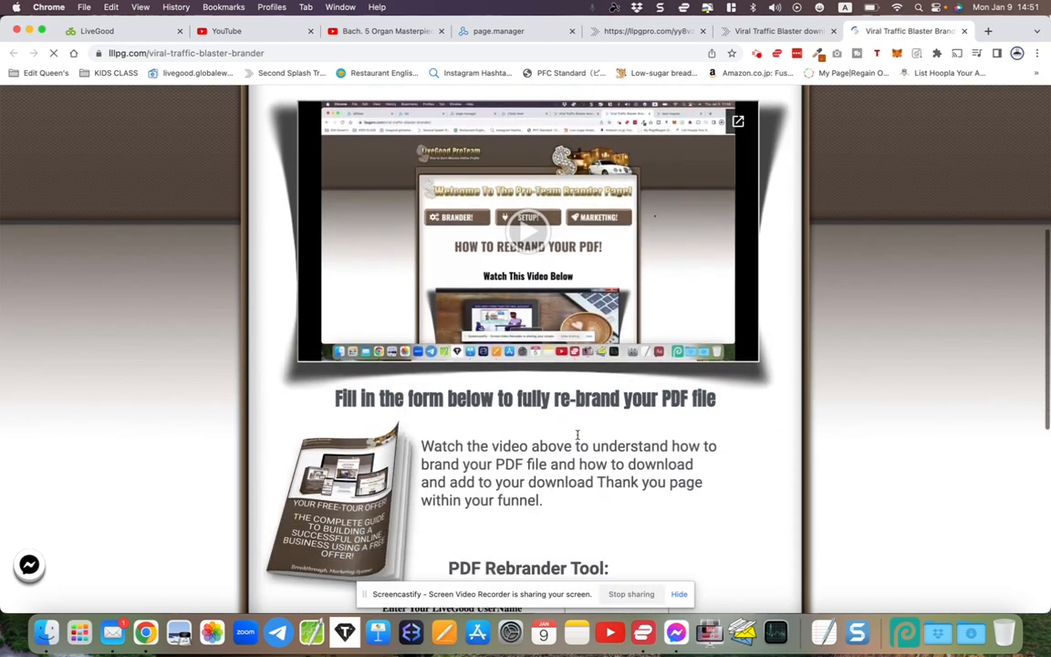
scroll("down", 3)
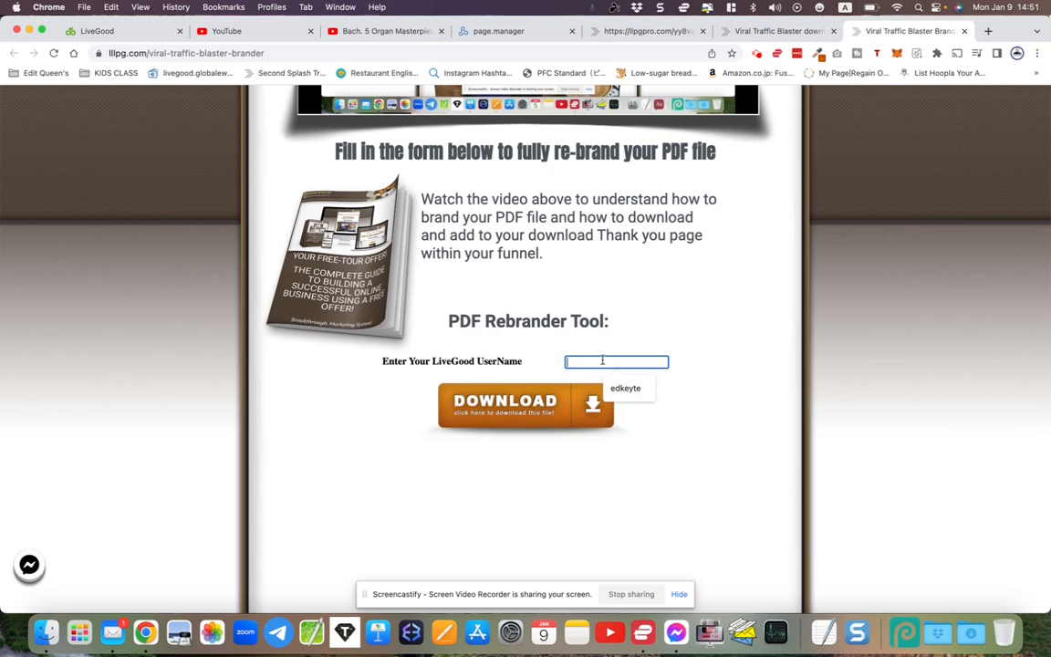
left_click(624, 387)
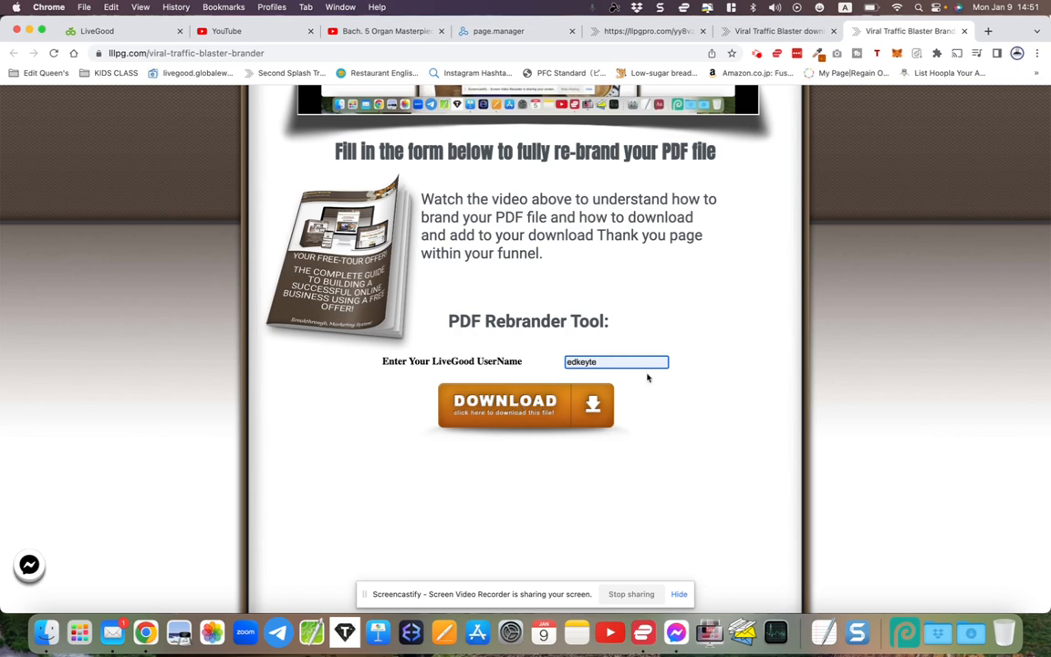
scroll("up", 3)
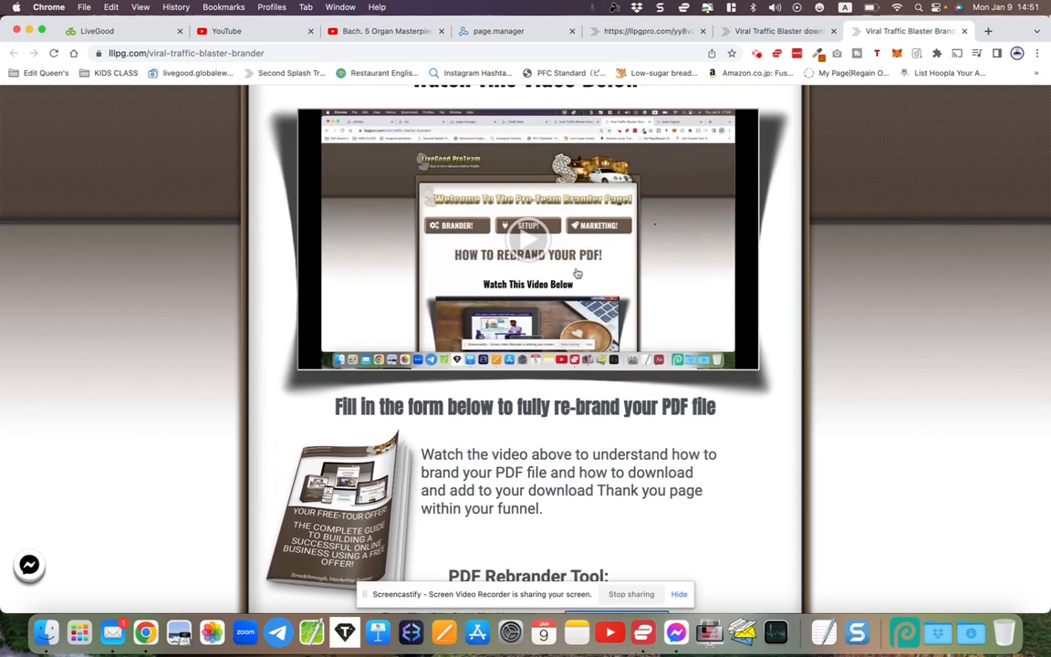
scroll("down", 3)
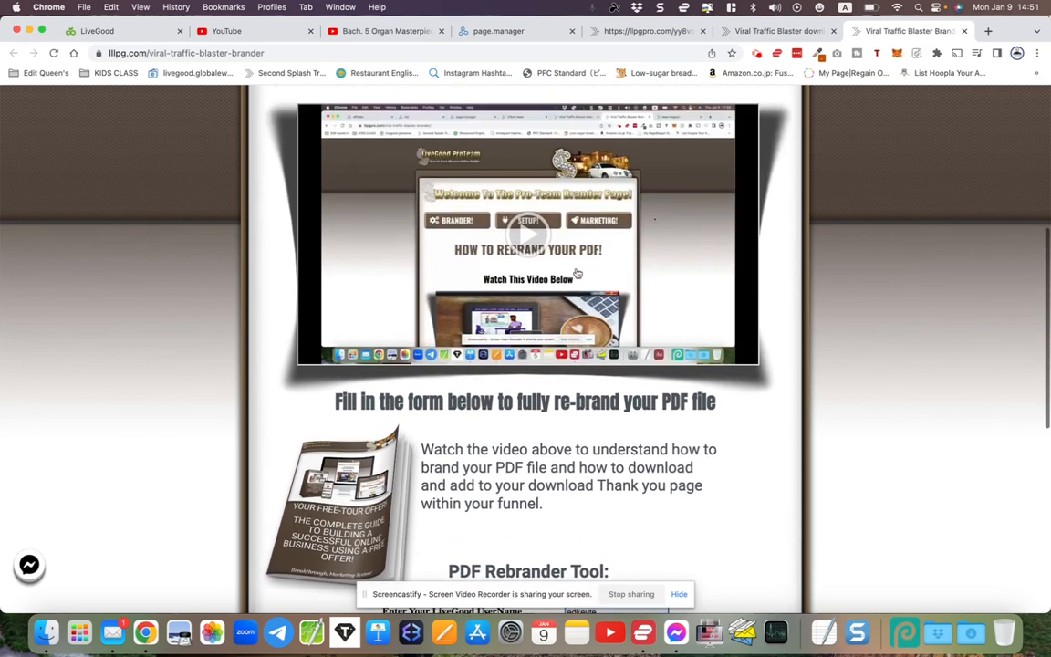
scroll("up", 3)
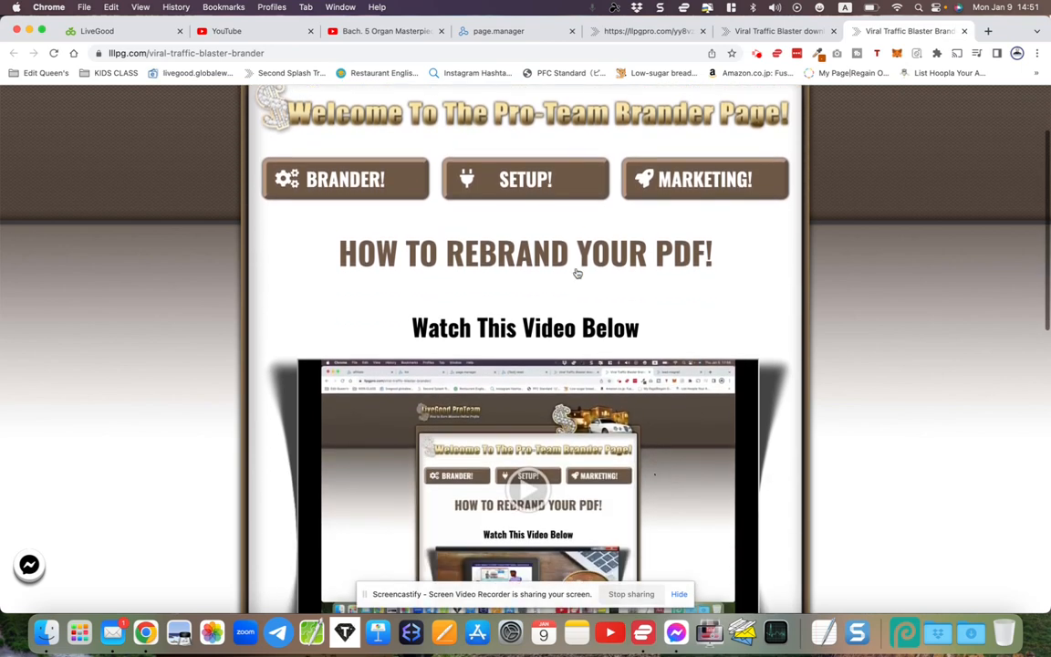
scroll("up", 3)
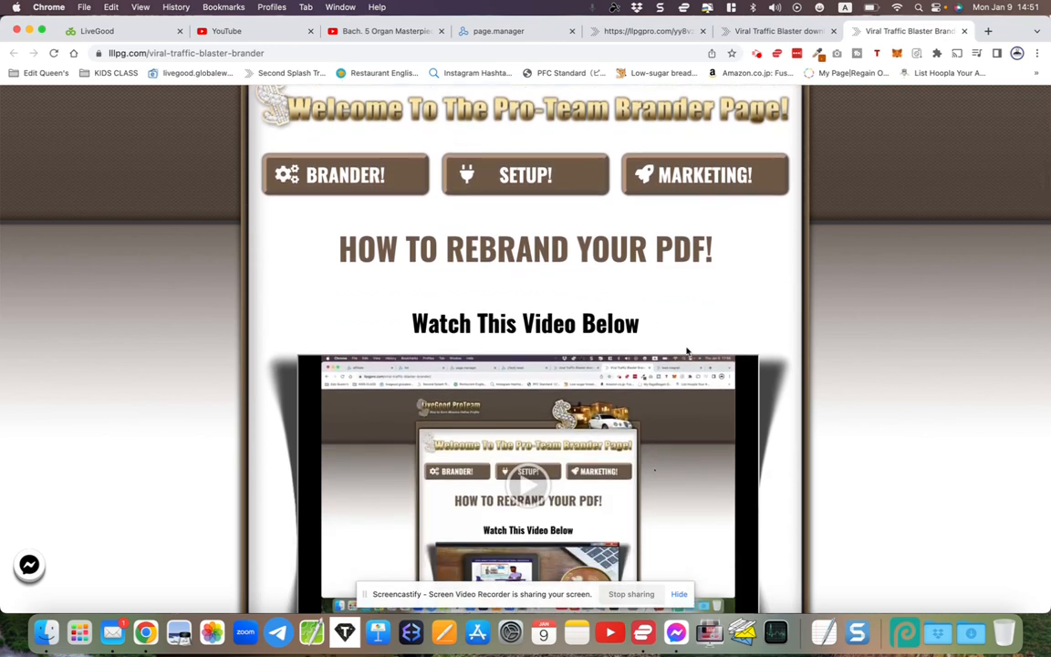
mouse_move(618, 281)
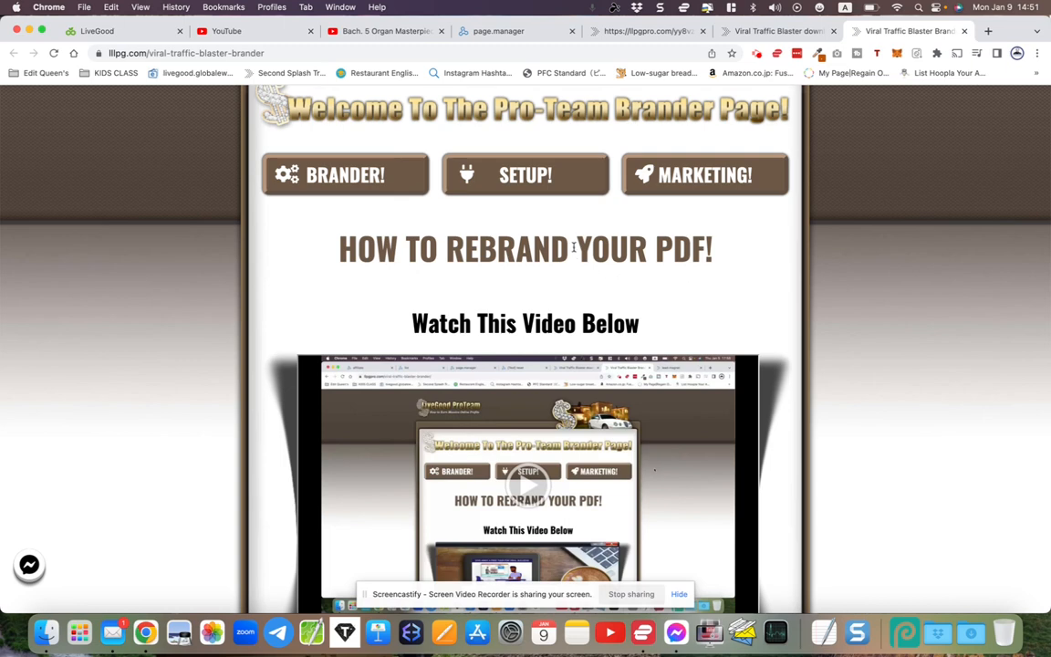
- Go to the SETUP! page and review the capture and download page share codes
left_click(525, 176)
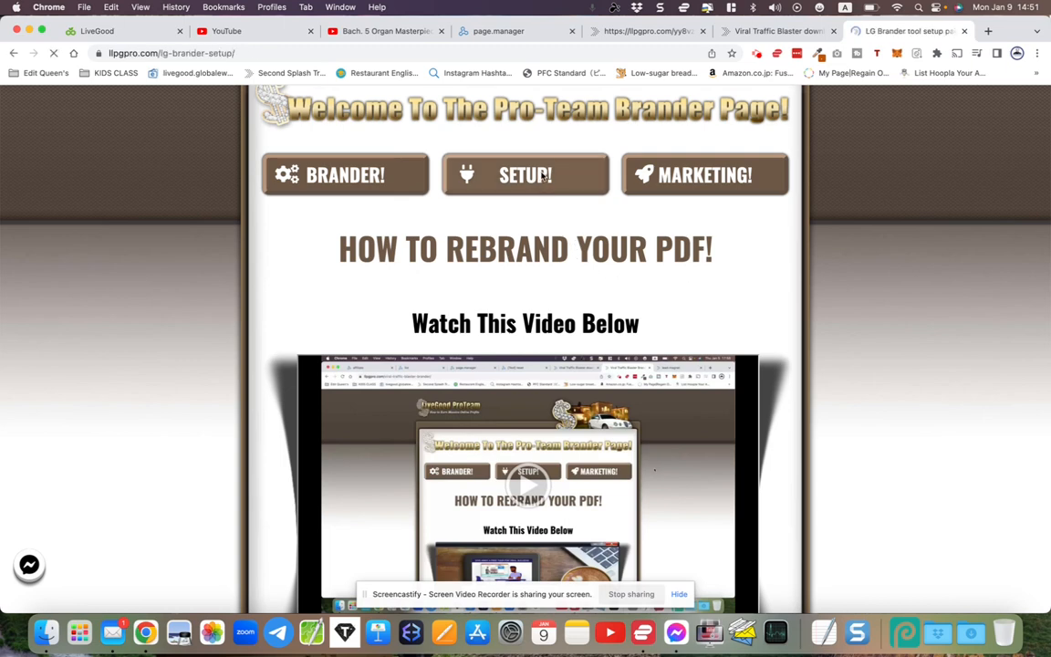
scroll("down", 3)
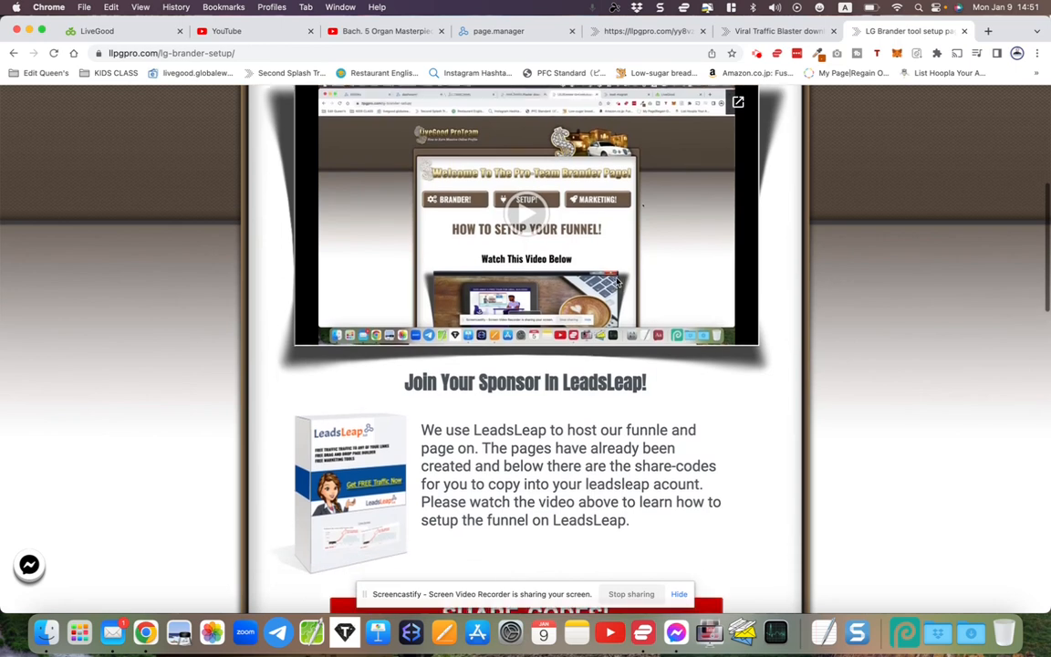
scroll("down", 3)
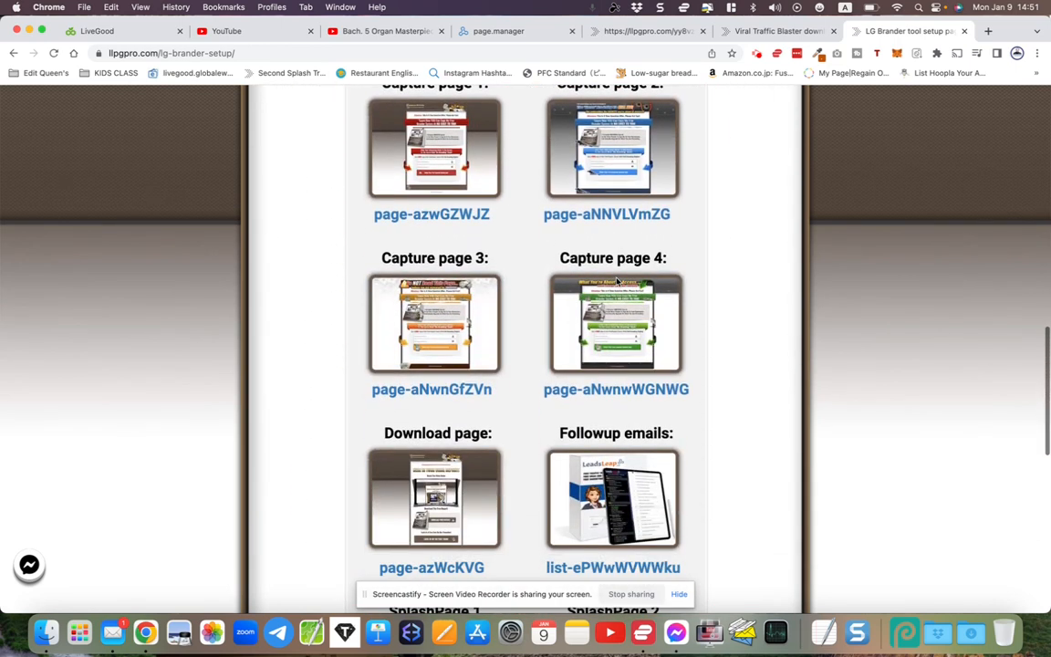
scroll("down", 3)
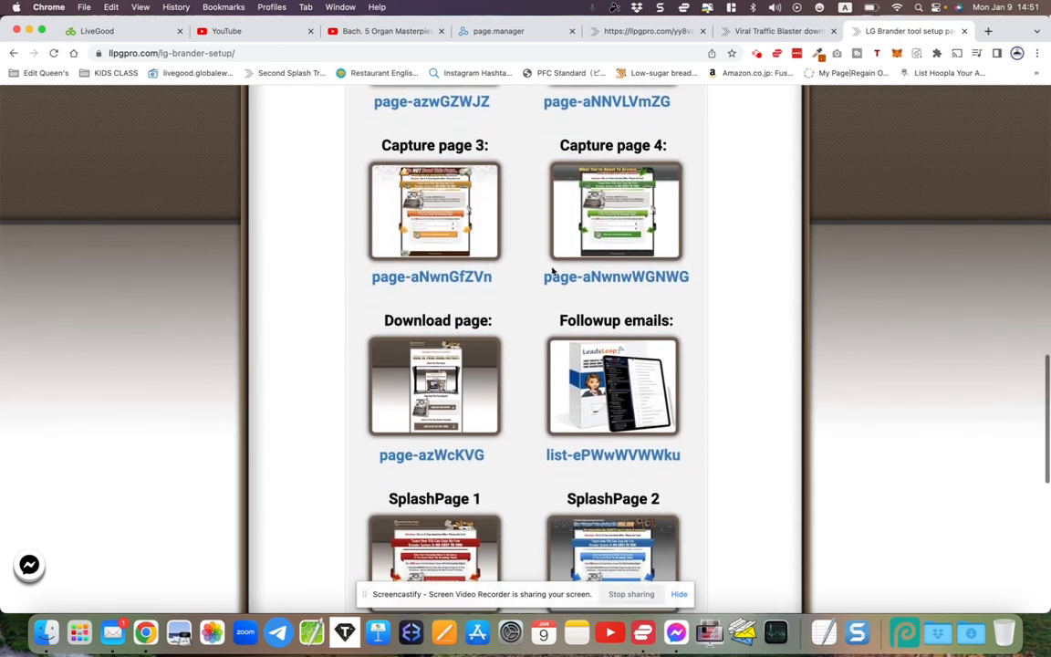
scroll("up", 3)
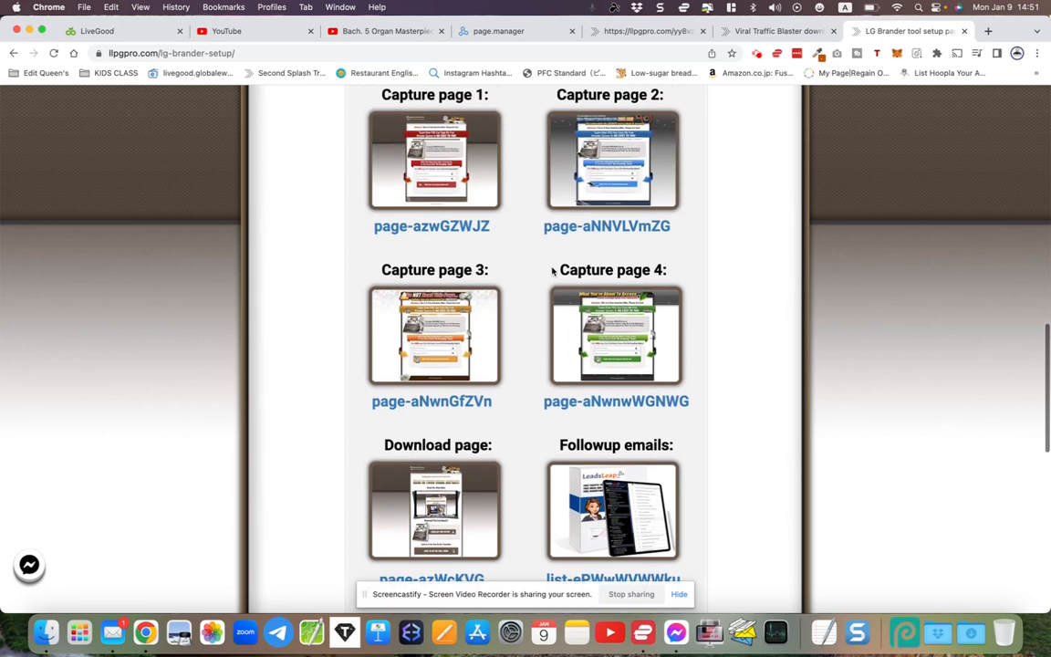
scroll("down", 3)
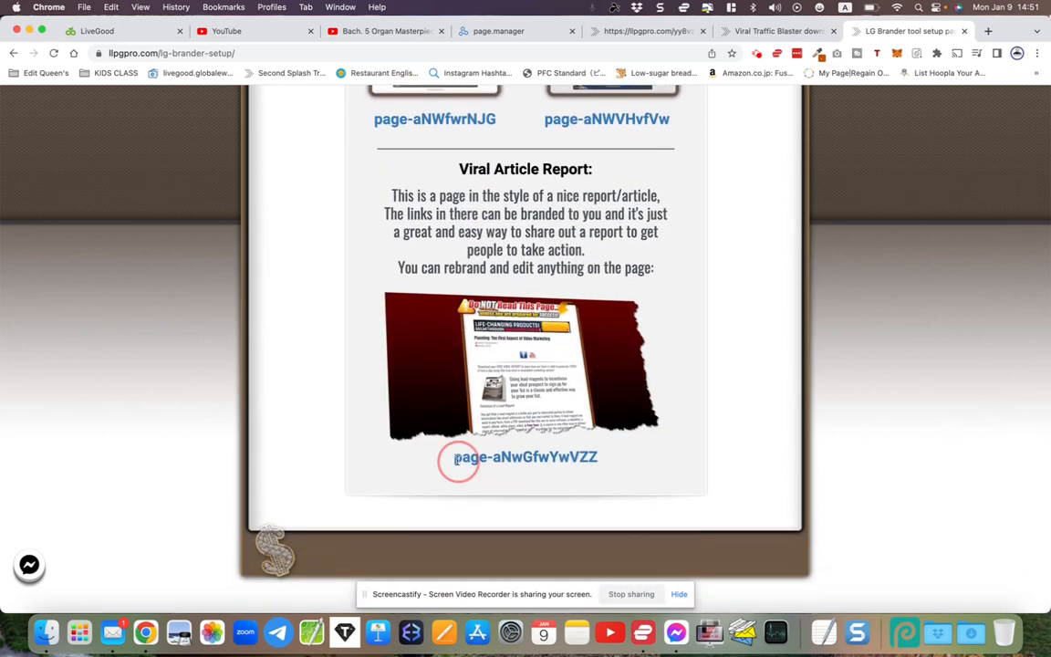
scroll("up", 3)
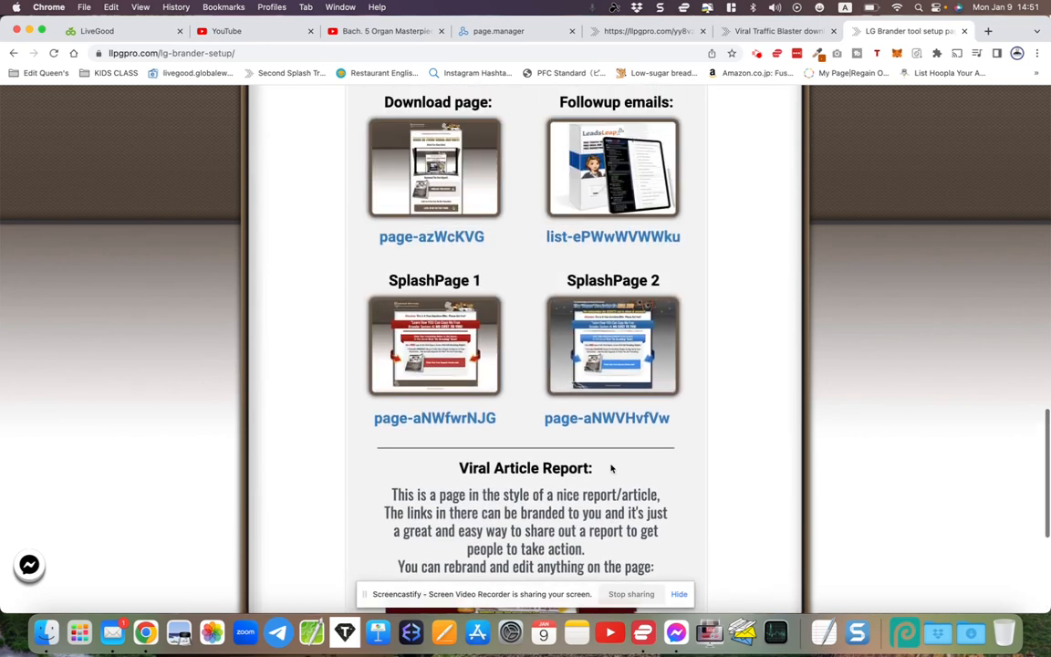
scroll("up", 3)
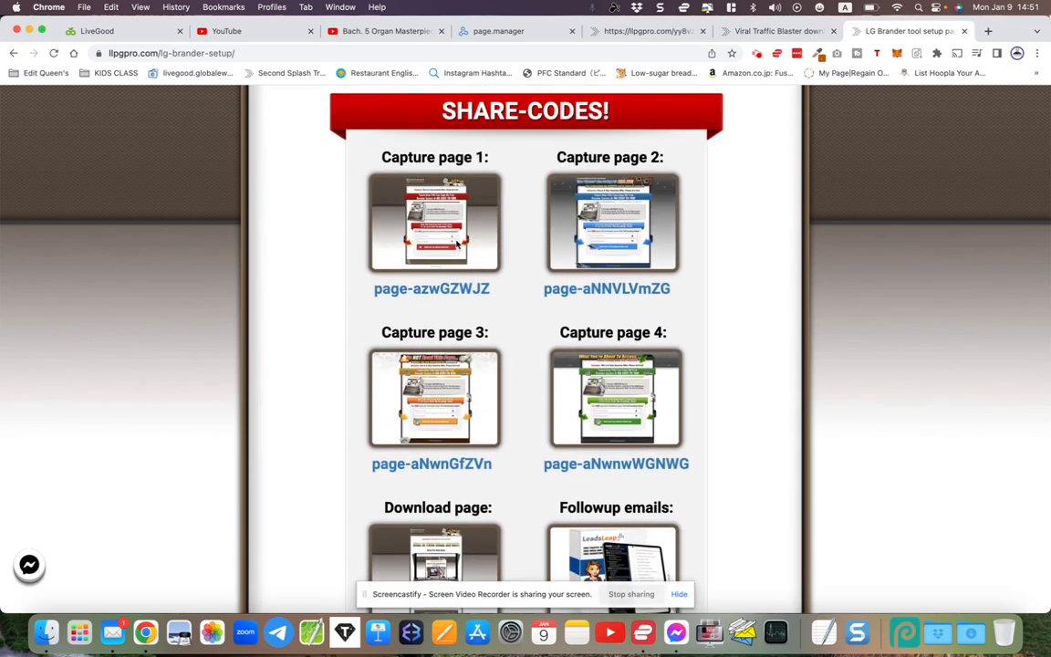
mouse_move(639, 285)
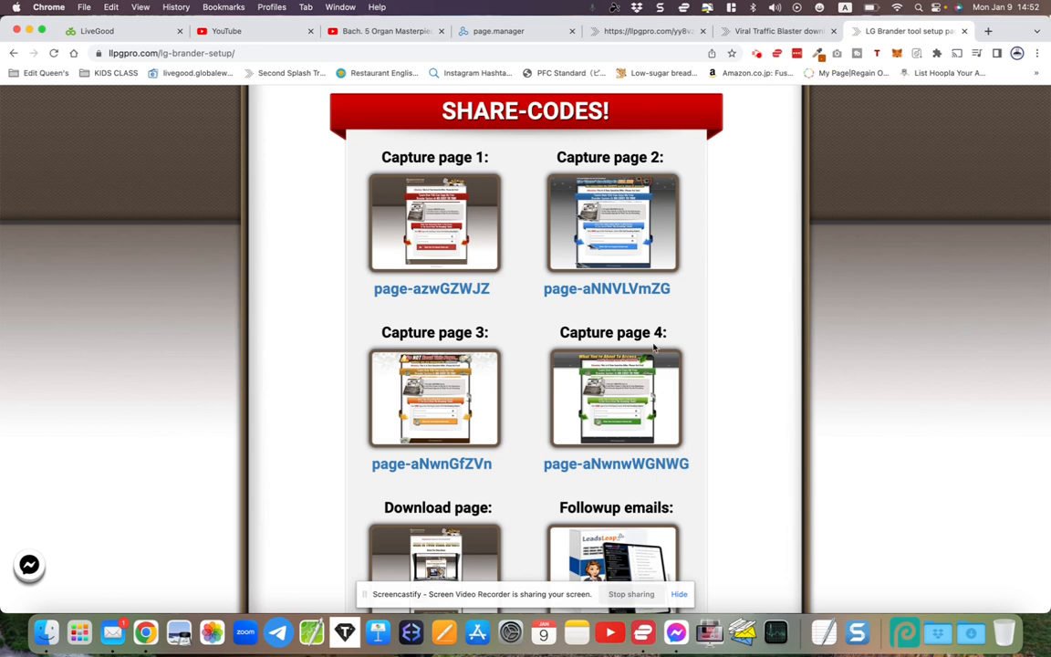
mouse_move(653, 343)
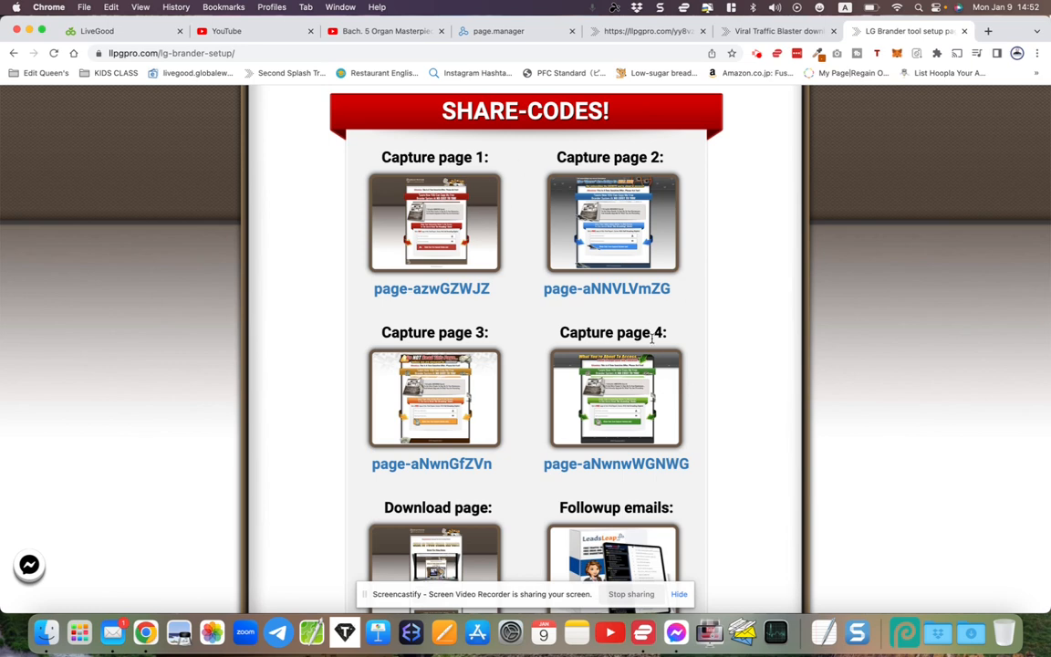
- Continue down through the follow-up email, splash page and viral report codes
scroll("down", 3)
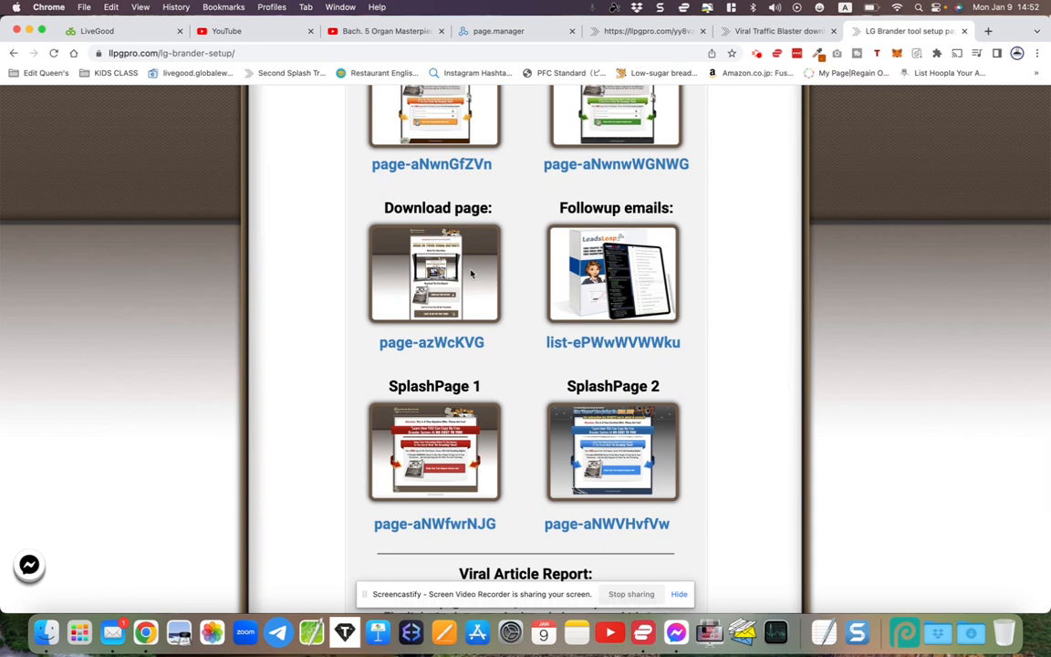
mouse_move(427, 272)
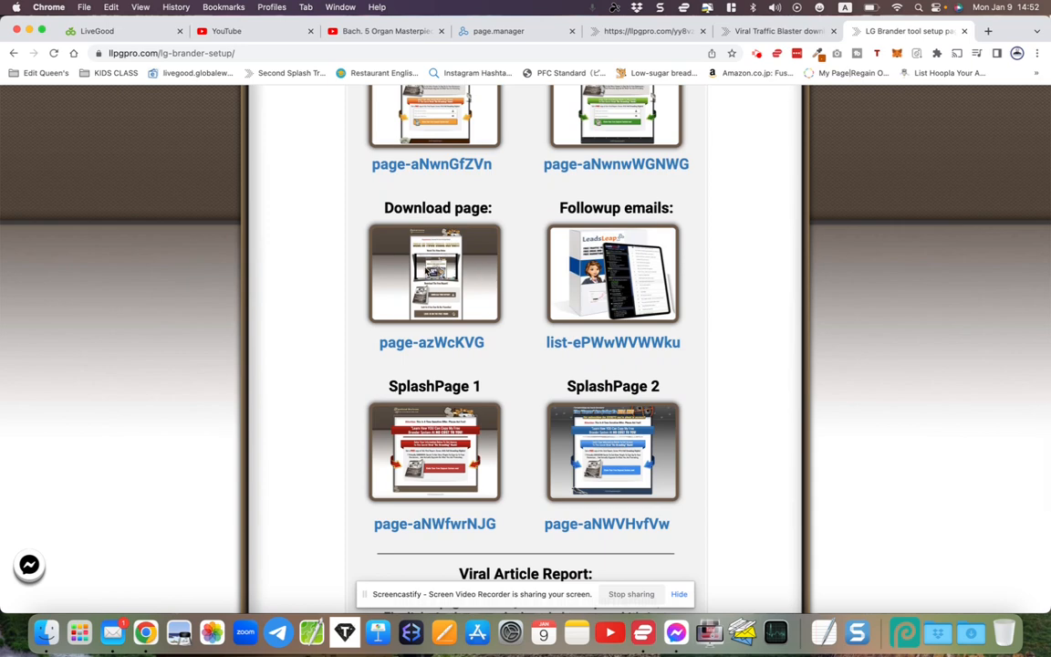
mouse_move(633, 310)
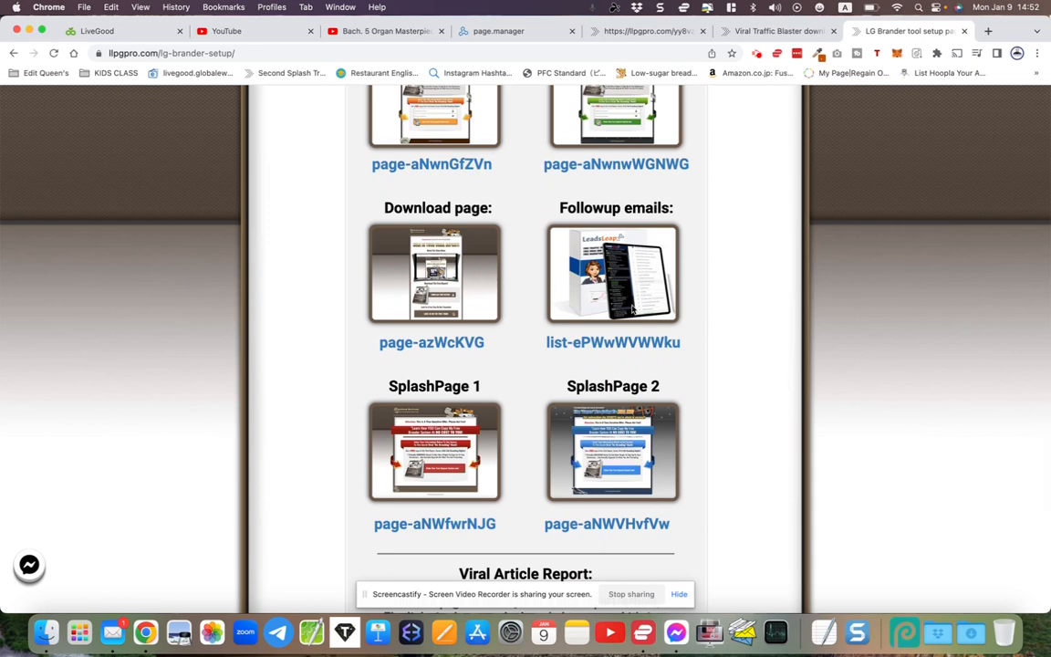
mouse_move(613, 299)
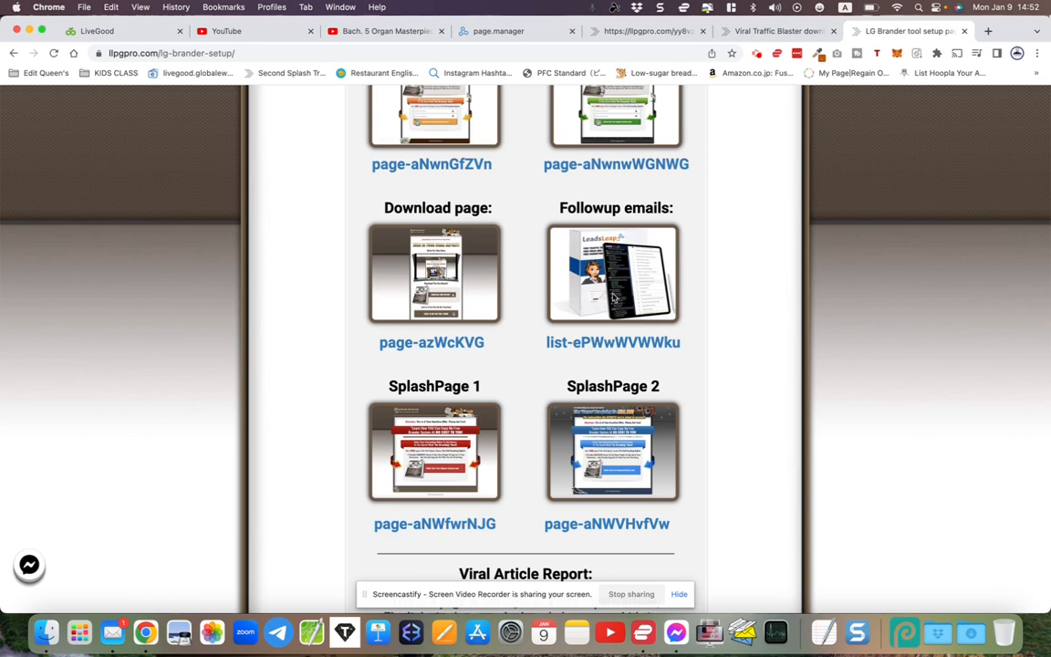
scroll("down", 3)
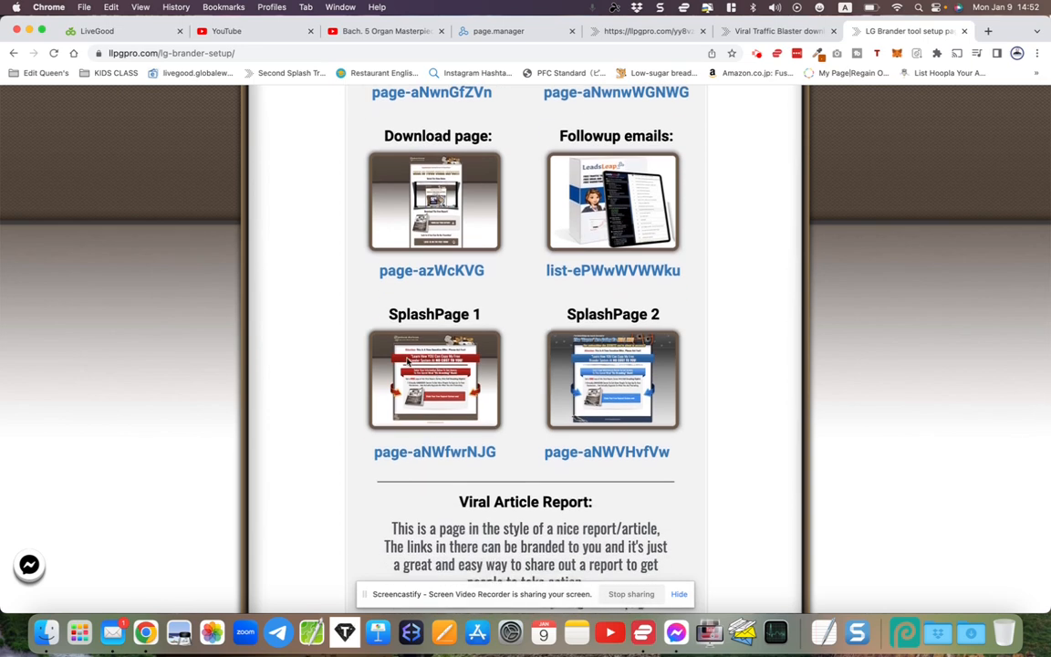
mouse_move(458, 392)
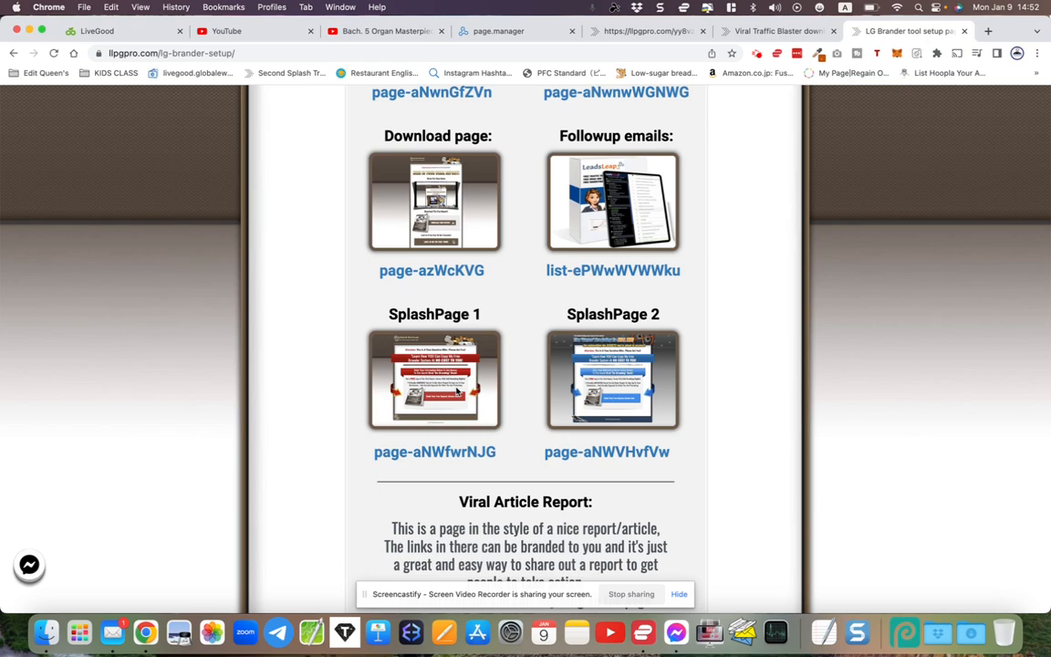
scroll("down", 3)
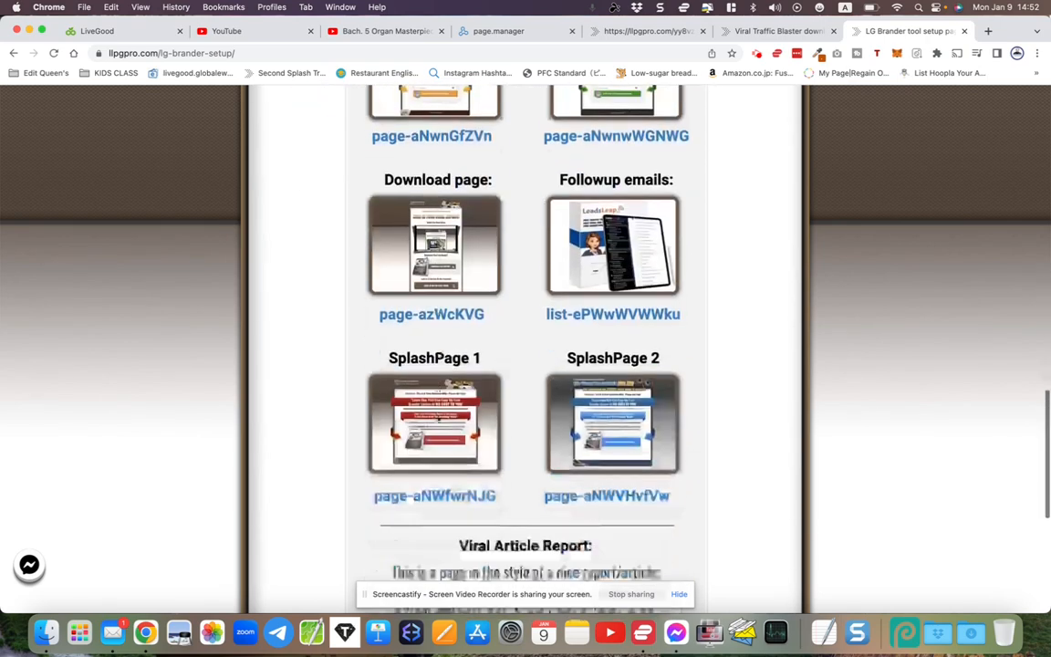
scroll("down", 3)
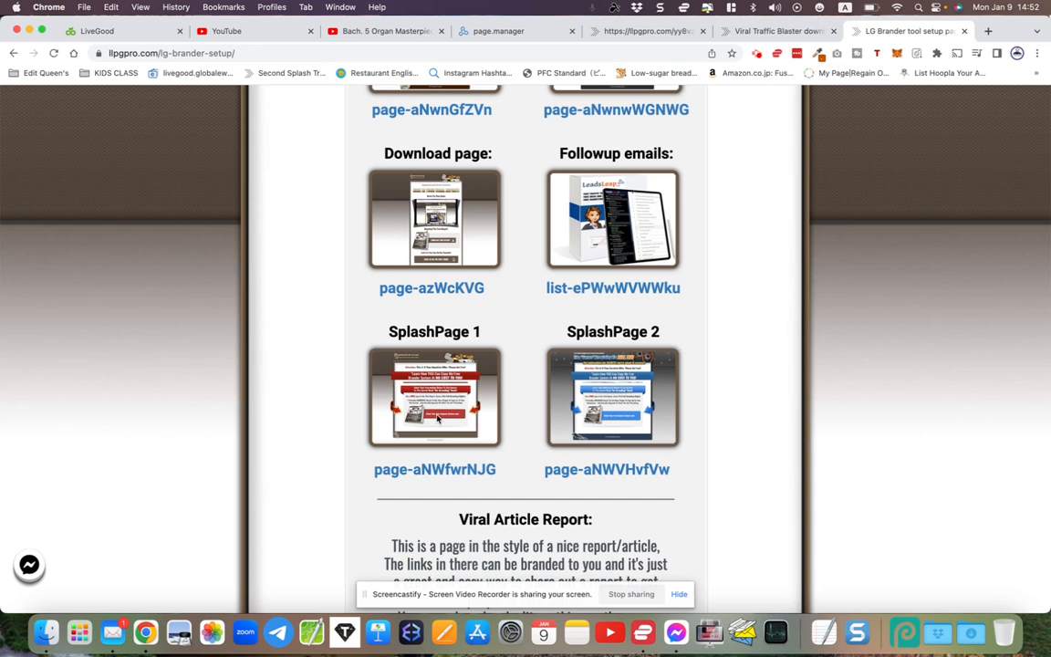
scroll("down", 3)
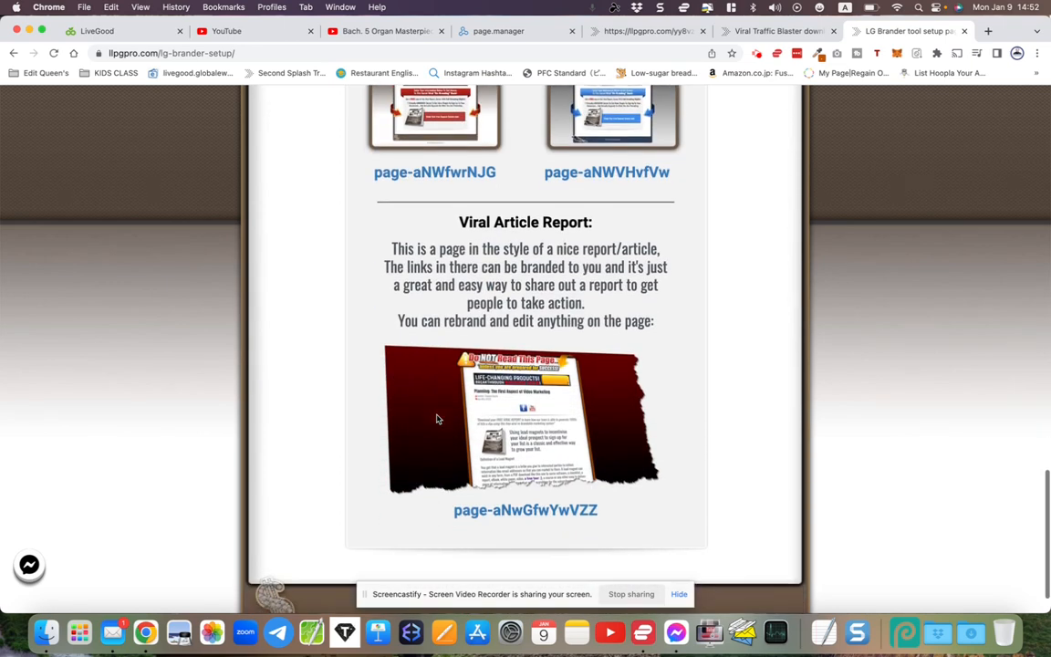
mouse_move(508, 433)
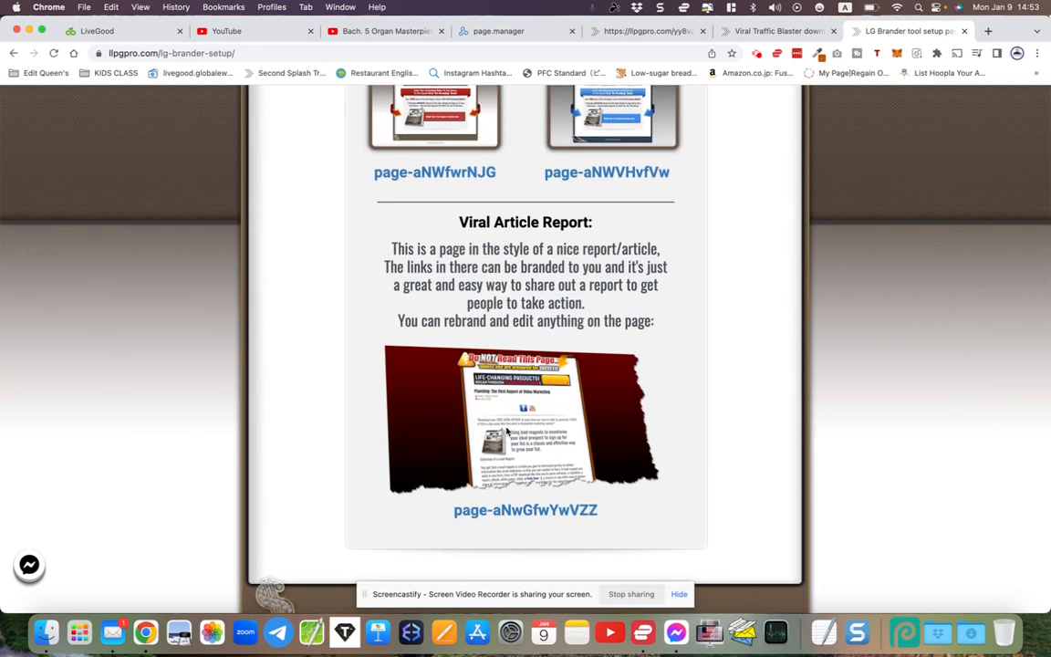
scroll("up", 3)
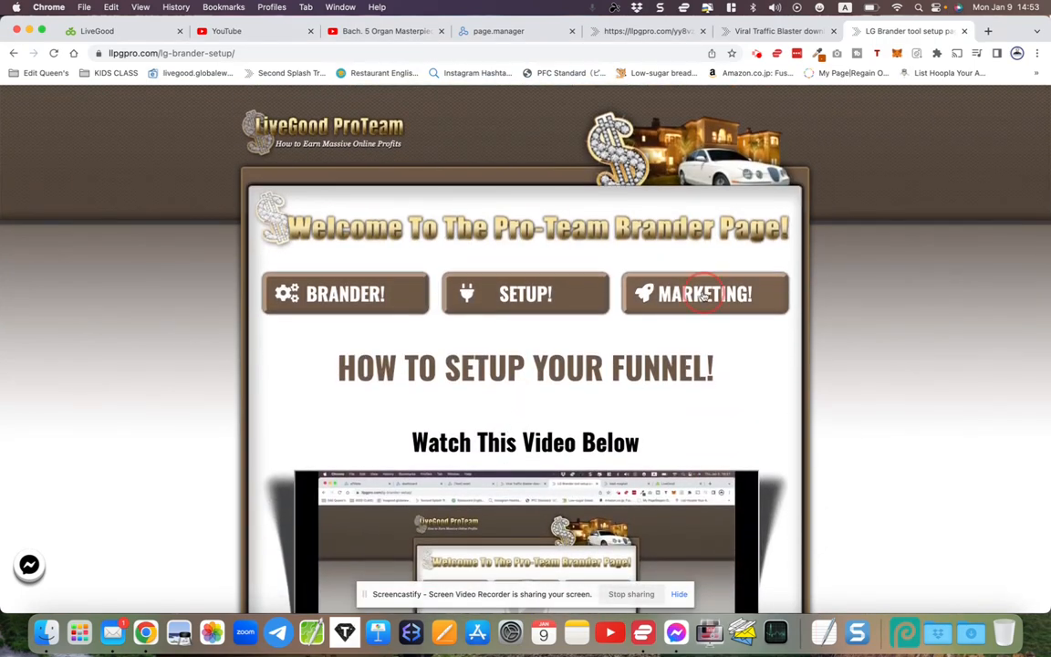
- On the MARKETING! page select the 300x250 banner image URL, then return to LeadsLeap Page Manager
left_click(704, 292)
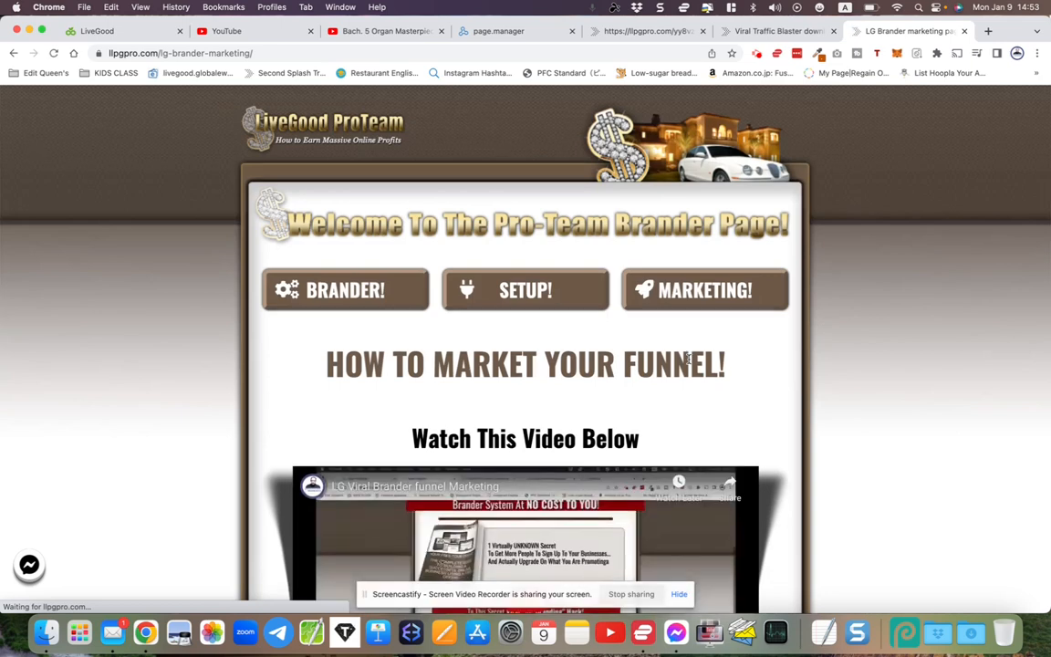
scroll("down", 3)
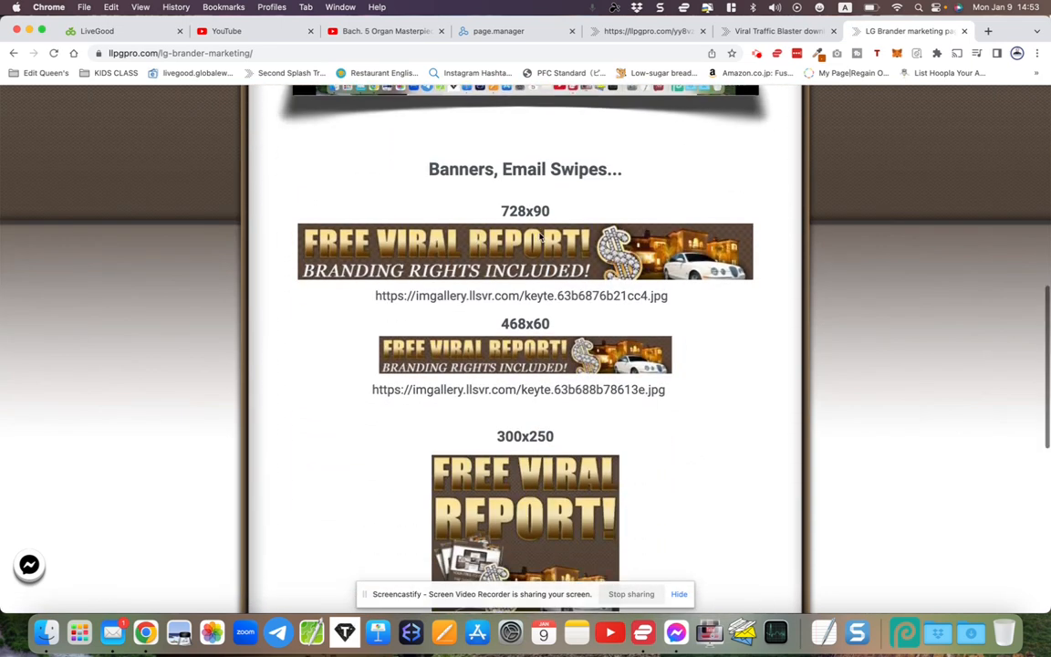
scroll("down", 3)
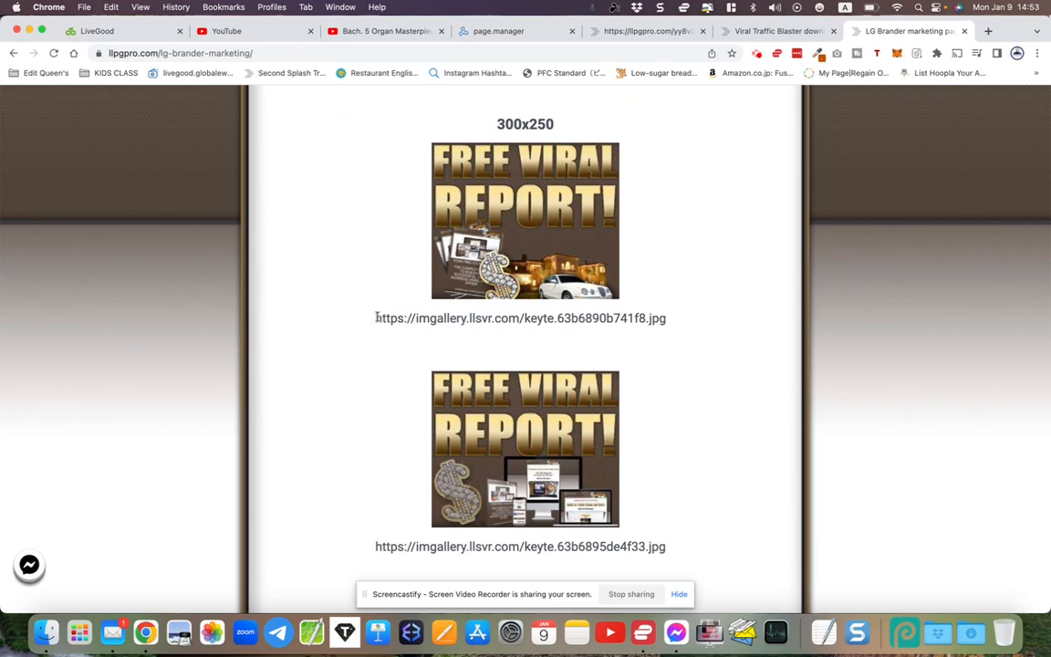
triple_click(520, 317)
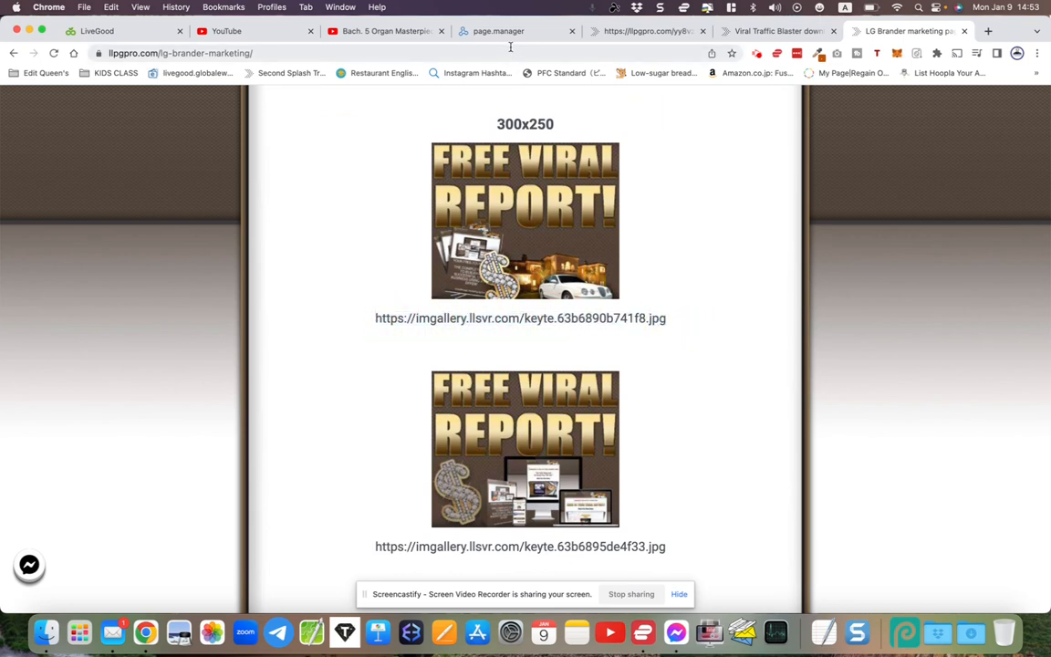
left_click(496, 29)
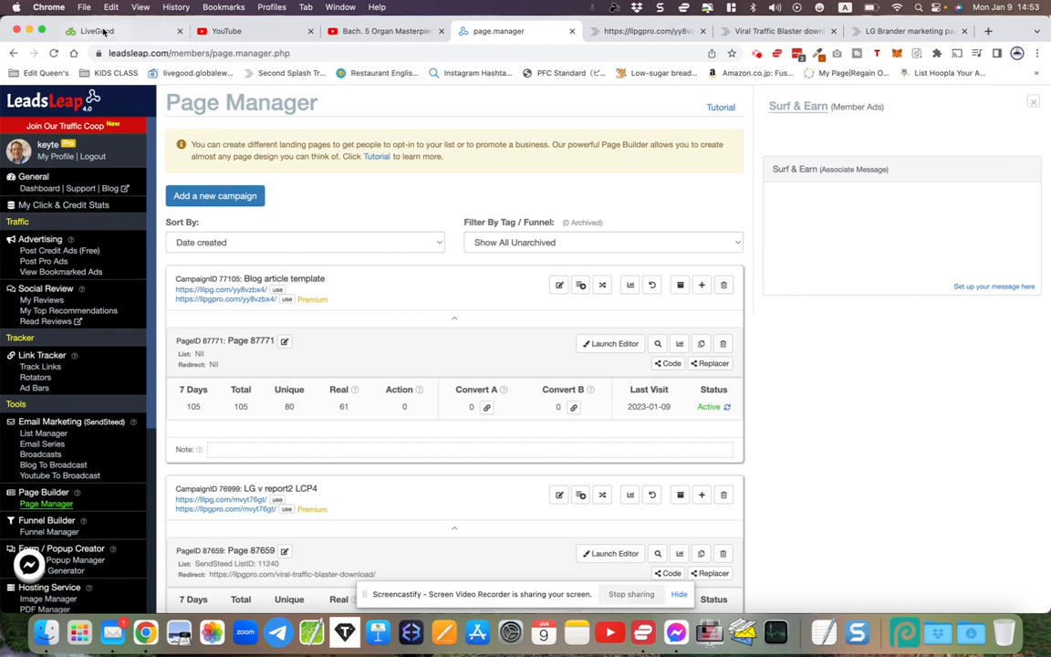
- Load leadsleap.com/members/ in a new tab, view the dashboard, and return to the Brander marketing page
left_click(990, 30)
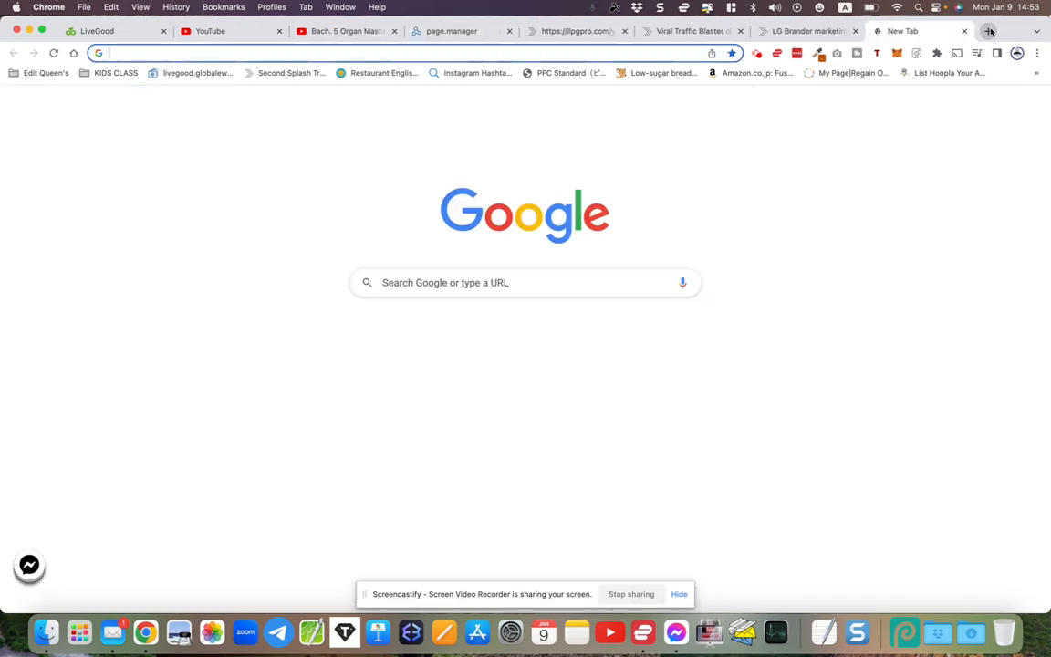
type("leadsleap.com/members/")
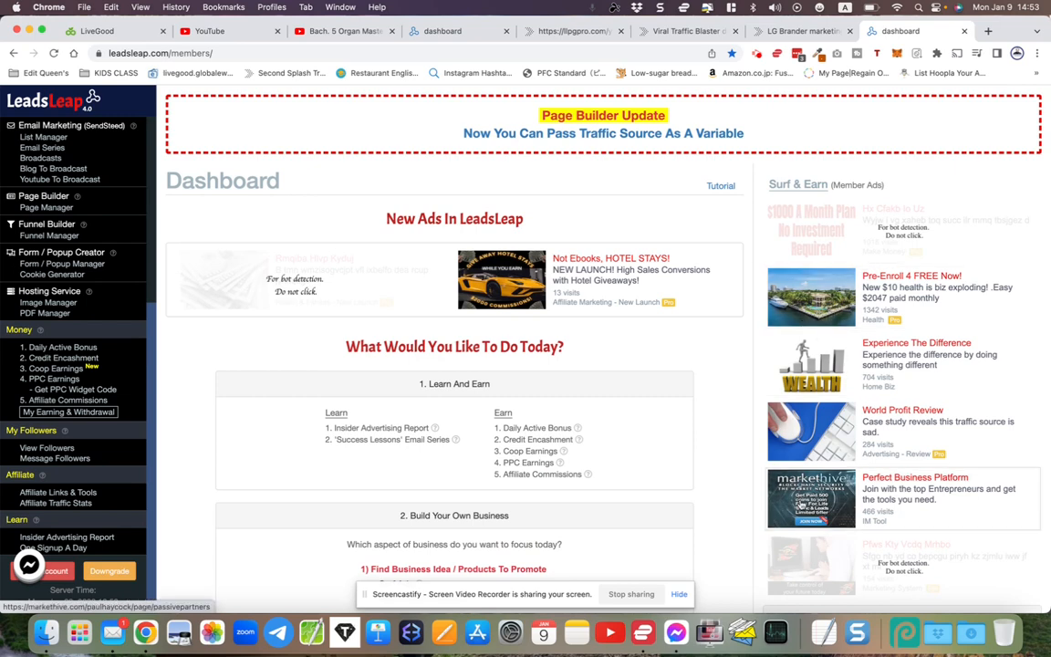
scroll("down", 3)
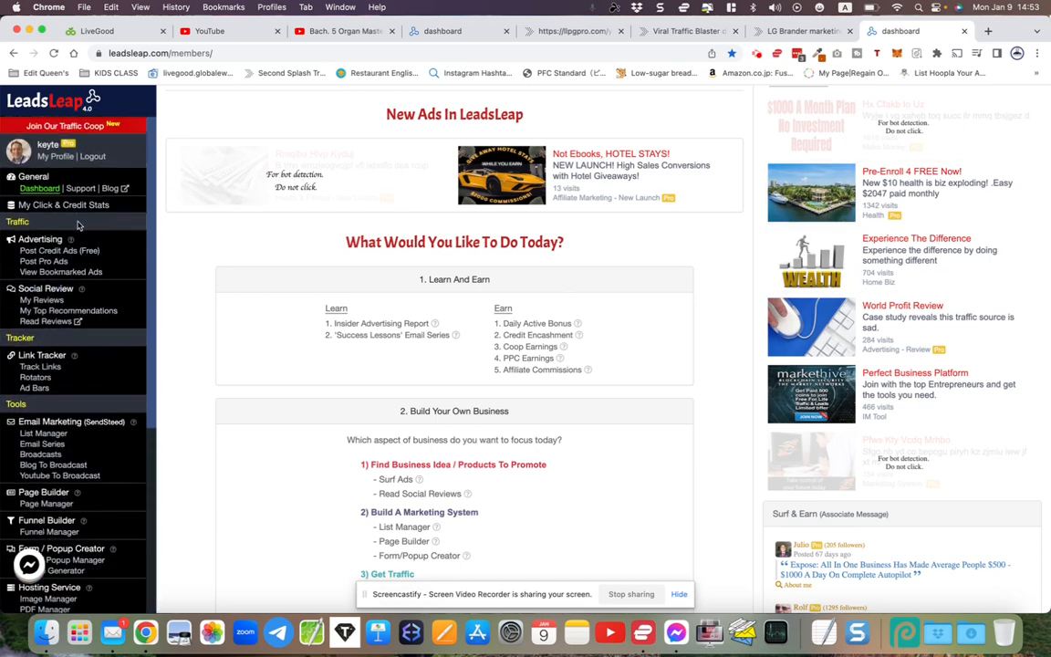
mouse_move(22, 256)
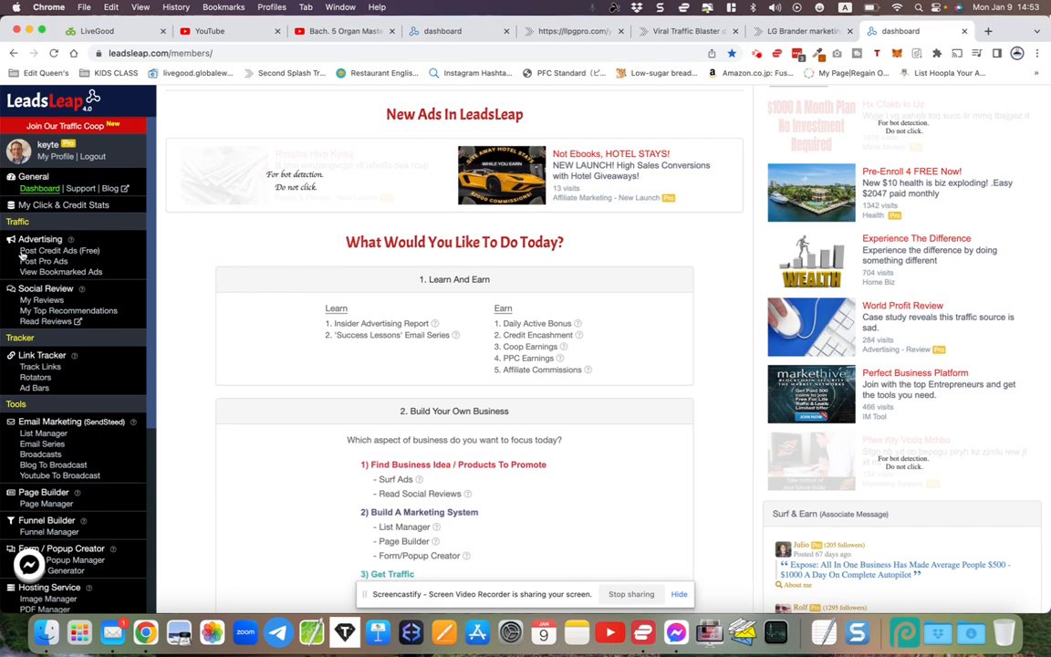
mouse_move(43, 259)
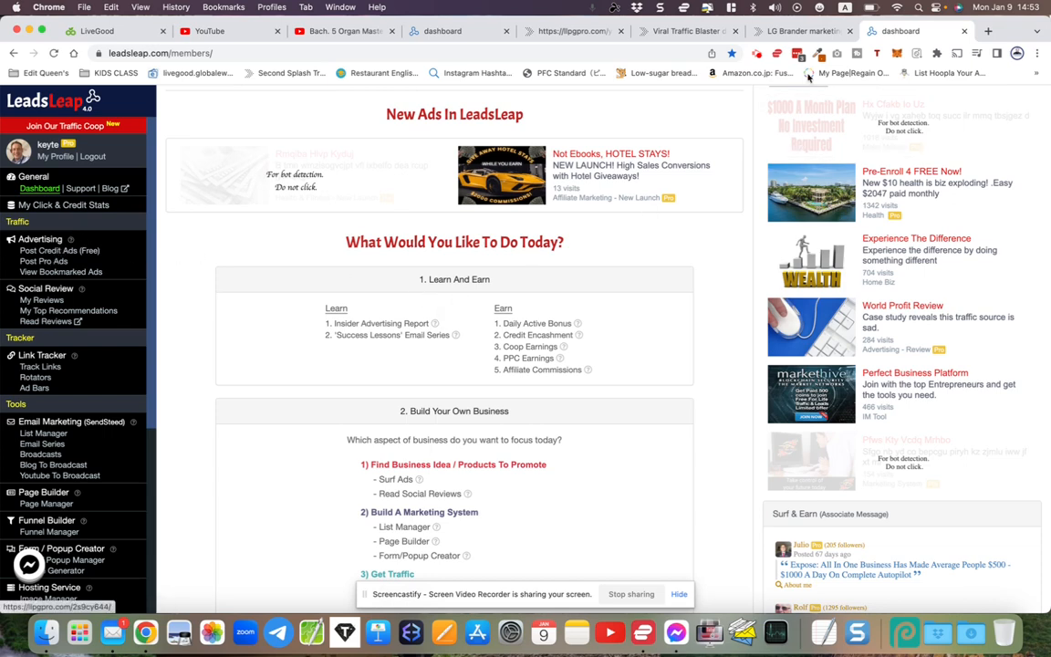
left_click(799, 31)
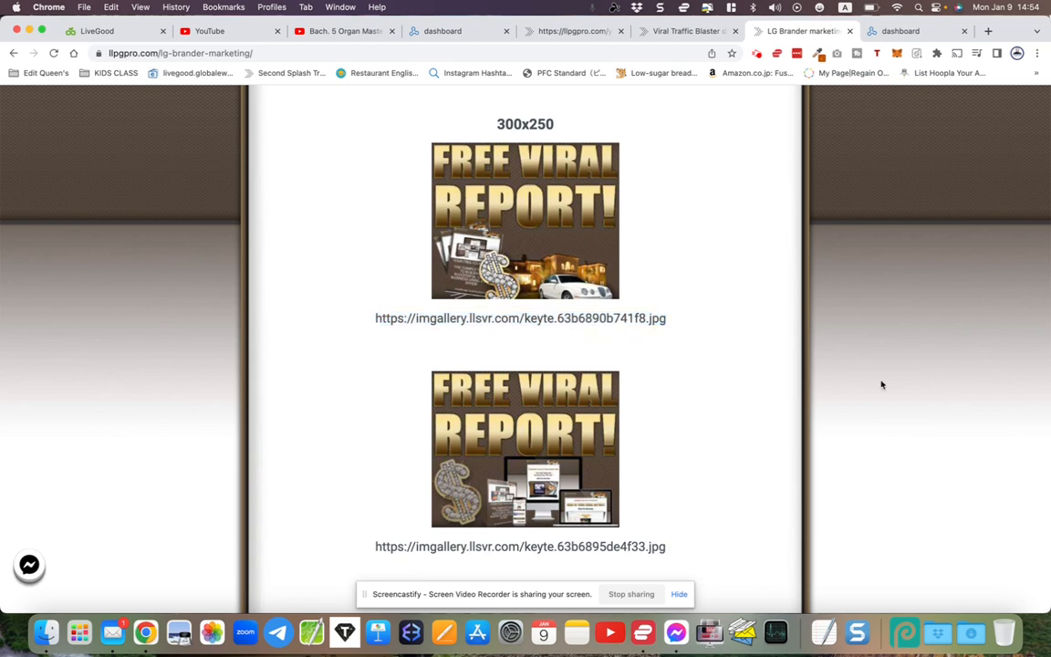
scroll("down", 3)
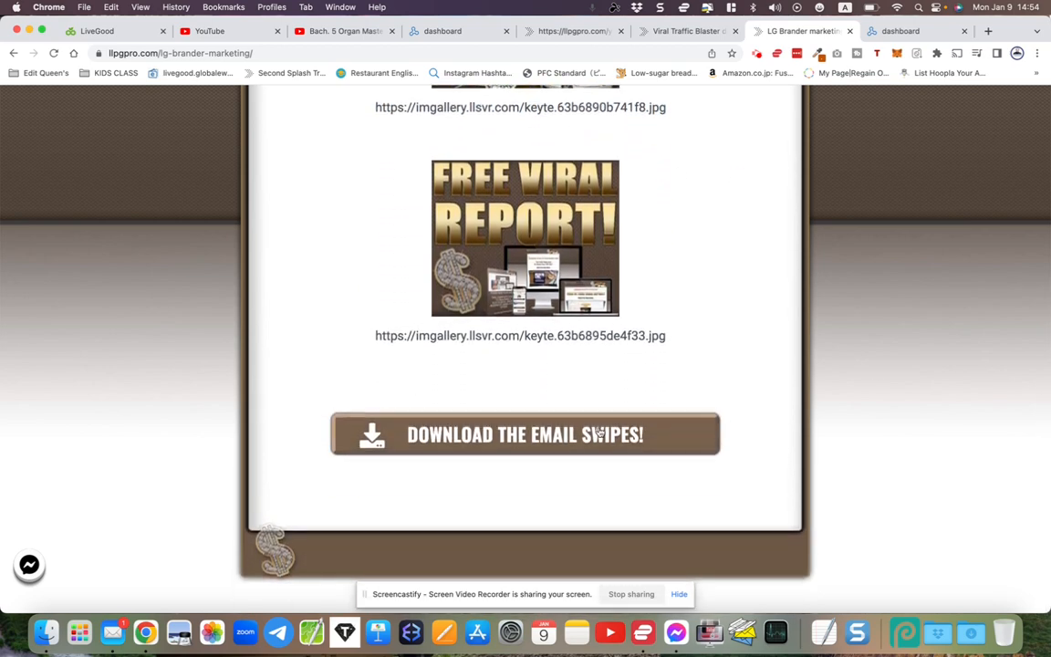
left_click(524, 435)
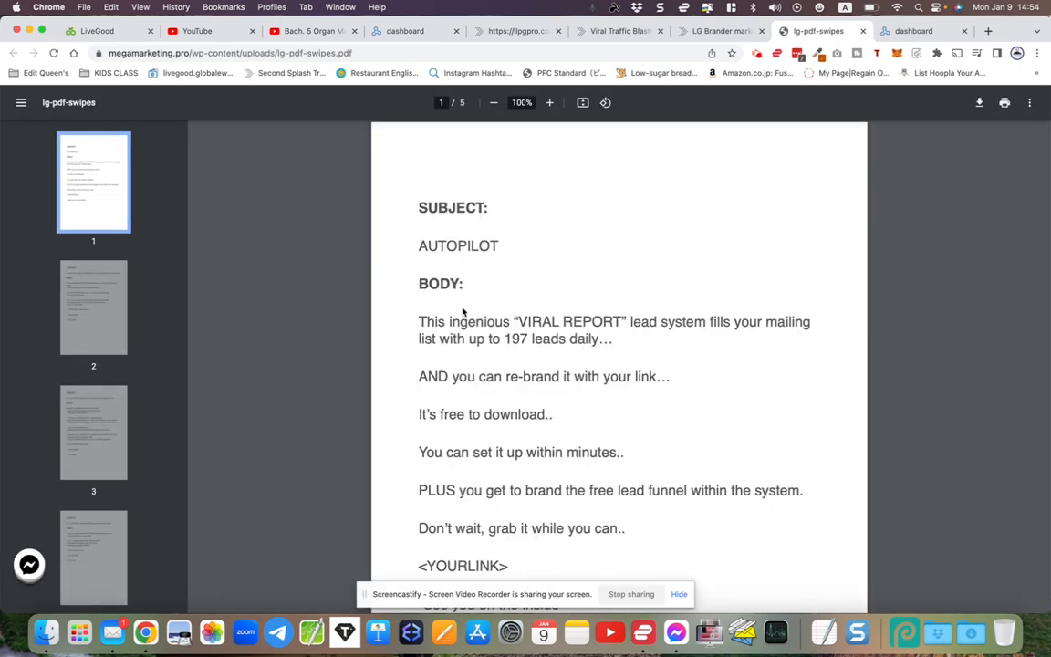
scroll("down", 3)
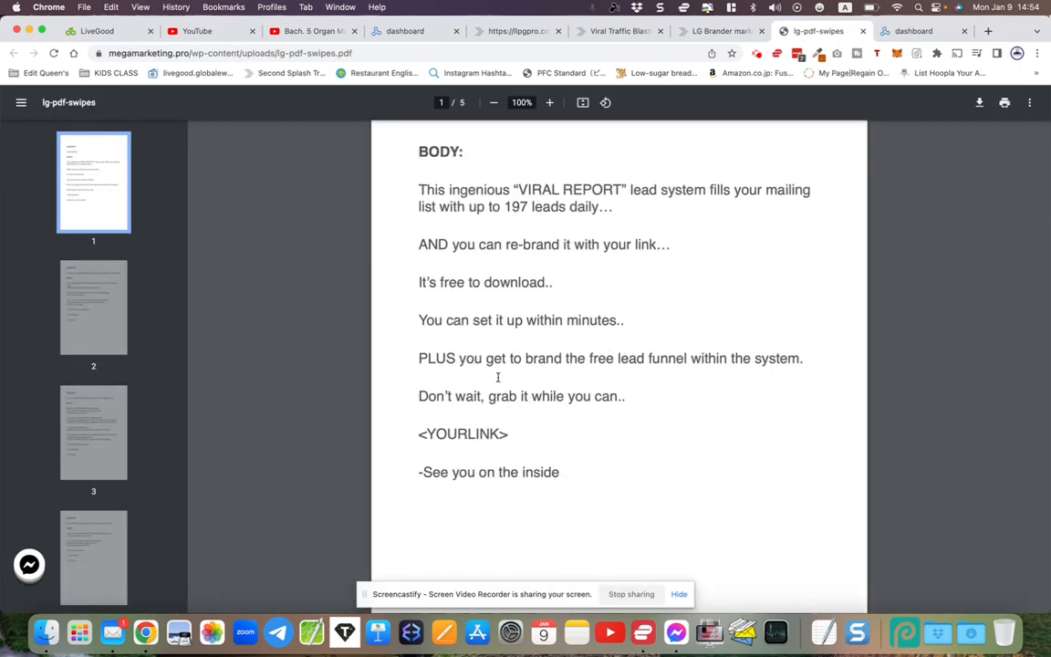
scroll("up", 3)
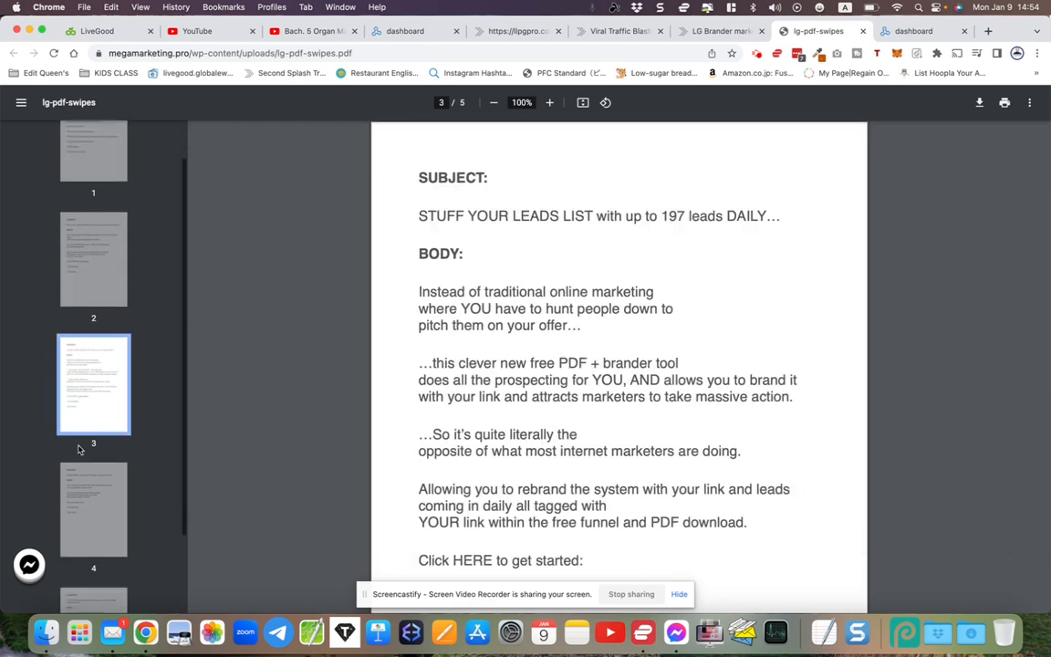
scroll("down", 3)
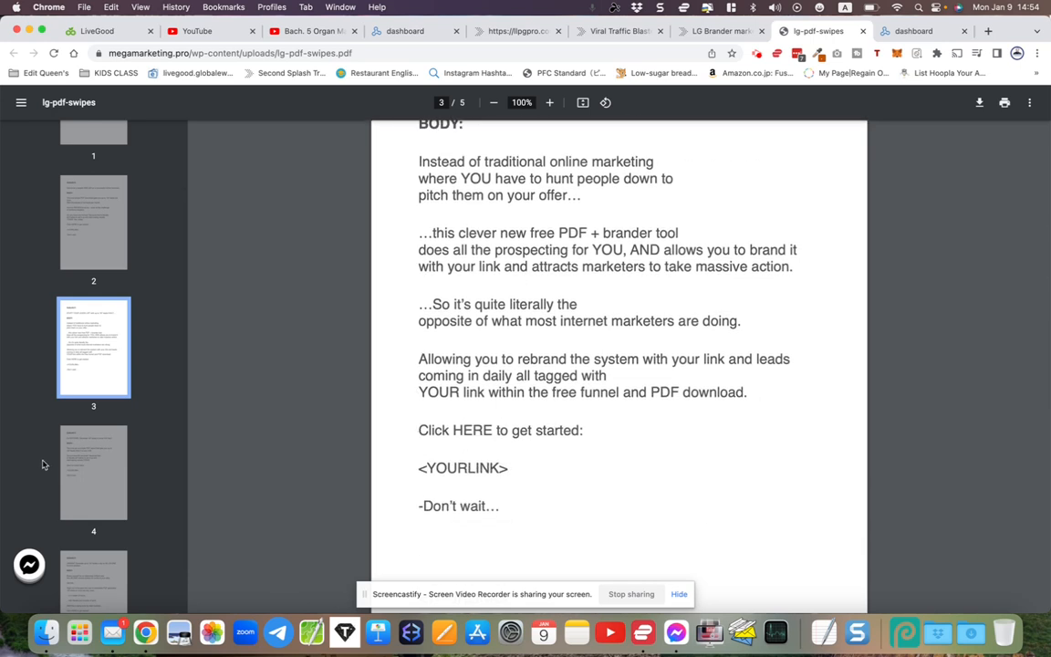
left_click(93, 471)
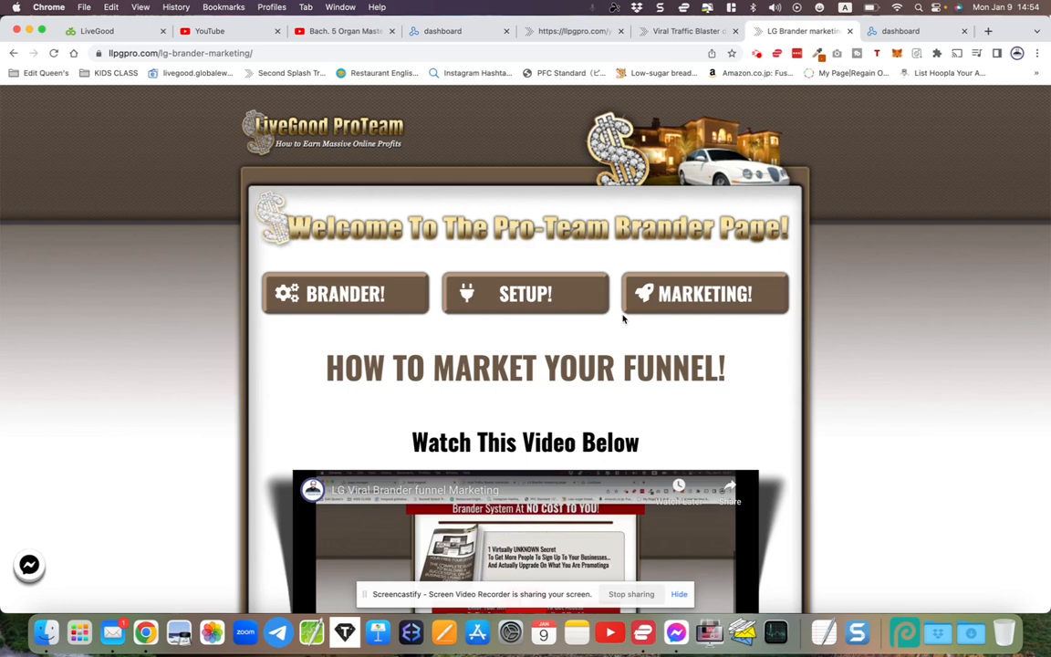
- Revisit the Viral Traffic Blaster download page and the blog article, ending at the download page top
left_click(687, 30)
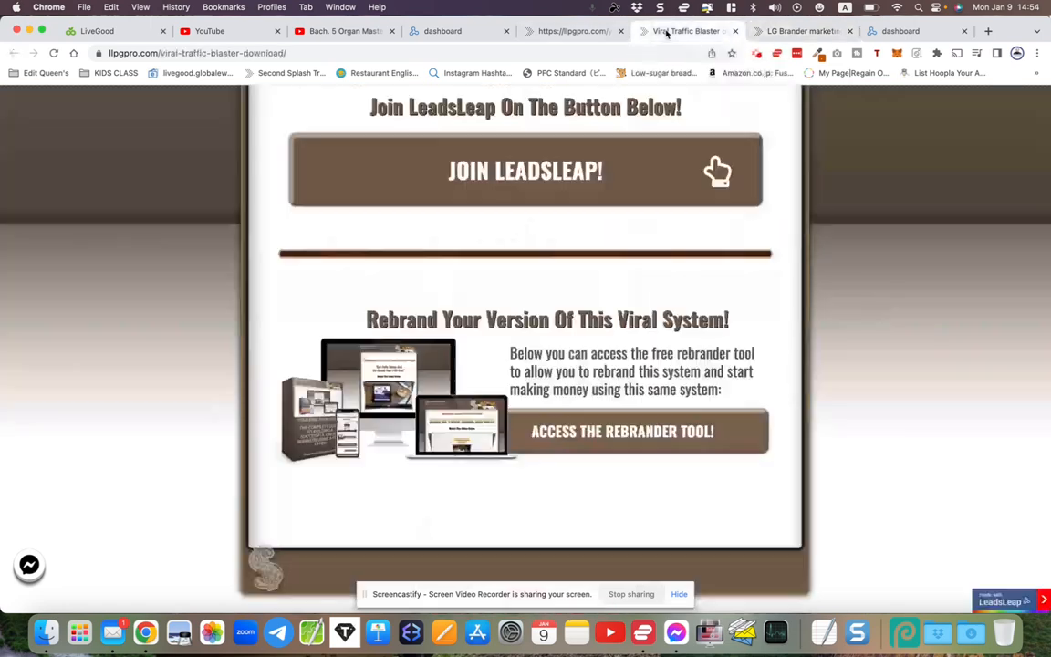
scroll("up", 3)
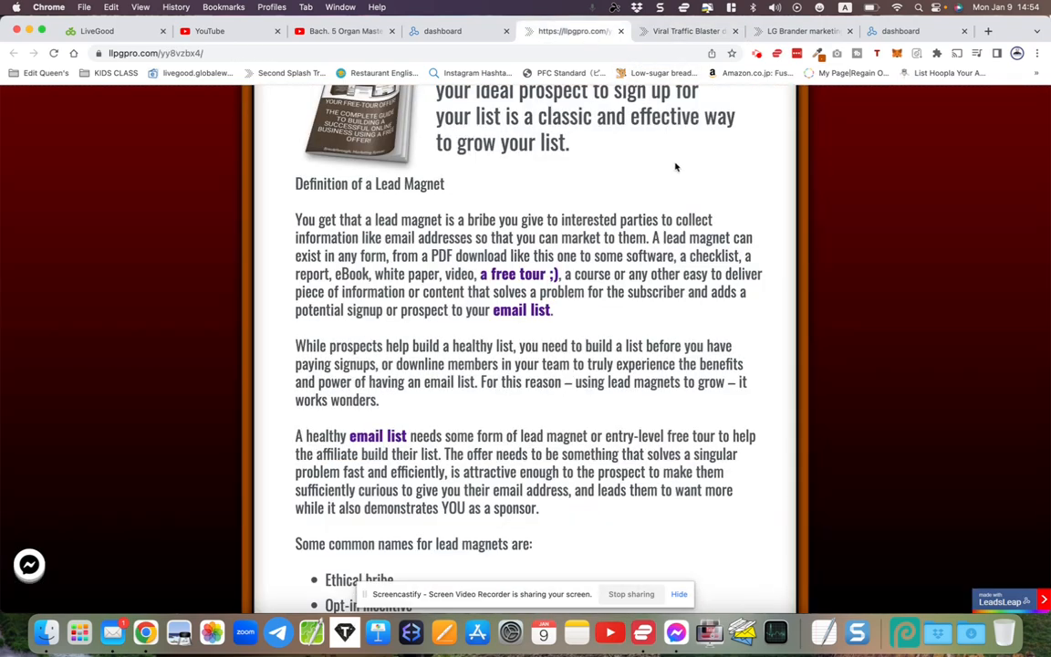
scroll("down", 3)
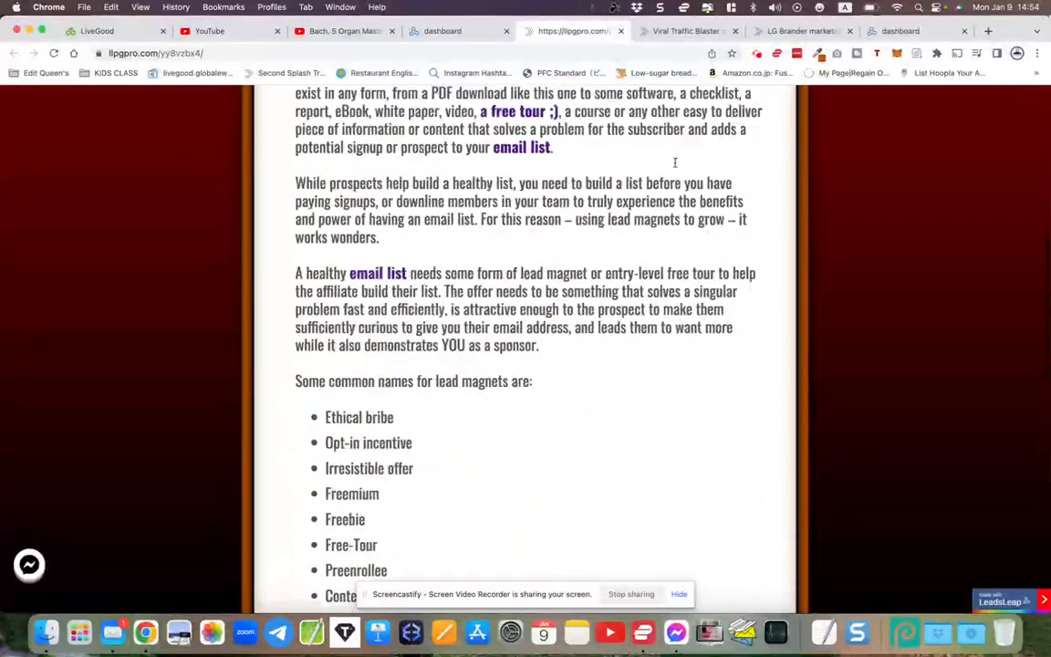
scroll("up", 3)
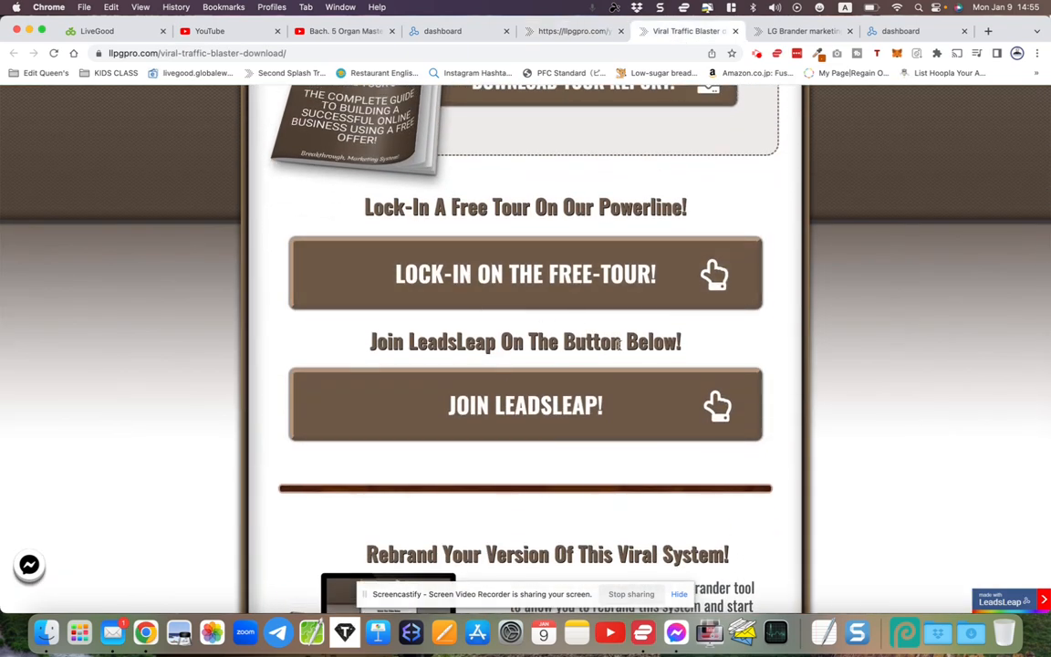
mouse_move(872, 468)
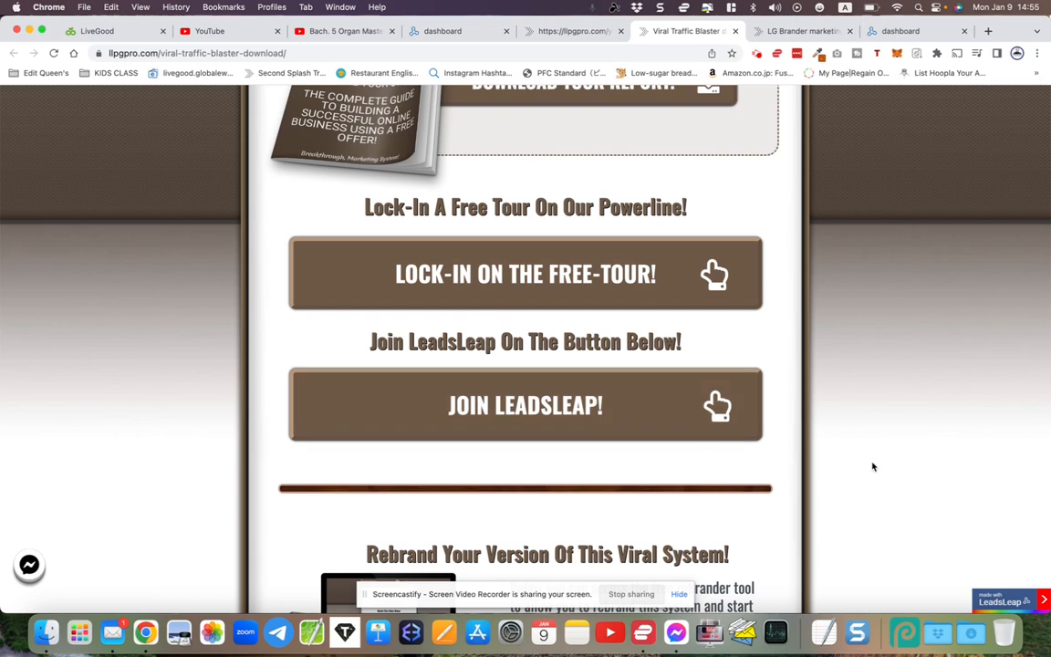
scroll("down", 3)
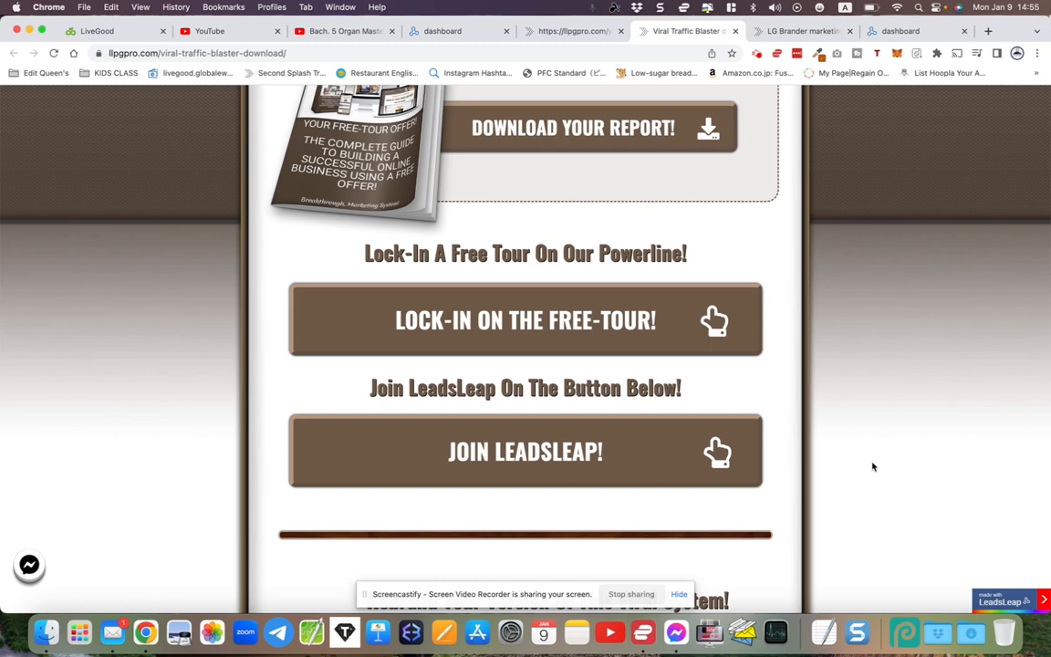
scroll("down", 3)
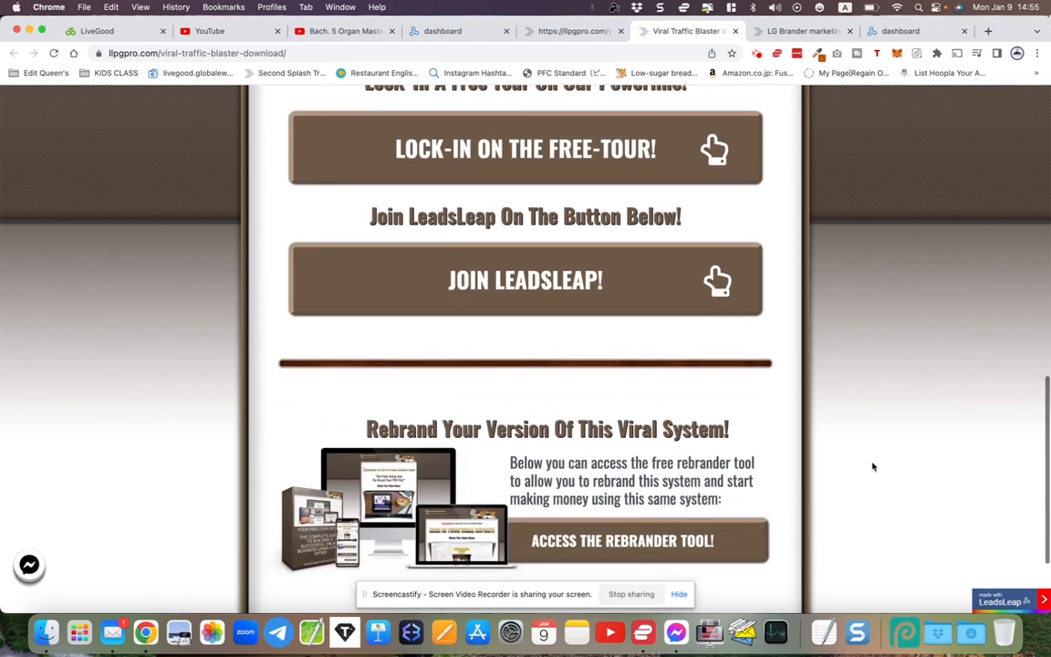
scroll("down", 3)
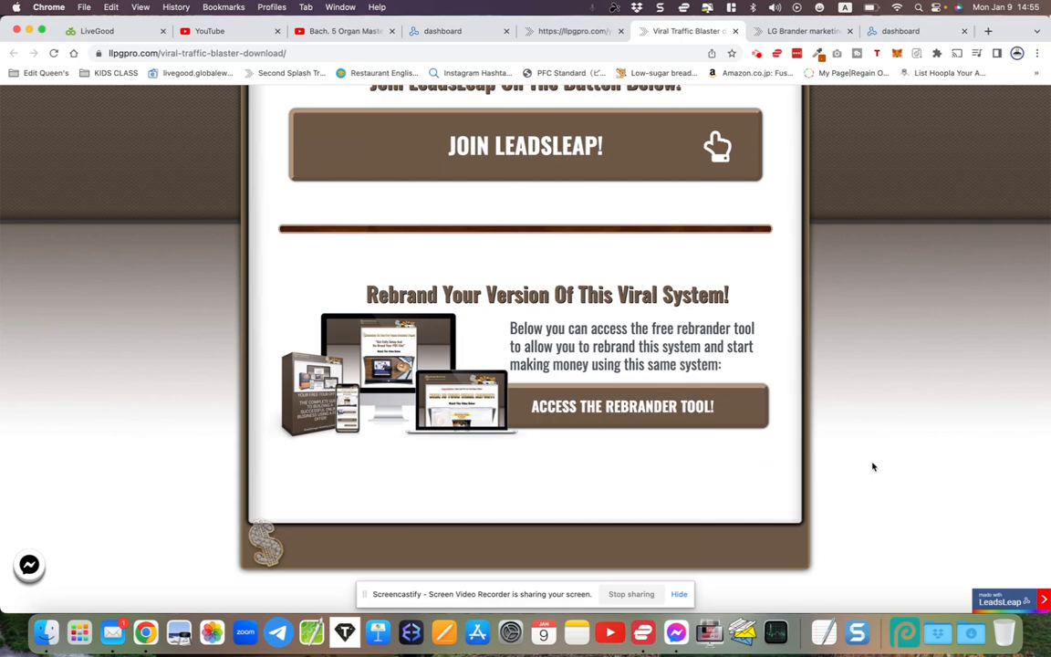
scroll("up", 3)
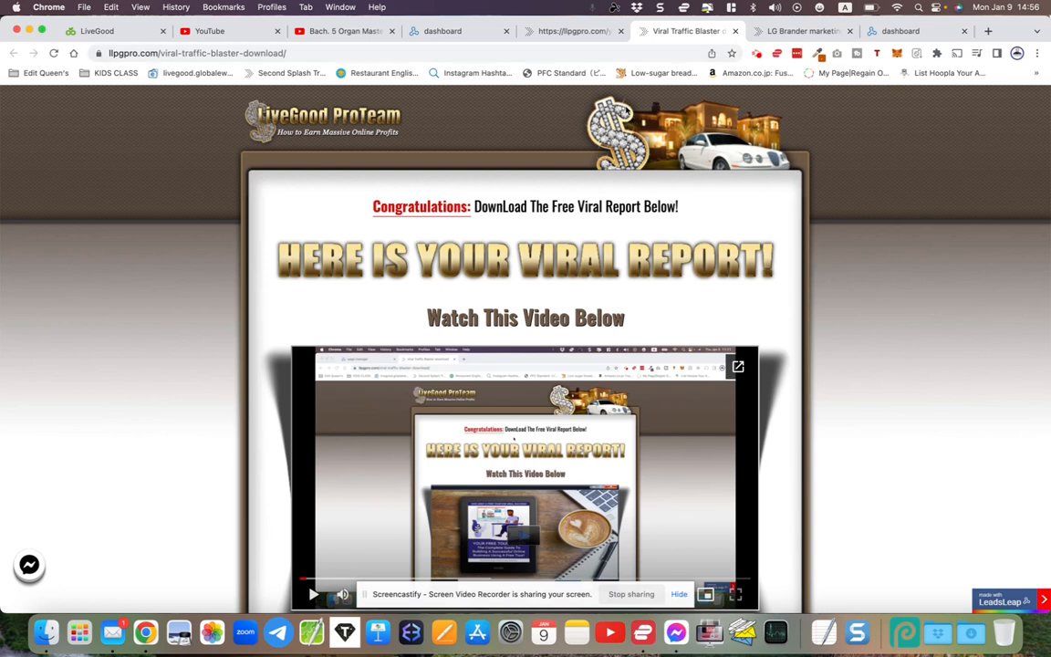
mouse_move(497, 135)
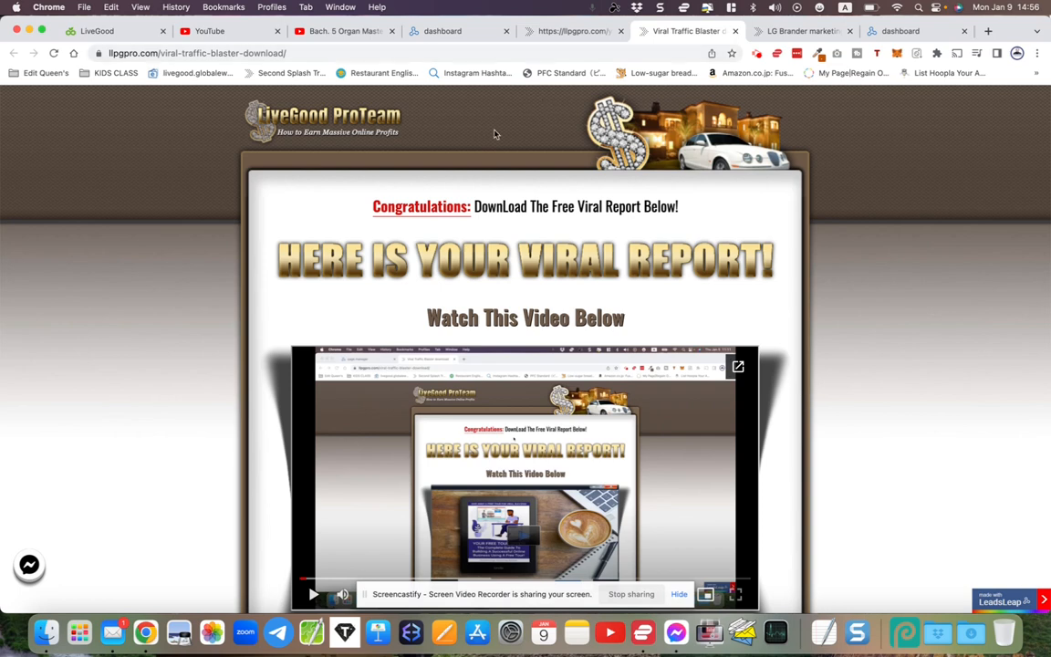